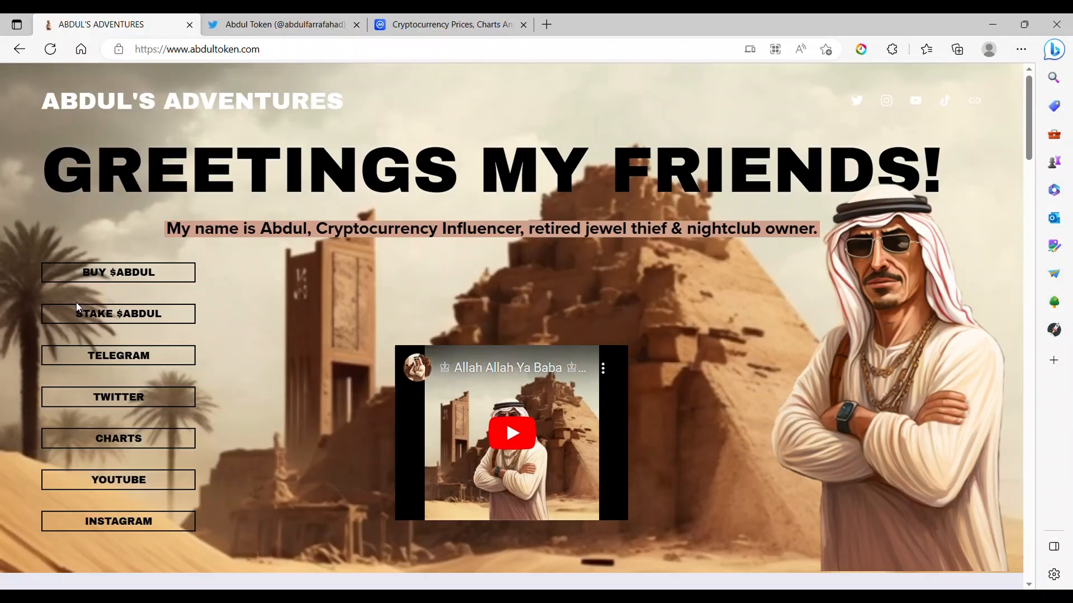
{"action": "mouse_move", "coordinate": [969, 194]}
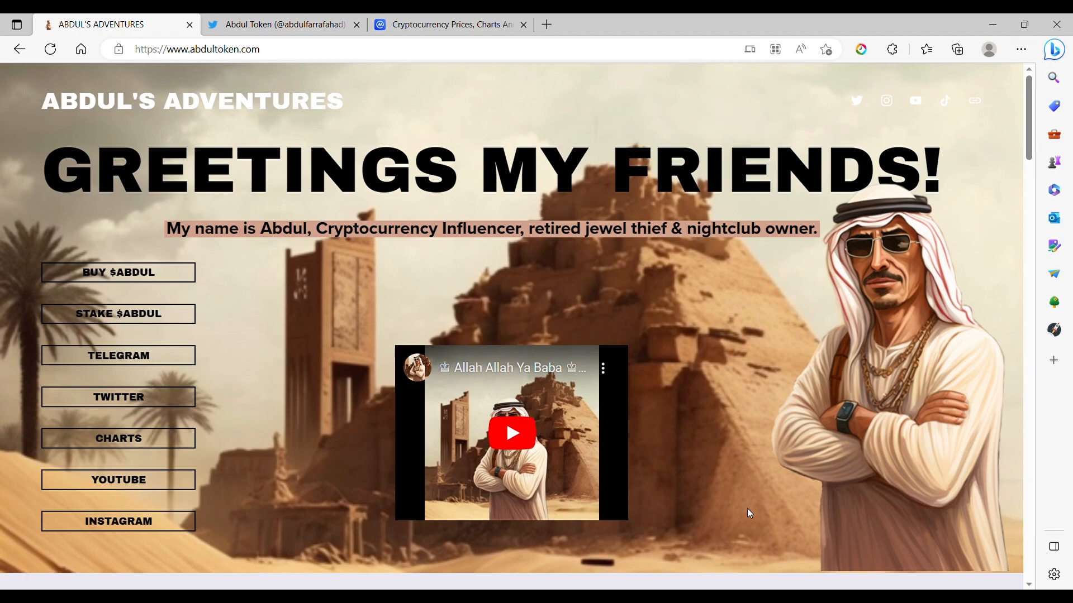
{"action": "mouse_move", "coordinate": [546, 252]}
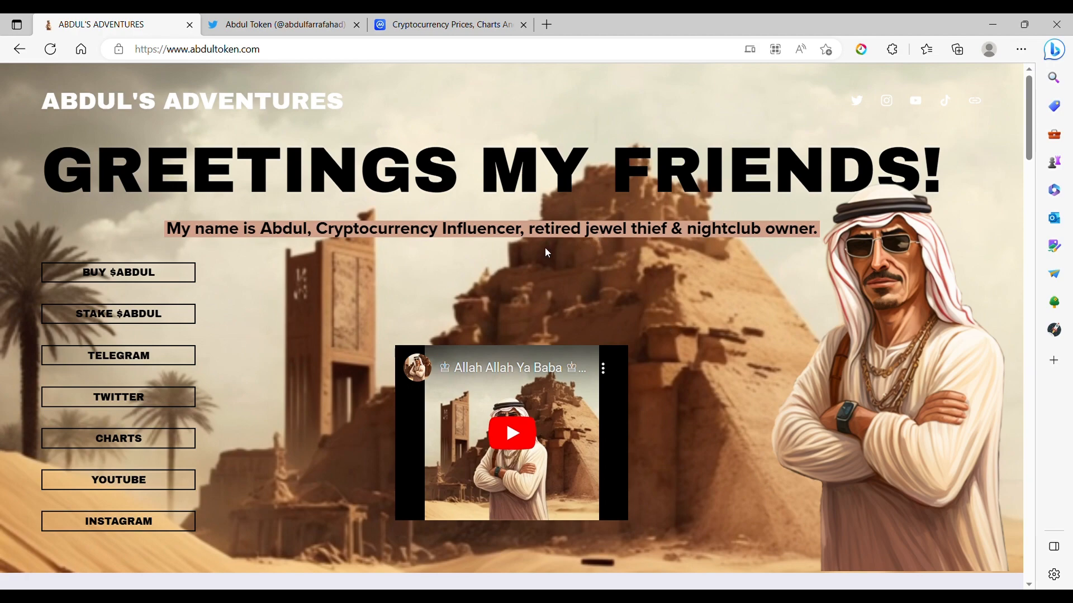
Switch to the Abdul Token Twitter profile and scroll down to the '7k Marketcap for $ABDUL' posts
{"action": "left_click", "coordinate": [280, 25]}
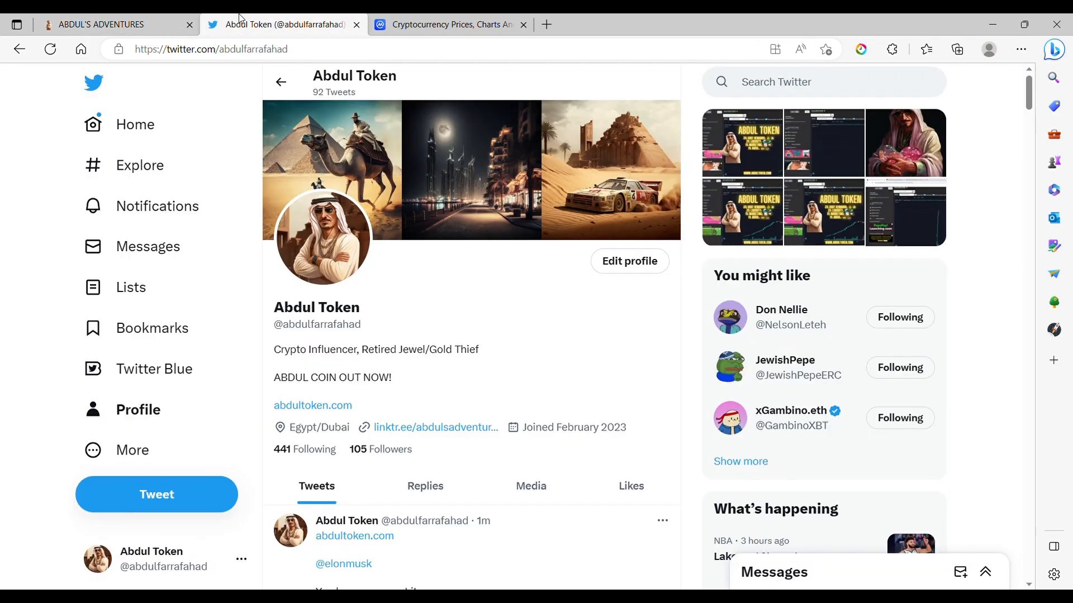
{"action": "mouse_move", "coordinate": [515, 315]}
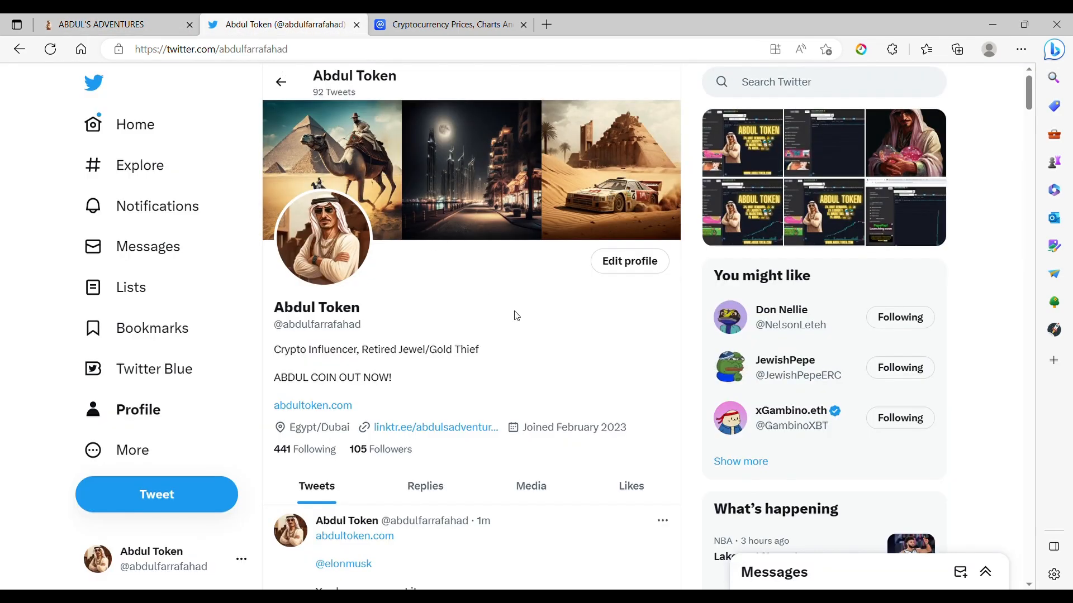
{"action": "scroll", "scroll_direction": "down", "scroll_amount": 3}
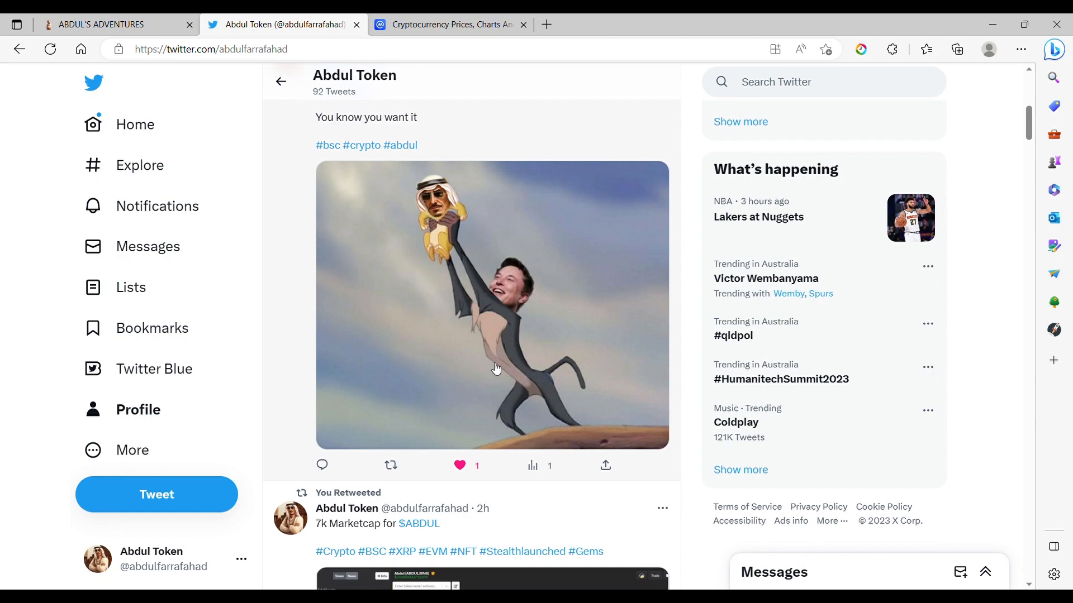
{"action": "mouse_move", "coordinate": [499, 286]}
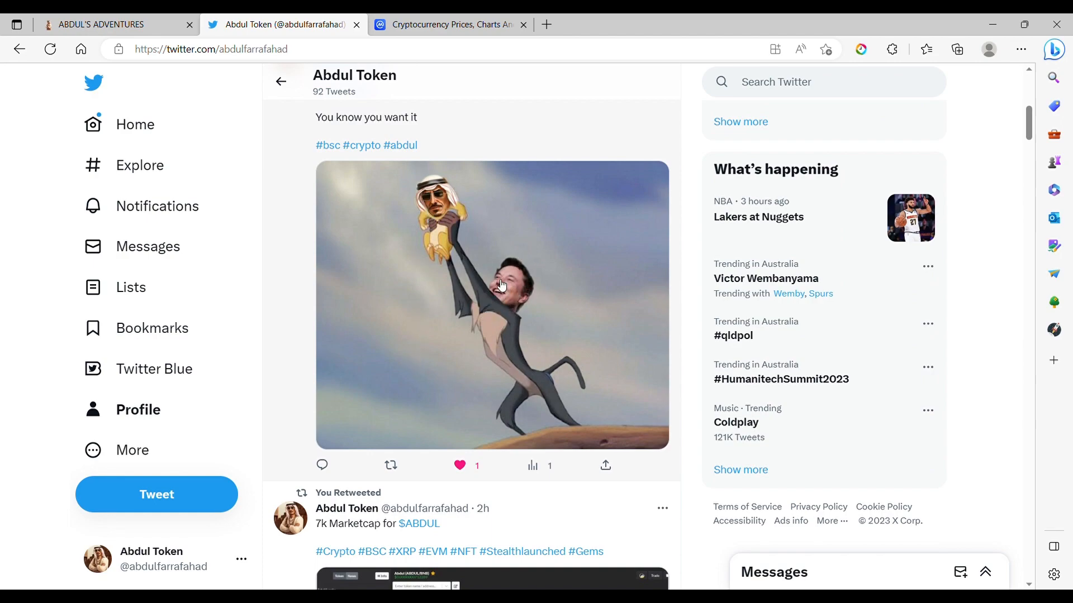
{"action": "mouse_move", "coordinate": [484, 343]}
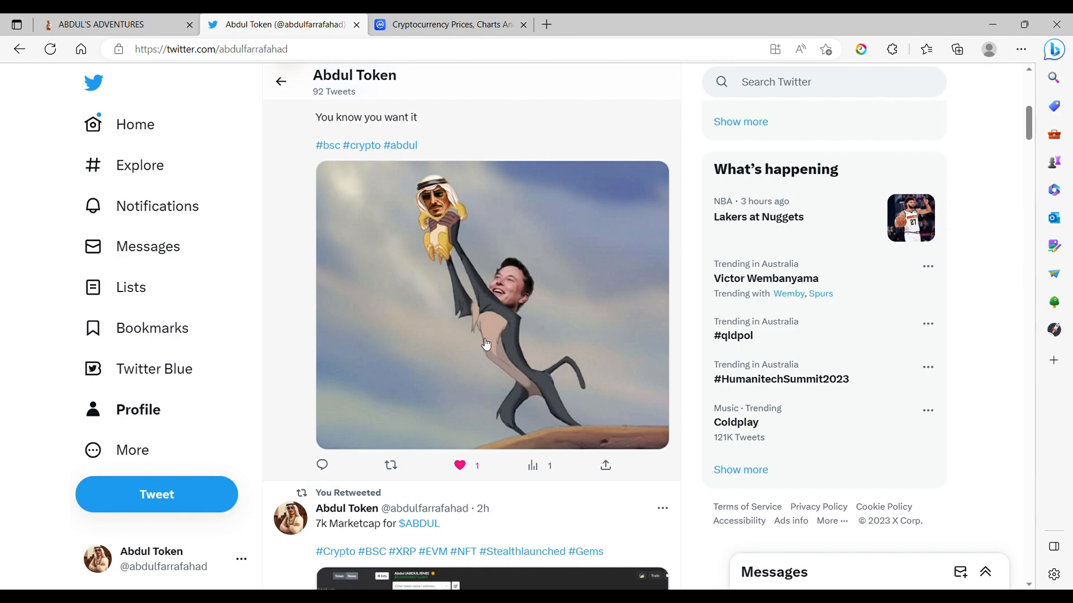
{"action": "scroll", "scroll_direction": "down", "scroll_amount": 3}
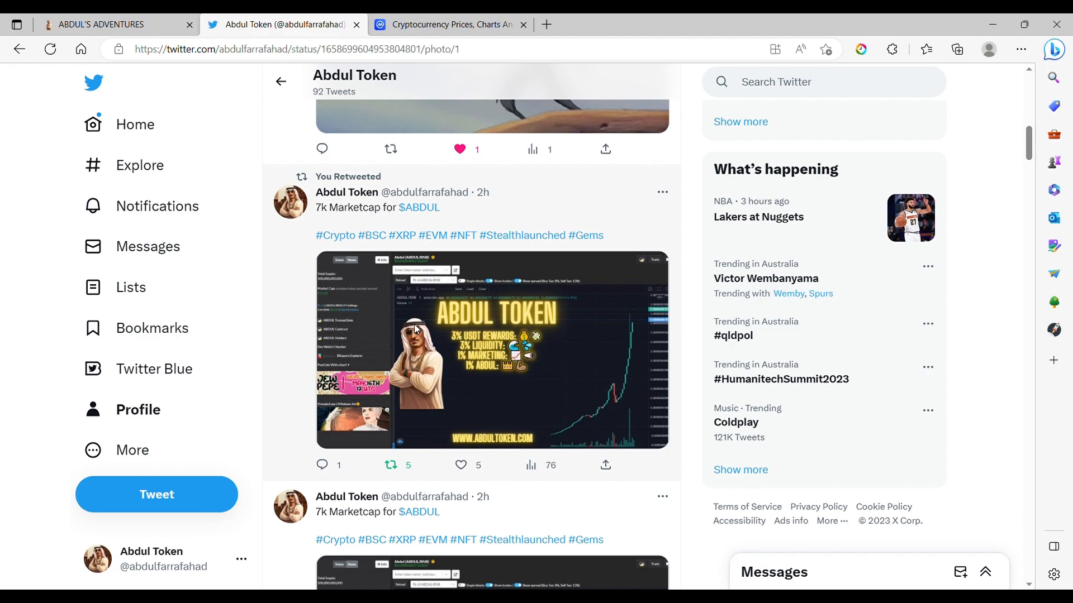
Open the ABDUL TOKEN chart image from the '7k Marketcap for $ABDUL' tweet full-size
{"action": "left_click", "coordinate": [492, 348]}
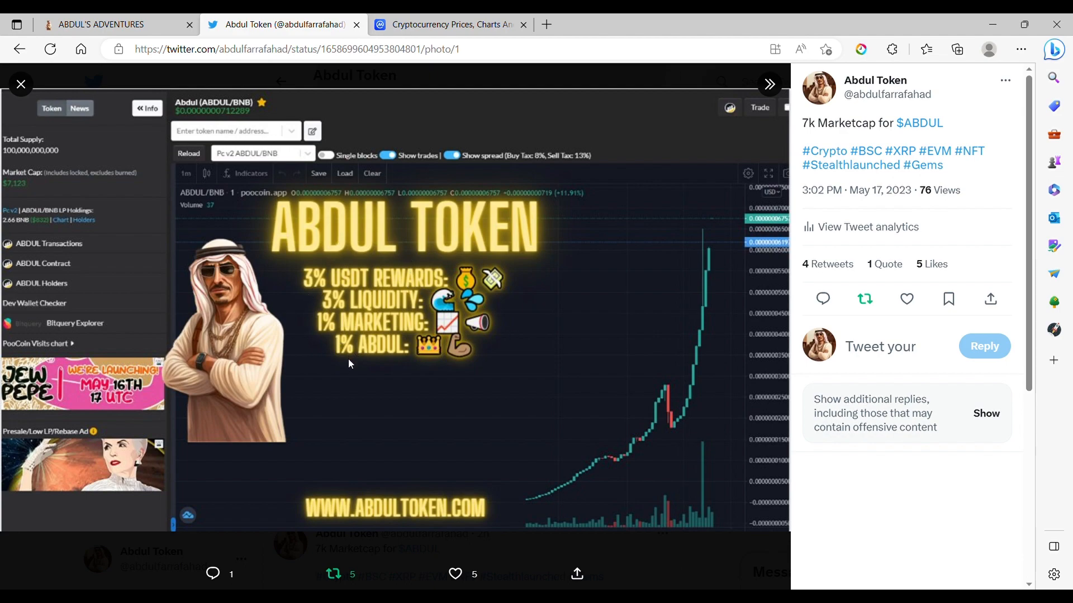
{"action": "mouse_move", "coordinate": [43, 185]}
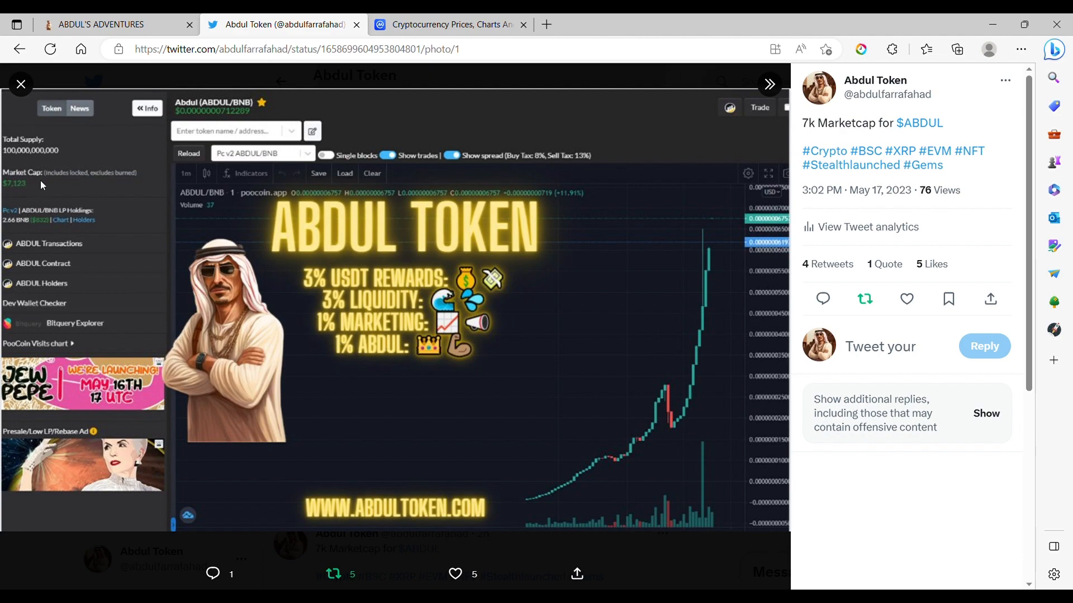
{"action": "mouse_move", "coordinate": [72, 213]}
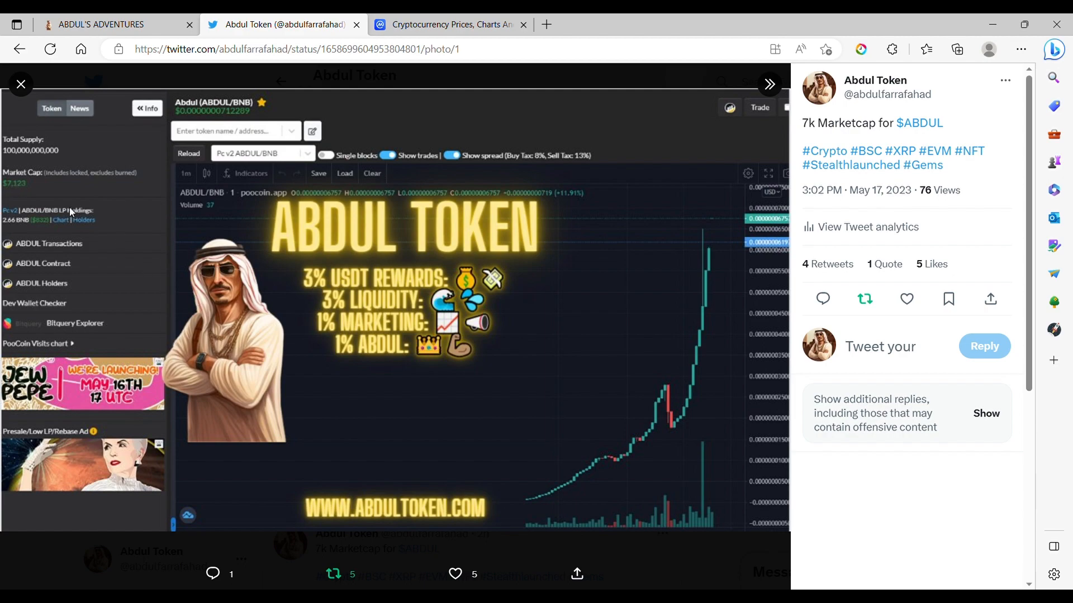
{"action": "mouse_move", "coordinate": [23, 187]}
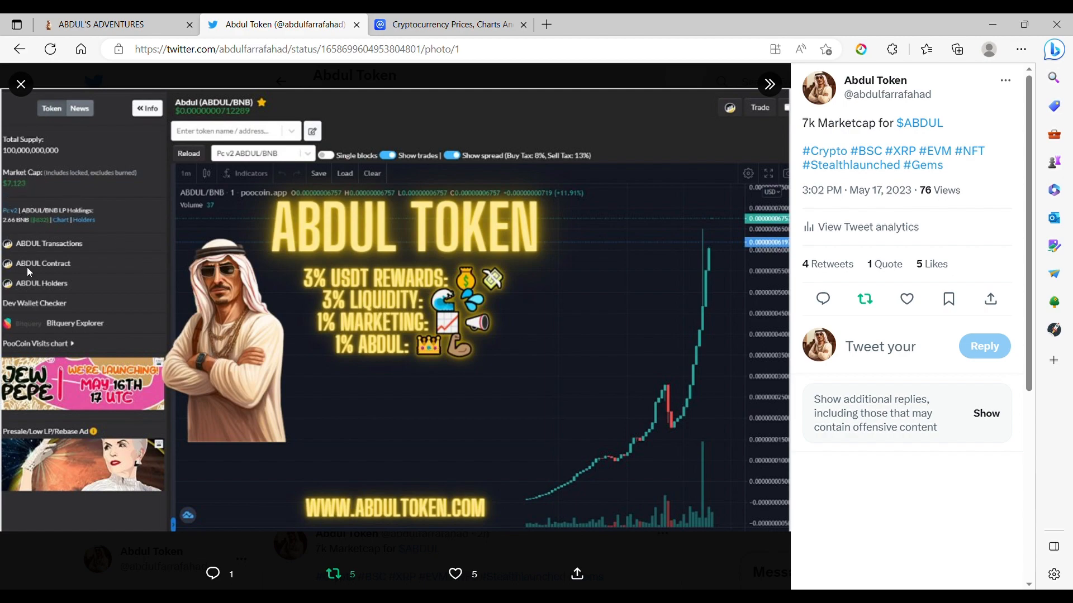
{"action": "mouse_move", "coordinate": [458, 433]}
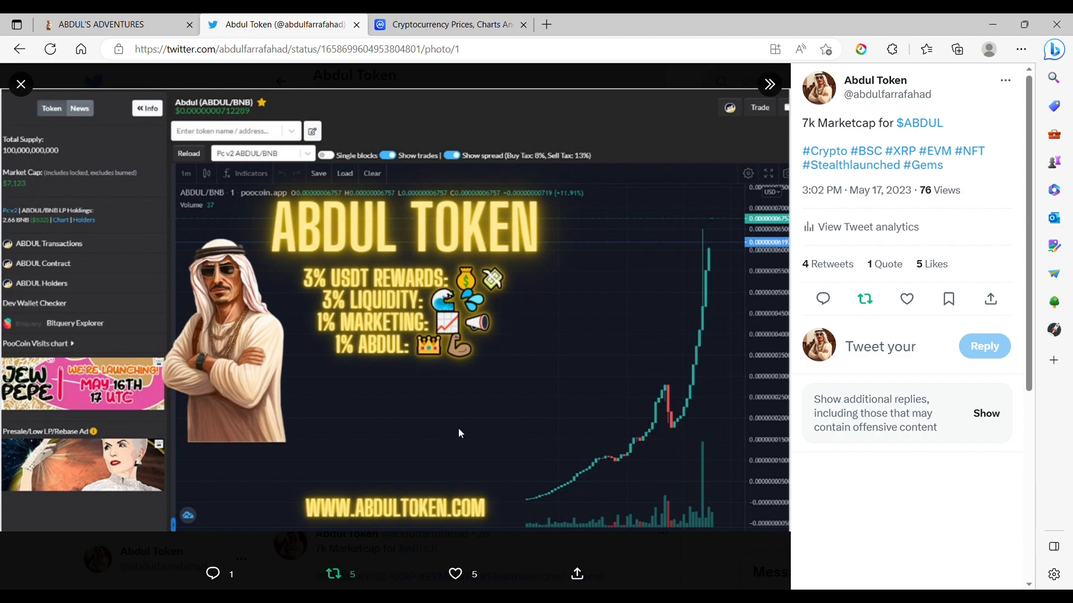
{"action": "mouse_move", "coordinate": [676, 408]}
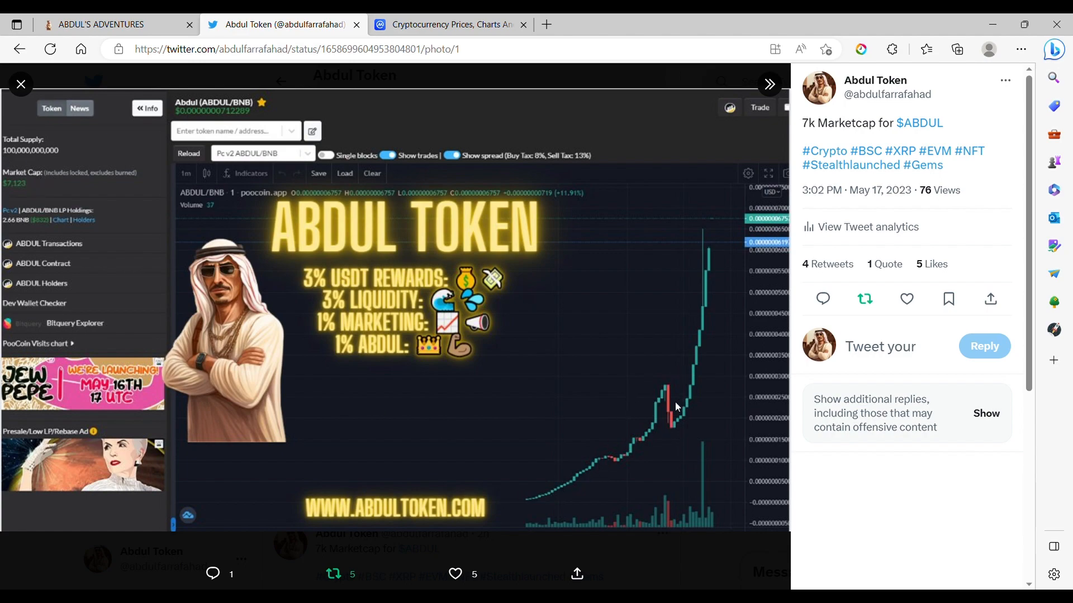
Switch to the ABDUL'S ADVENTURES tab showing the abdultoken.com homepage
{"action": "left_click", "coordinate": [95, 24]}
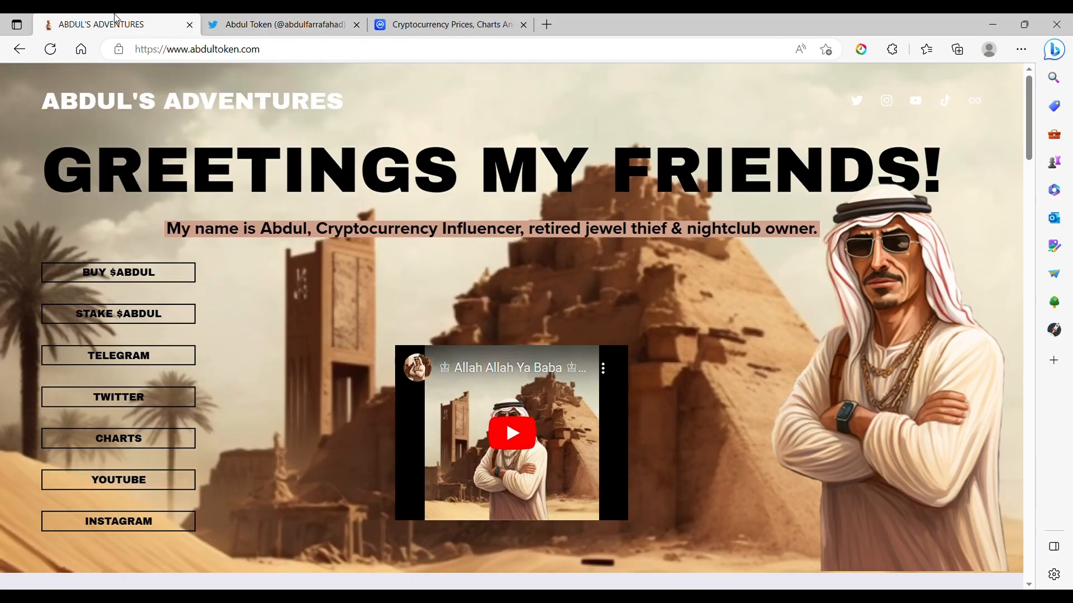
{"action": "mouse_move", "coordinate": [384, 285]}
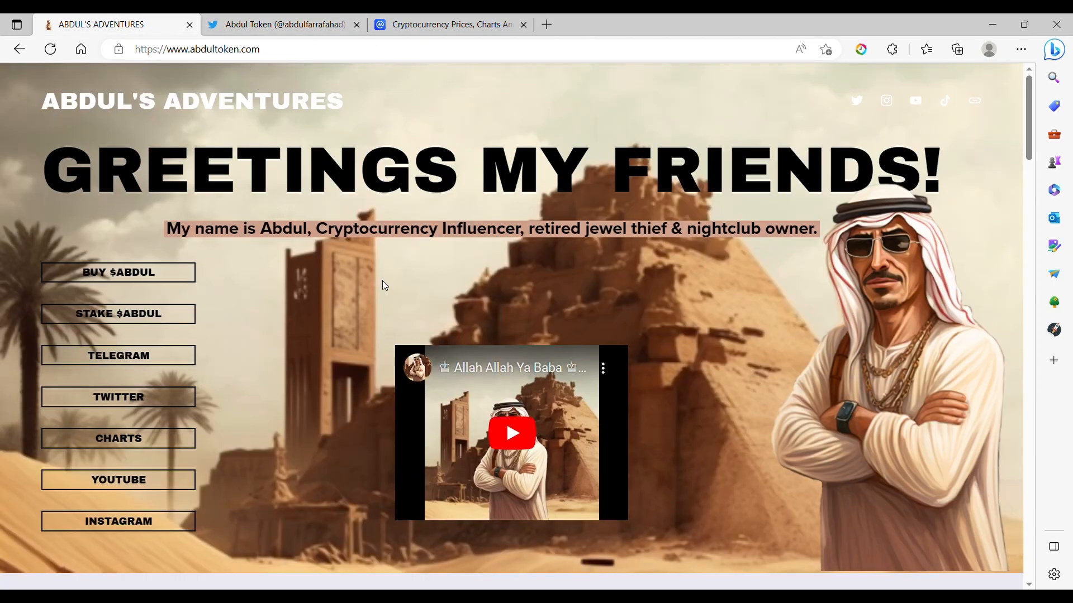
{"action": "mouse_move", "coordinate": [164, 315]}
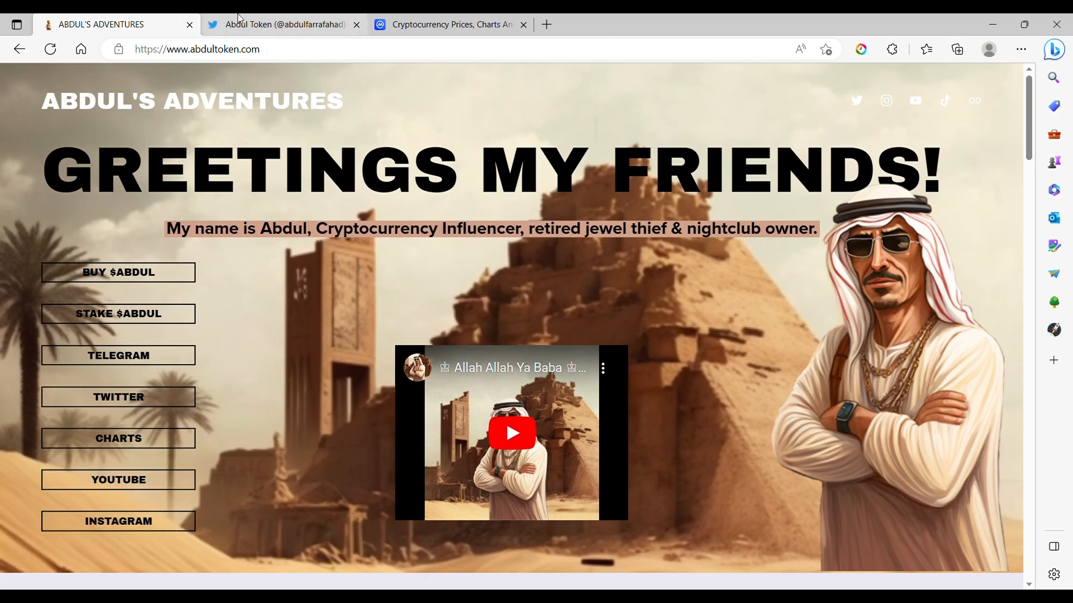
Switch to CoinMarketCap and scroll the price table from Bitcoin down to Solana
{"action": "left_click", "coordinate": [449, 24]}
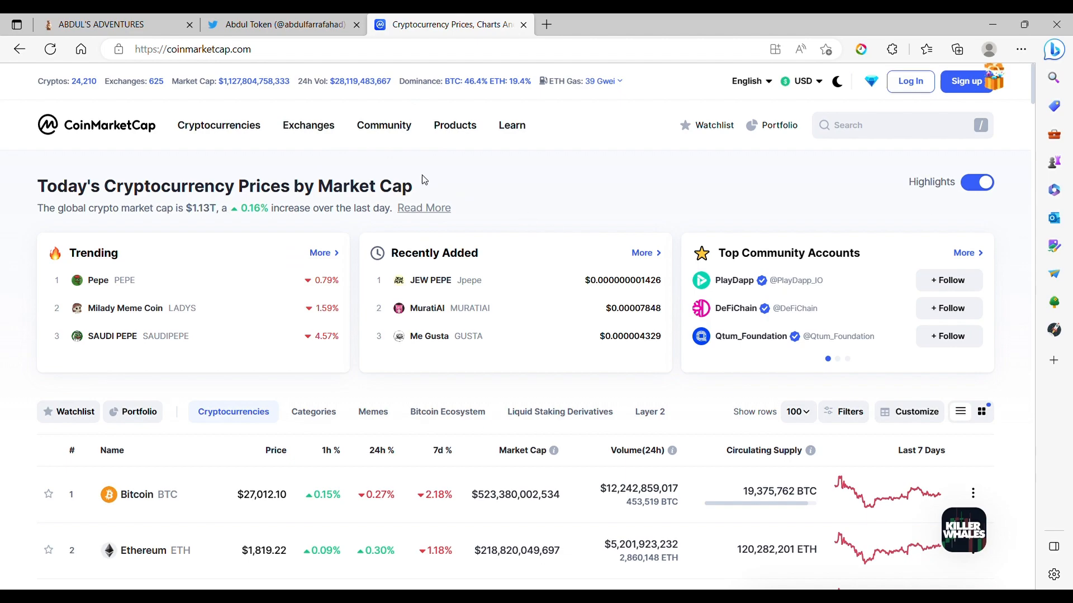
{"action": "scroll", "scroll_direction": "down", "scroll_amount": 3}
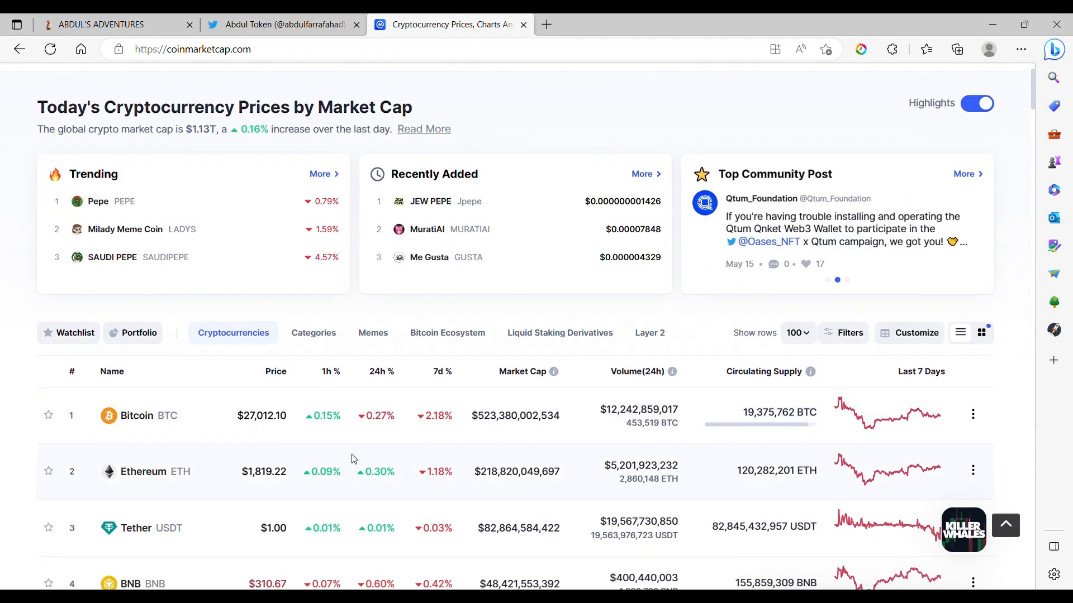
{"action": "scroll", "scroll_direction": "down", "scroll_amount": 3}
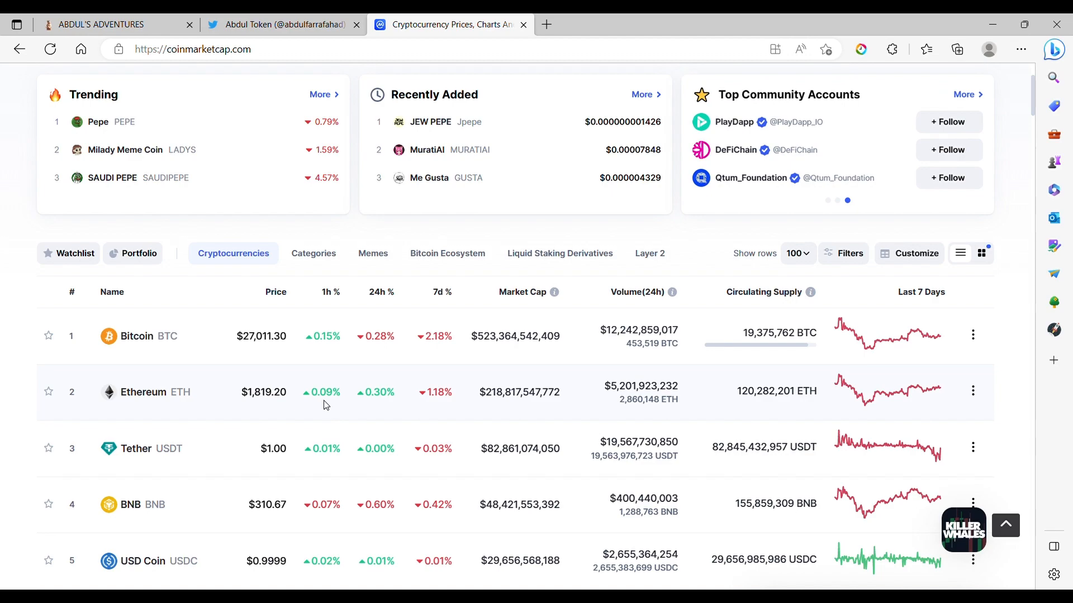
{"action": "scroll", "scroll_direction": "down", "scroll_amount": 3}
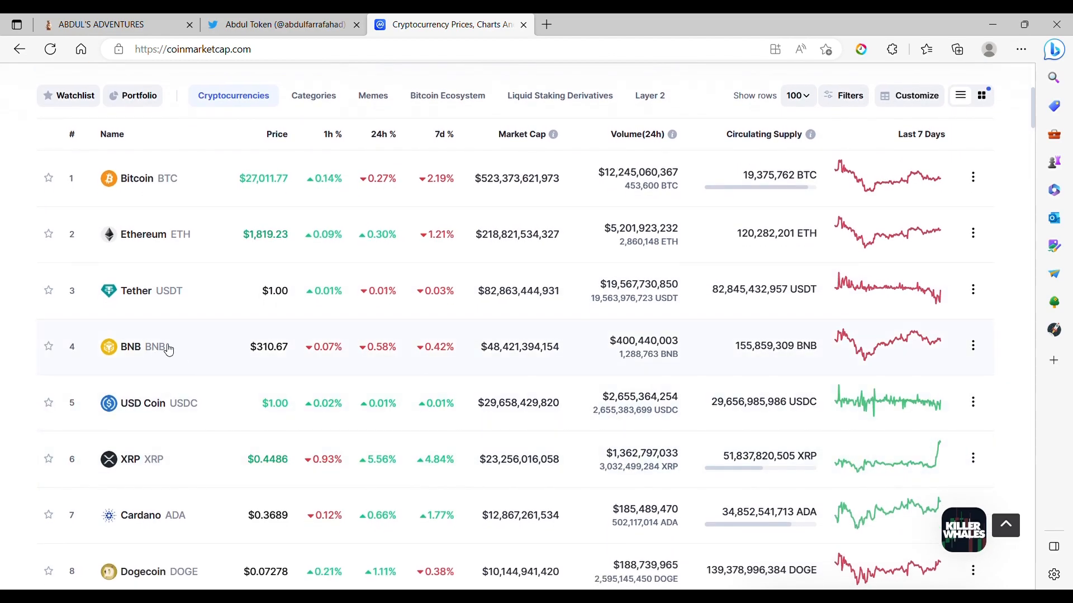
{"action": "mouse_move", "coordinate": [267, 356]}
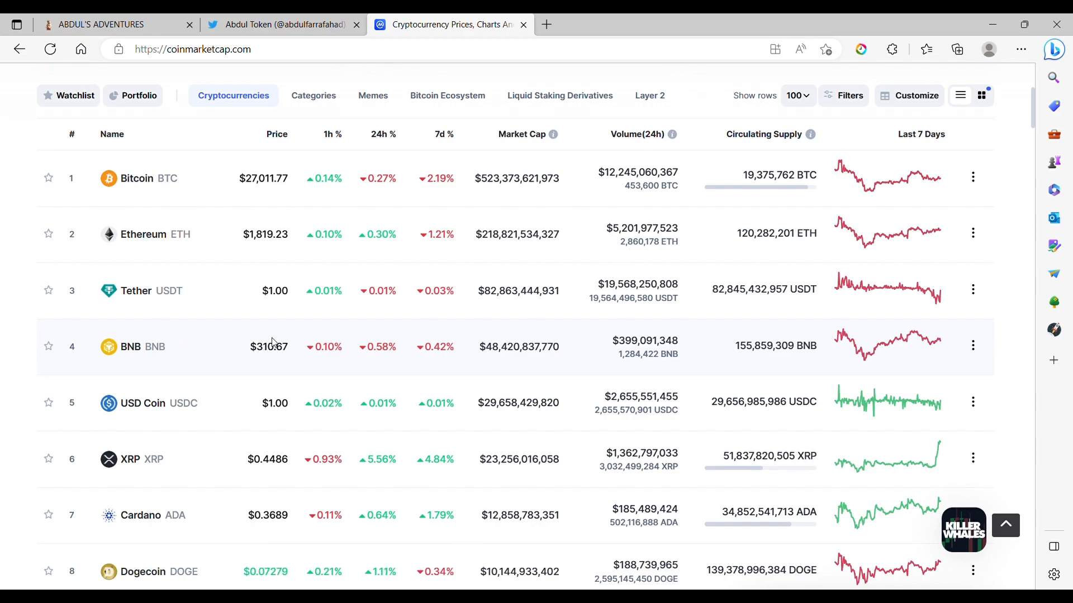
{"action": "scroll", "scroll_direction": "down", "scroll_amount": 3}
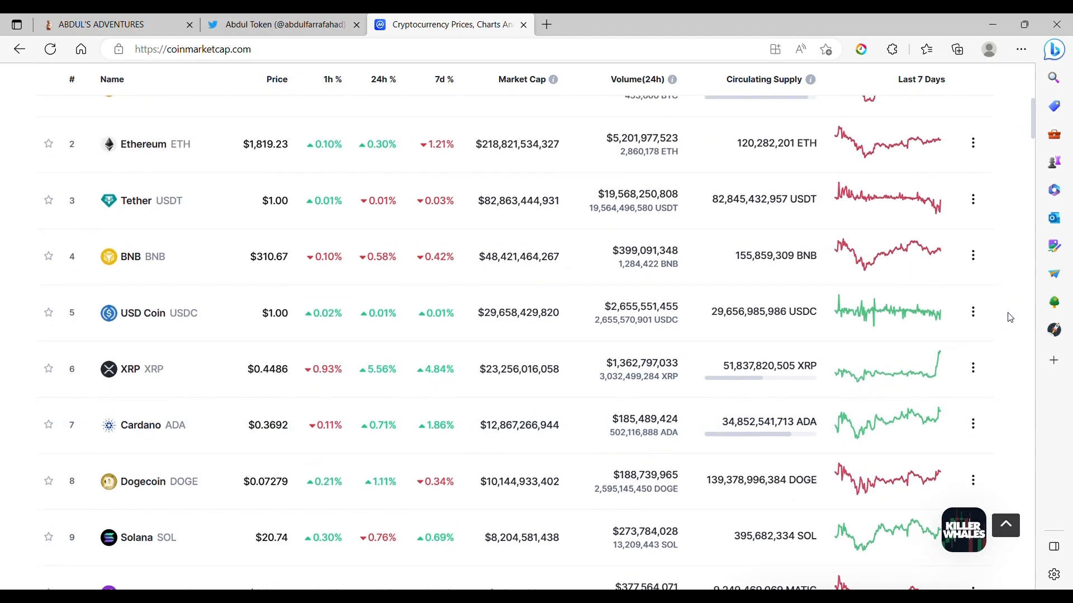
{"action": "scroll", "scroll_direction": "up", "scroll_amount": 3}
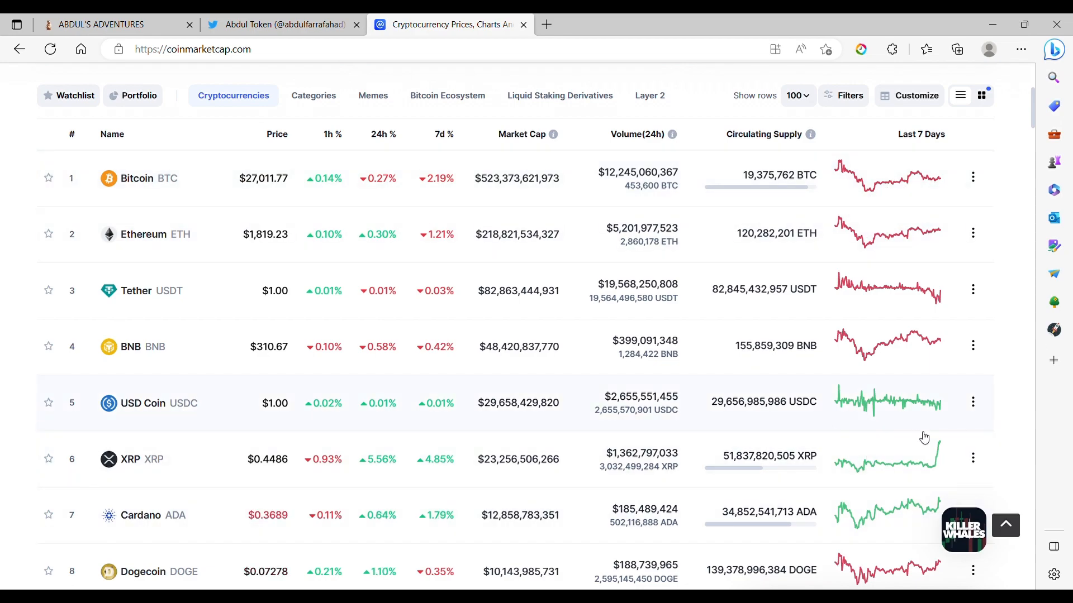
{"action": "scroll", "scroll_direction": "down", "scroll_amount": 3}
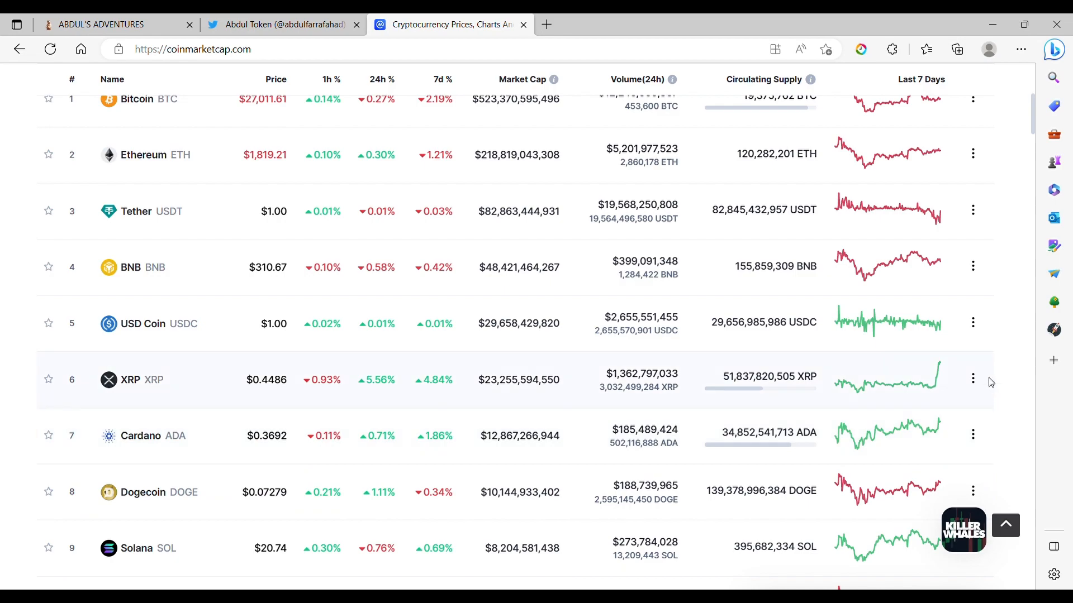
Scroll the price table down to ranks 23–30, OKB through TrueUSD
{"action": "scroll", "scroll_direction": "down", "scroll_amount": 3}
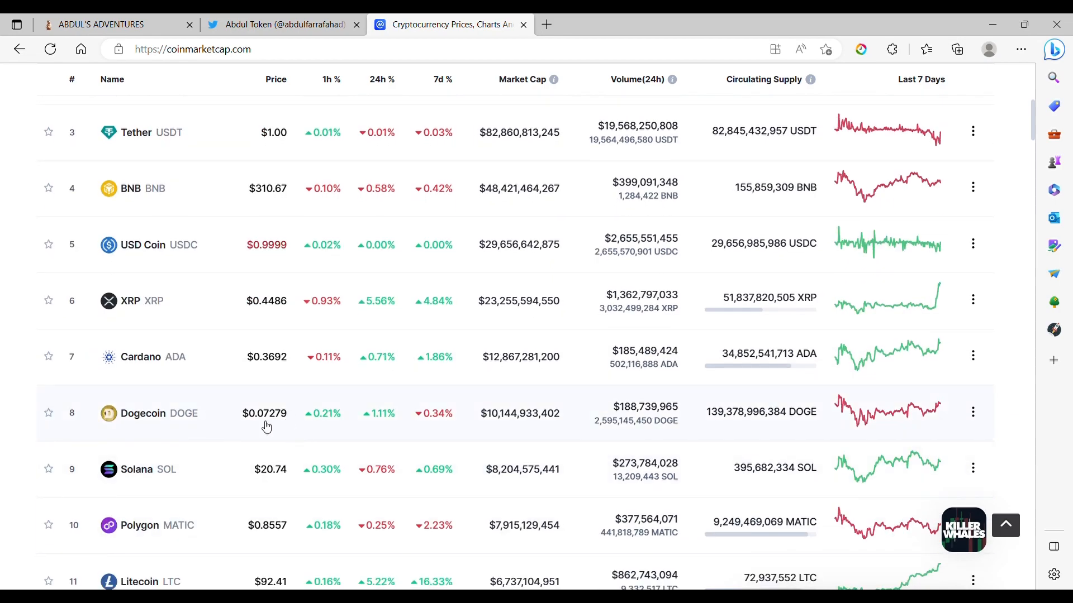
{"action": "mouse_move", "coordinate": [276, 368]}
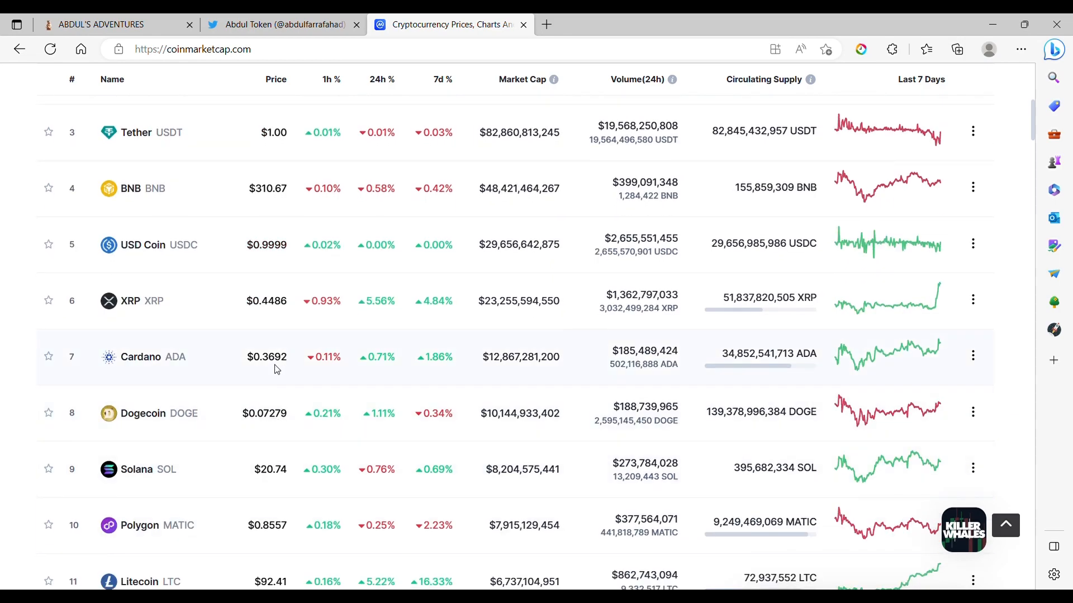
{"action": "scroll", "scroll_direction": "down", "scroll_amount": 3}
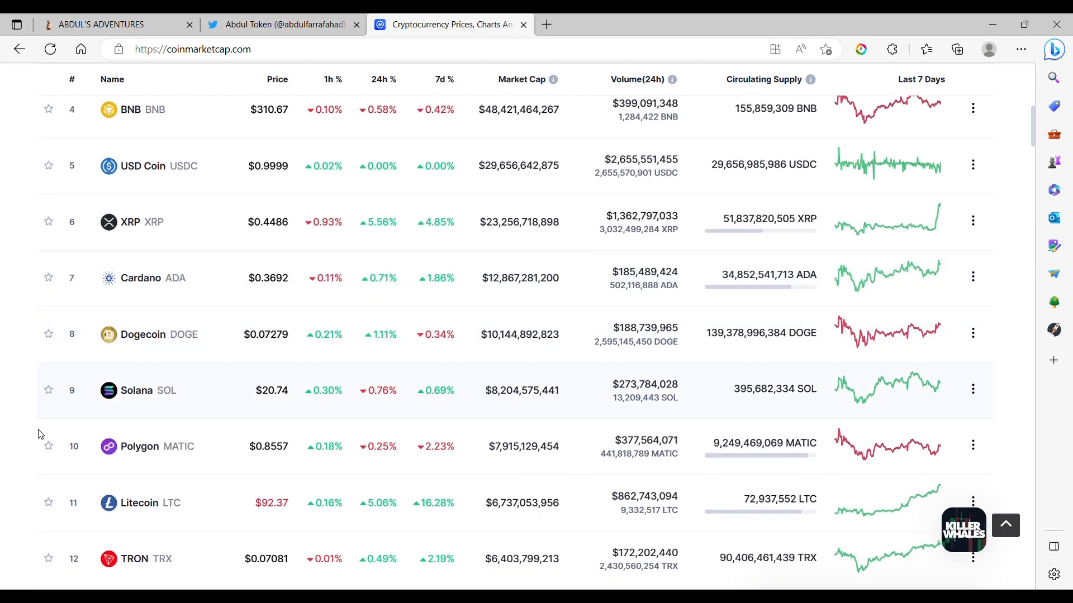
{"action": "mouse_move", "coordinate": [715, 389]}
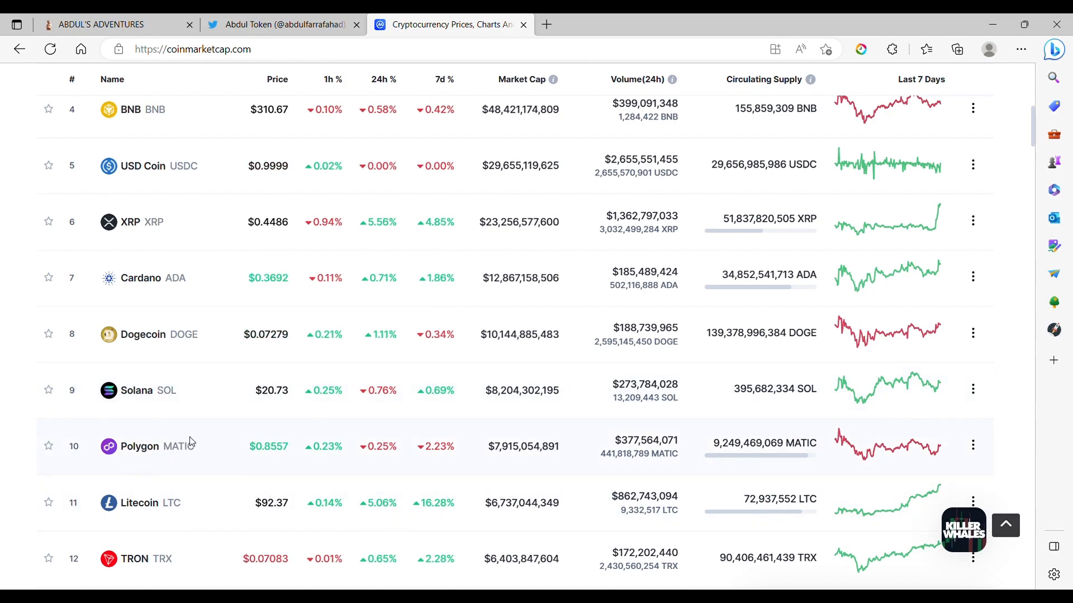
{"action": "scroll", "scroll_direction": "down", "scroll_amount": 3}
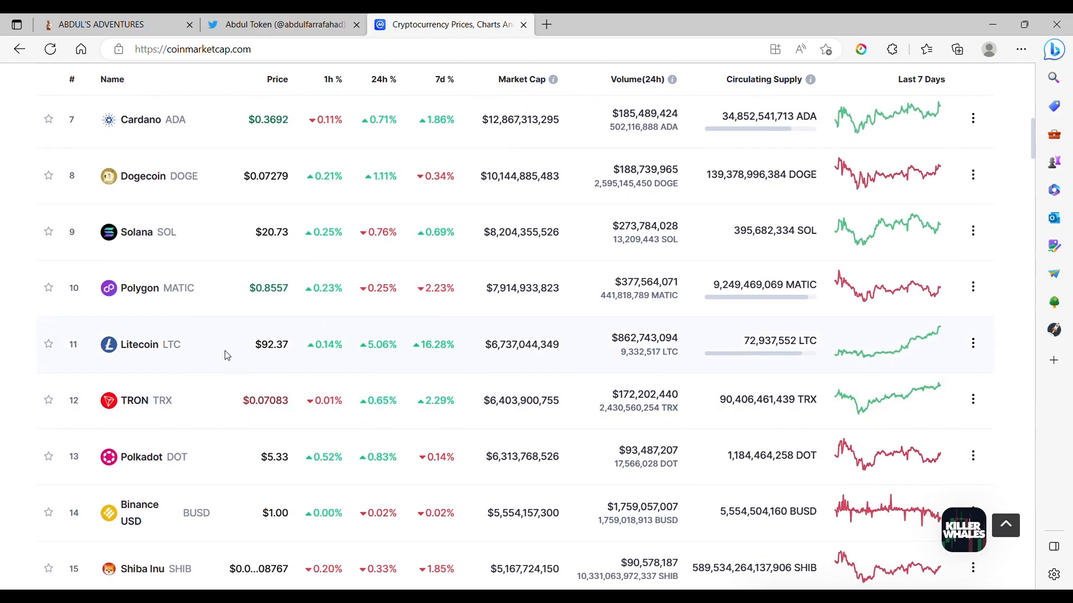
{"action": "mouse_move", "coordinate": [904, 355]}
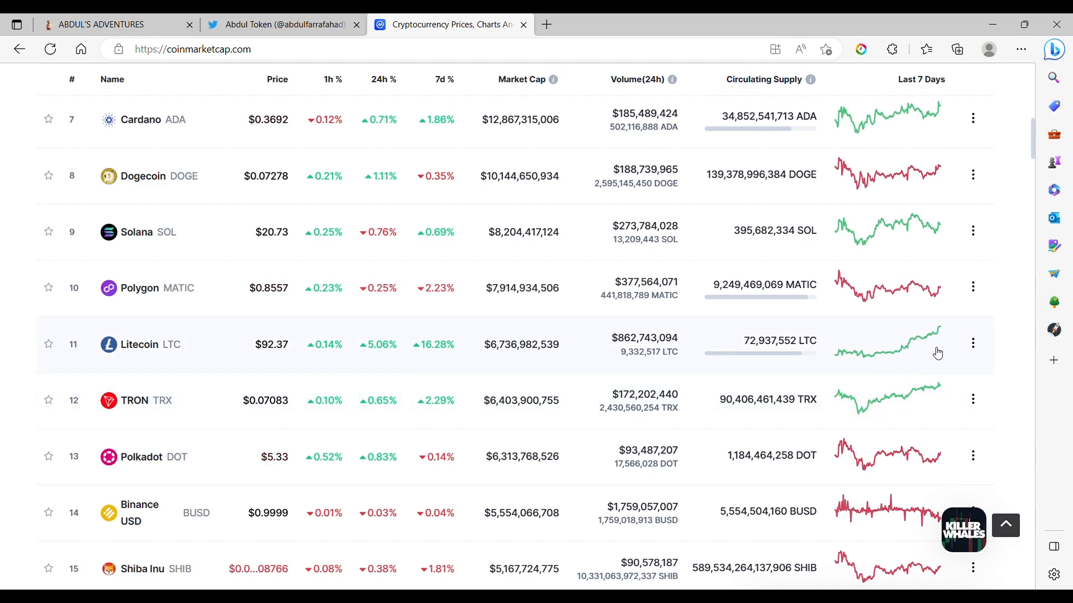
{"action": "scroll", "scroll_direction": "down", "scroll_amount": 3}
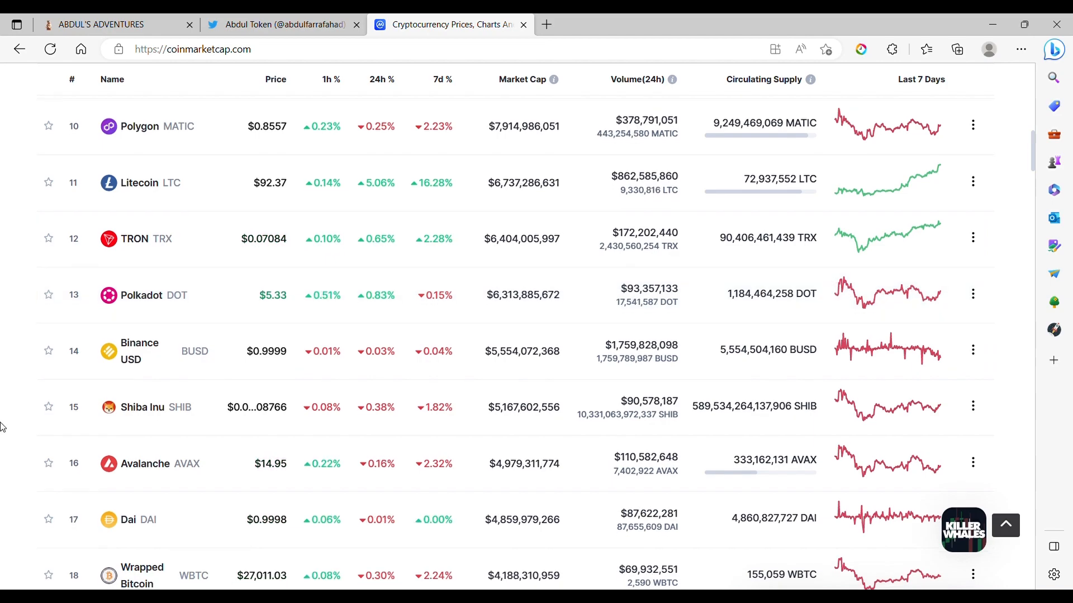
{"action": "scroll", "scroll_direction": "down", "scroll_amount": 3}
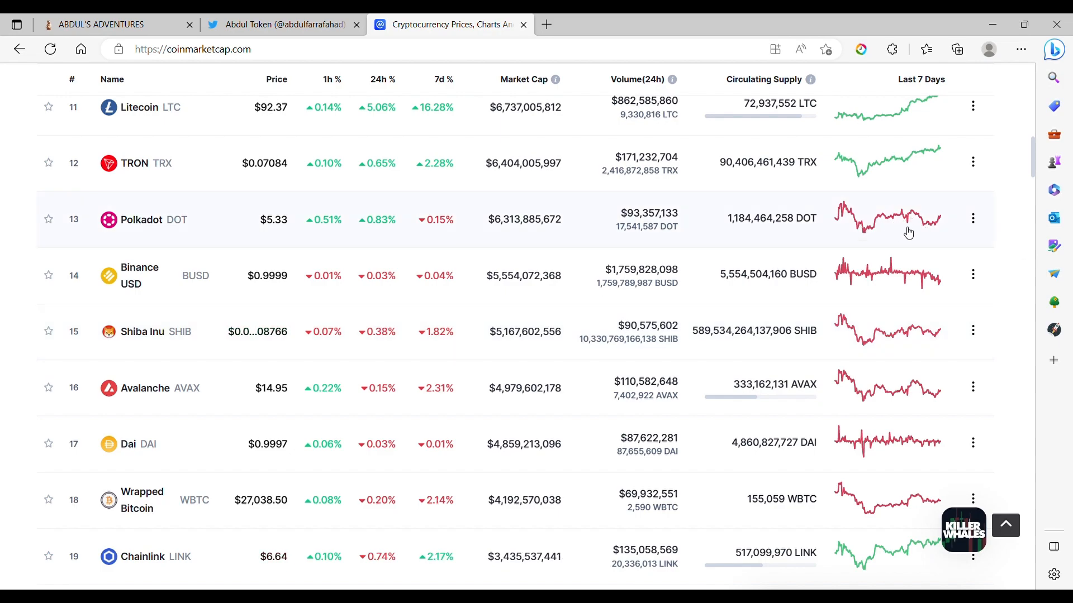
{"action": "mouse_move", "coordinate": [2, 485]}
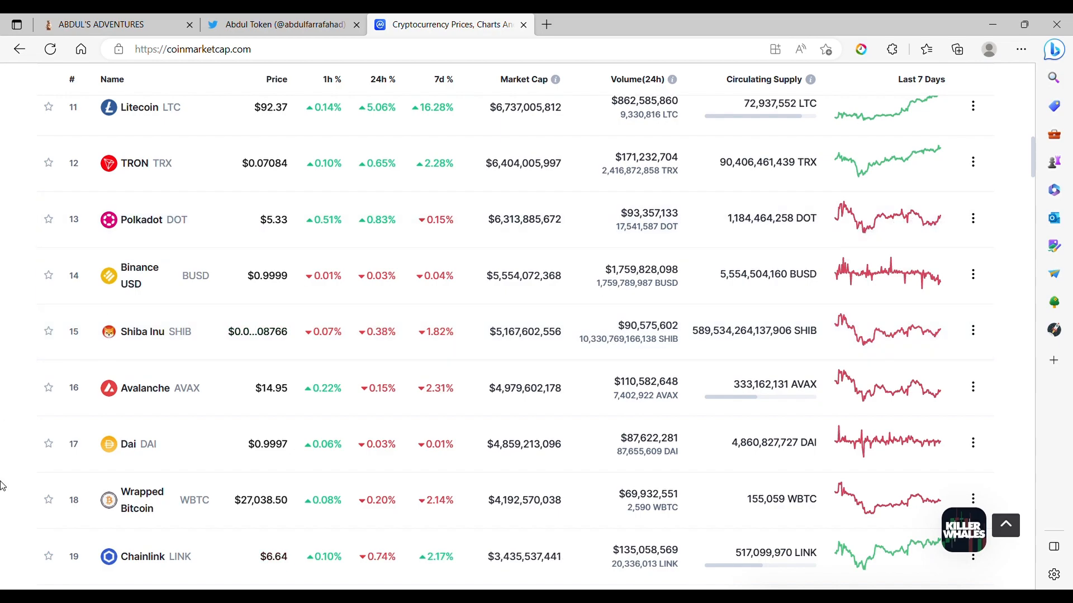
{"action": "scroll", "scroll_direction": "down", "scroll_amount": 3}
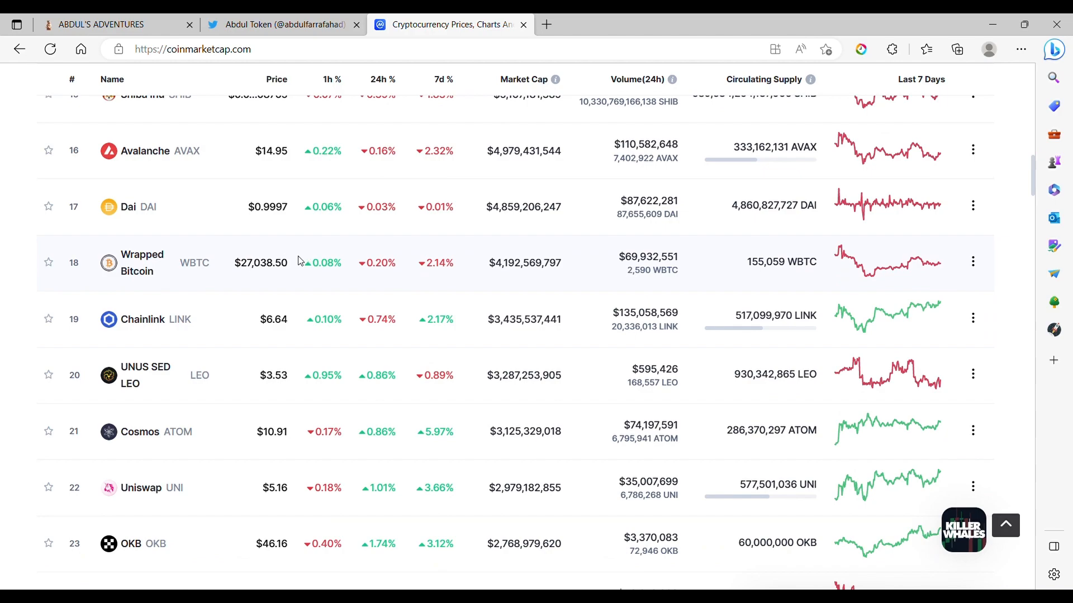
{"action": "mouse_move", "coordinate": [528, 258]}
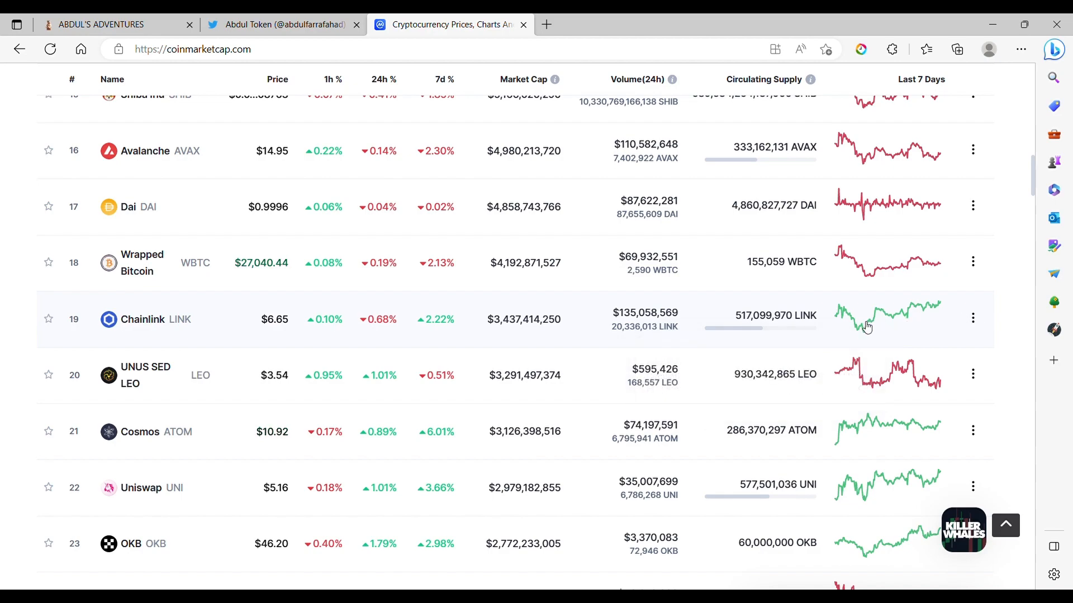
{"action": "scroll", "scroll_direction": "down", "scroll_amount": 3}
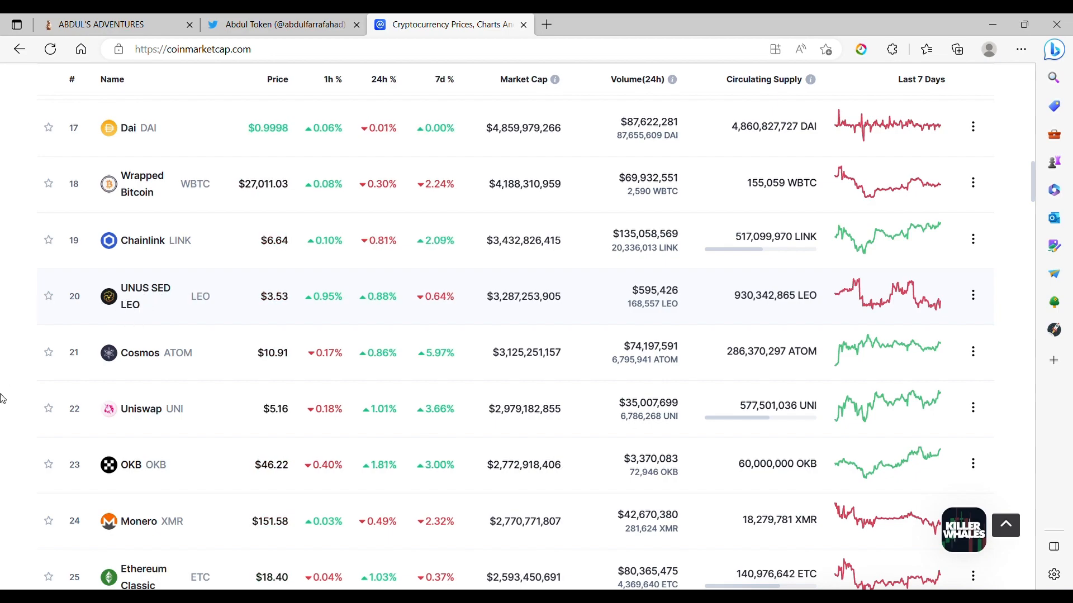
{"action": "scroll", "scroll_direction": "down", "scroll_amount": 3}
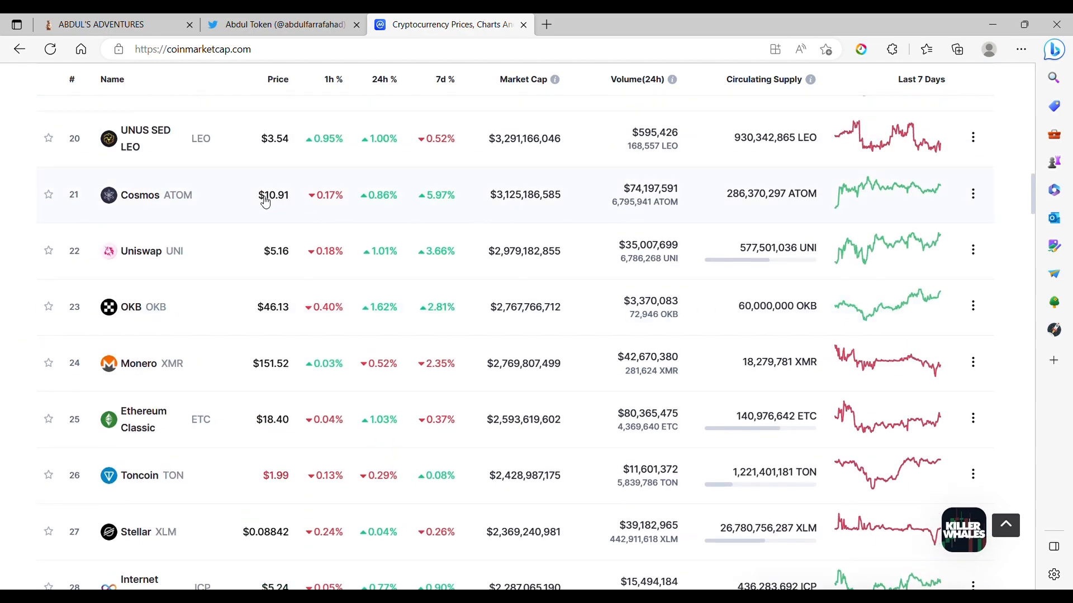
{"action": "mouse_move", "coordinate": [831, 198]}
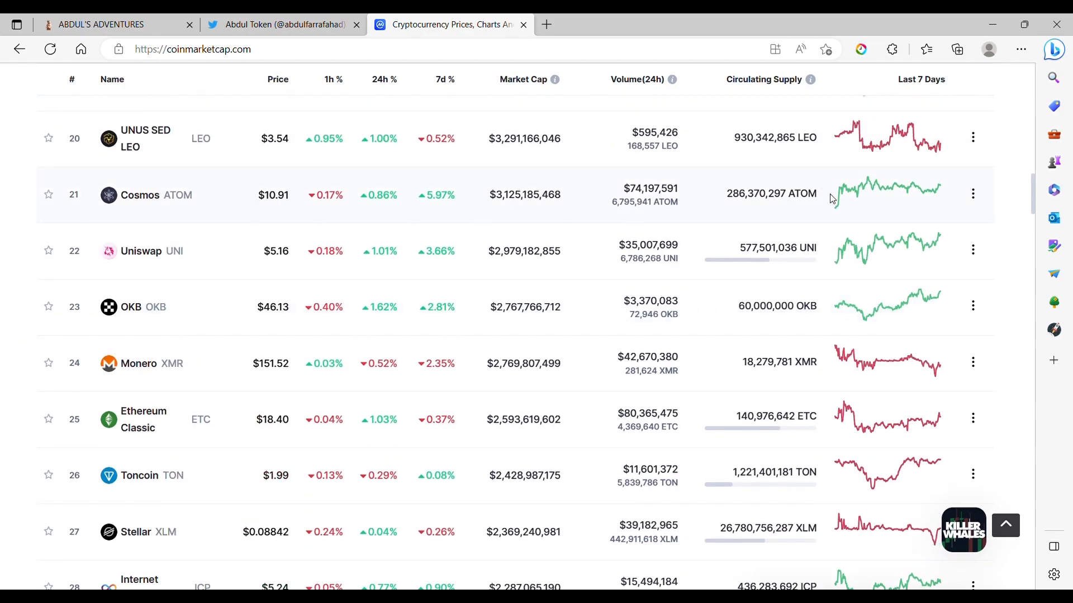
{"action": "mouse_move", "coordinate": [946, 189]}
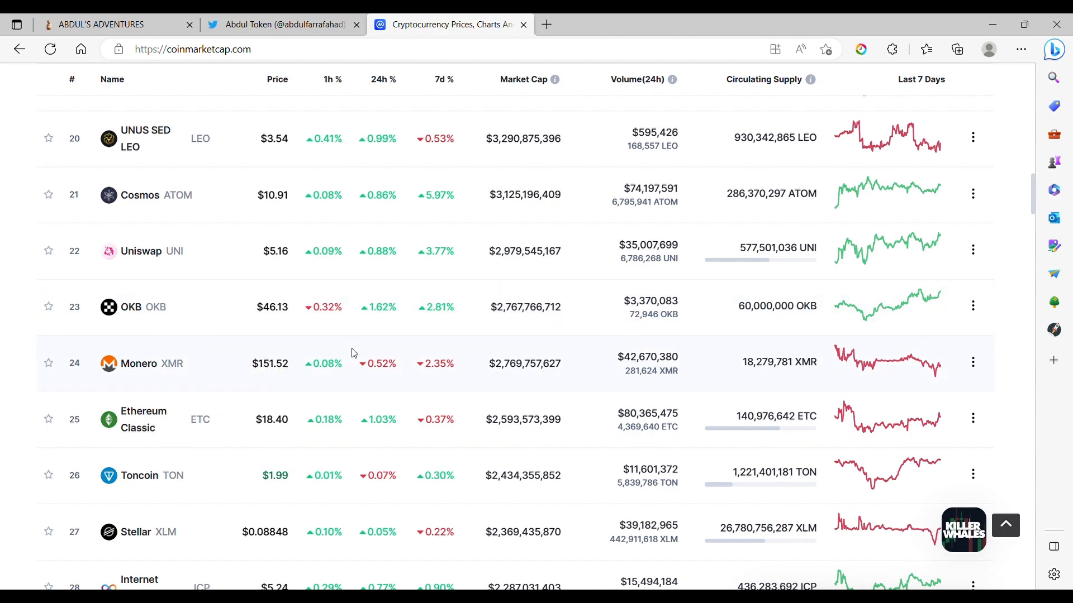
{"action": "scroll", "scroll_direction": "down", "scroll_amount": 3}
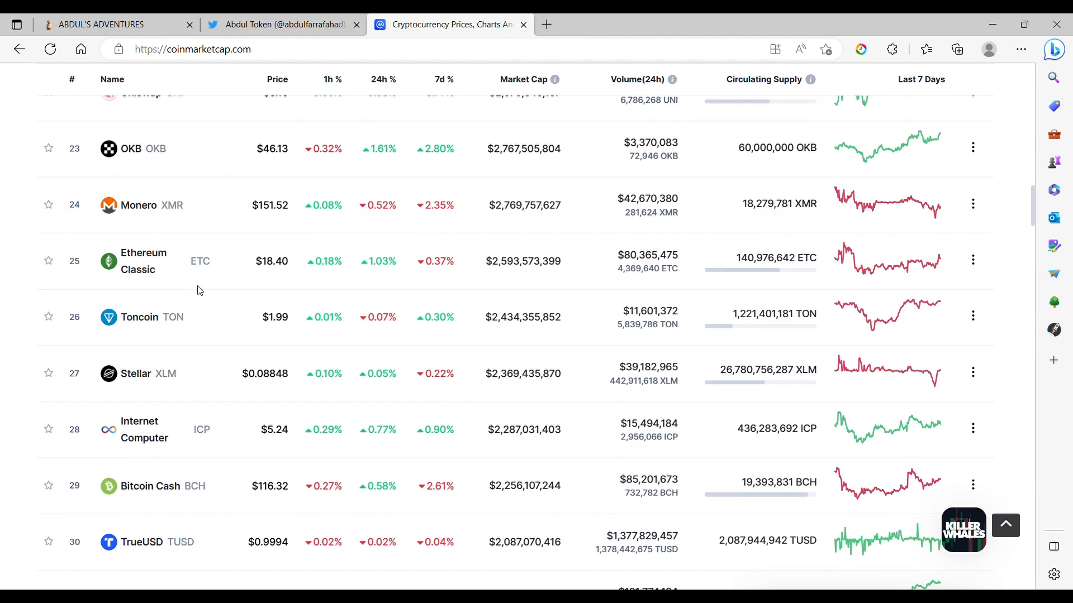
{"action": "mouse_move", "coordinate": [246, 266]}
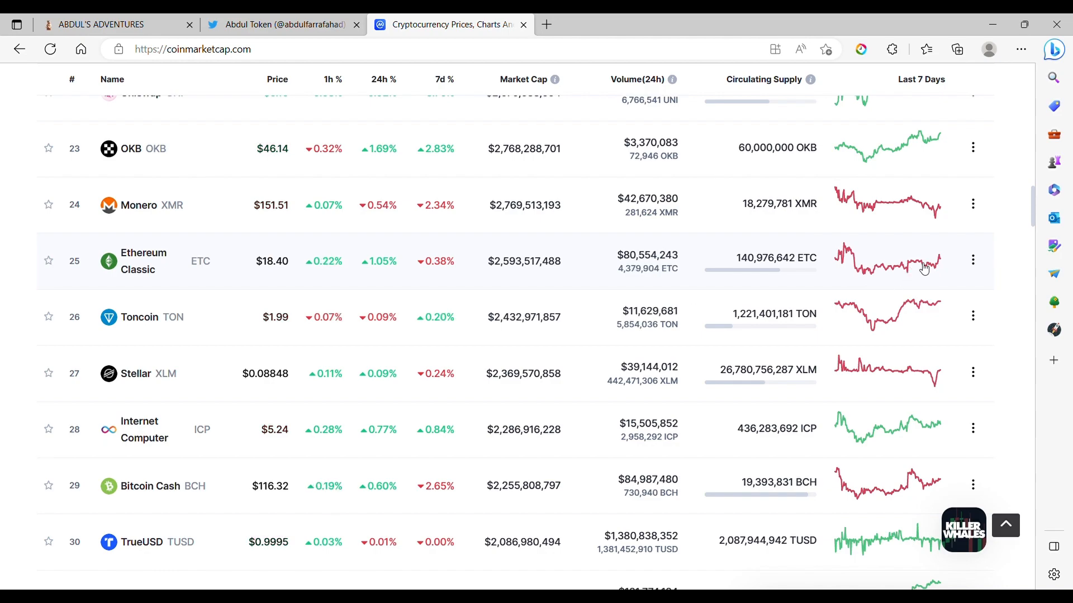
Scroll the price table down to ranks 30–37, TrueUSD through Arbitrum
{"action": "scroll", "scroll_direction": "down", "scroll_amount": 3}
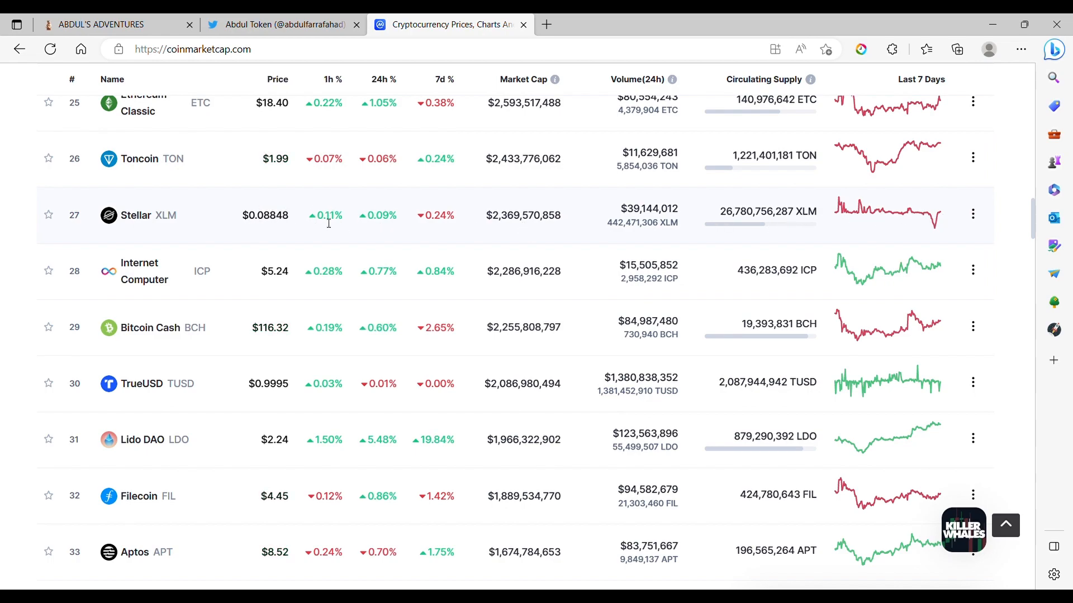
{"action": "mouse_move", "coordinate": [935, 227]}
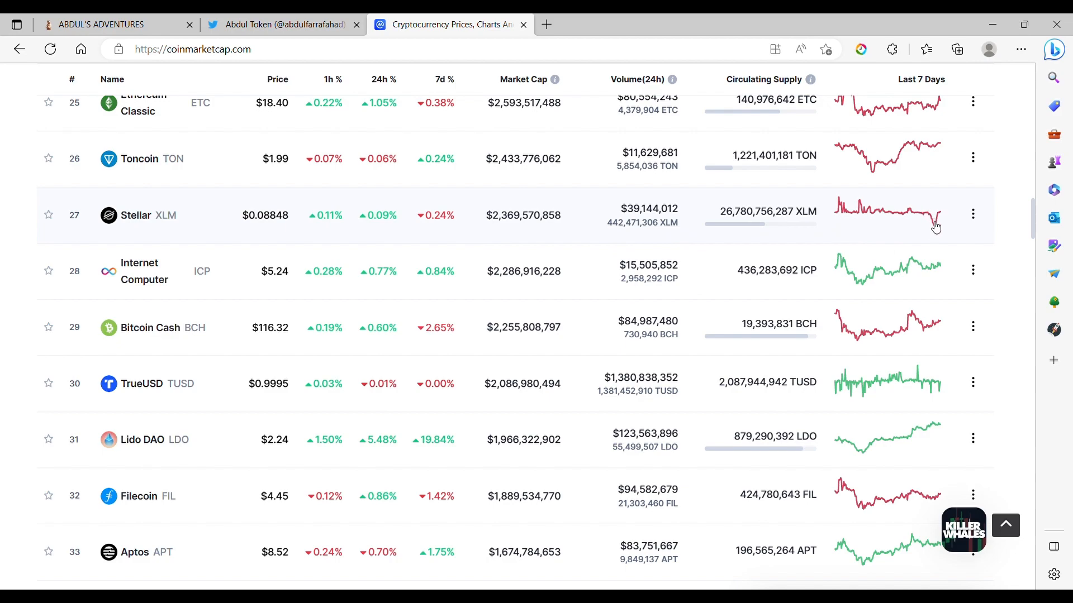
{"action": "mouse_move", "coordinate": [269, 230]}
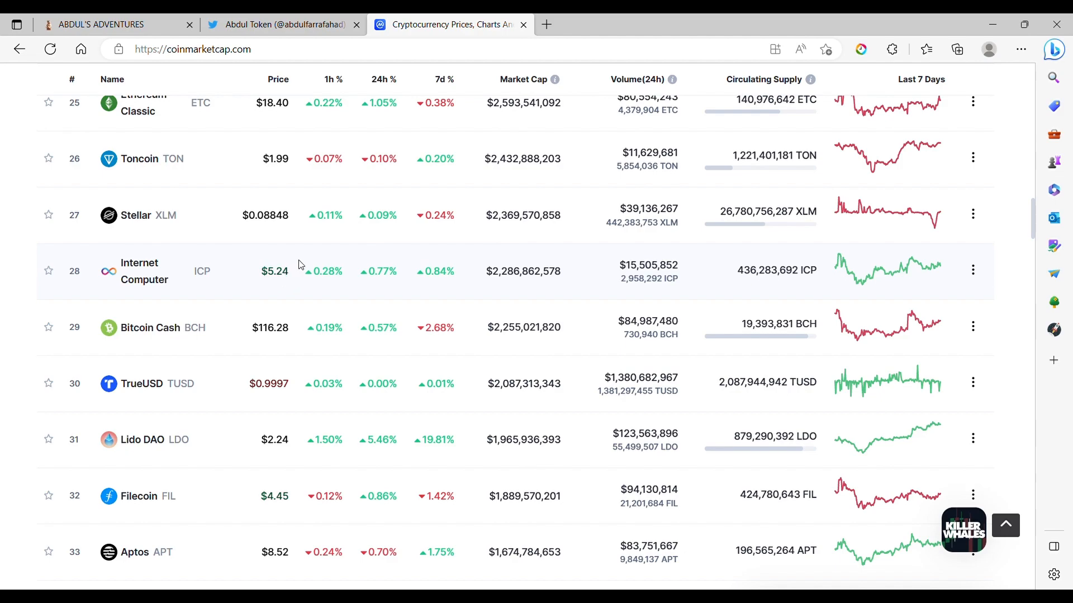
{"action": "mouse_move", "coordinate": [2, 396]}
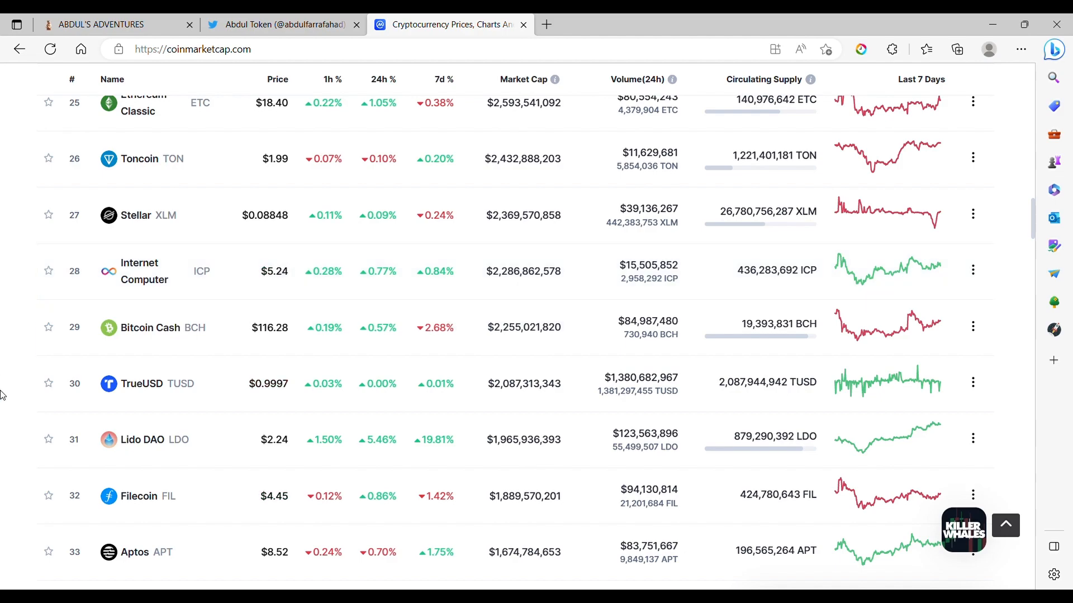
{"action": "scroll", "scroll_direction": "down", "scroll_amount": 3}
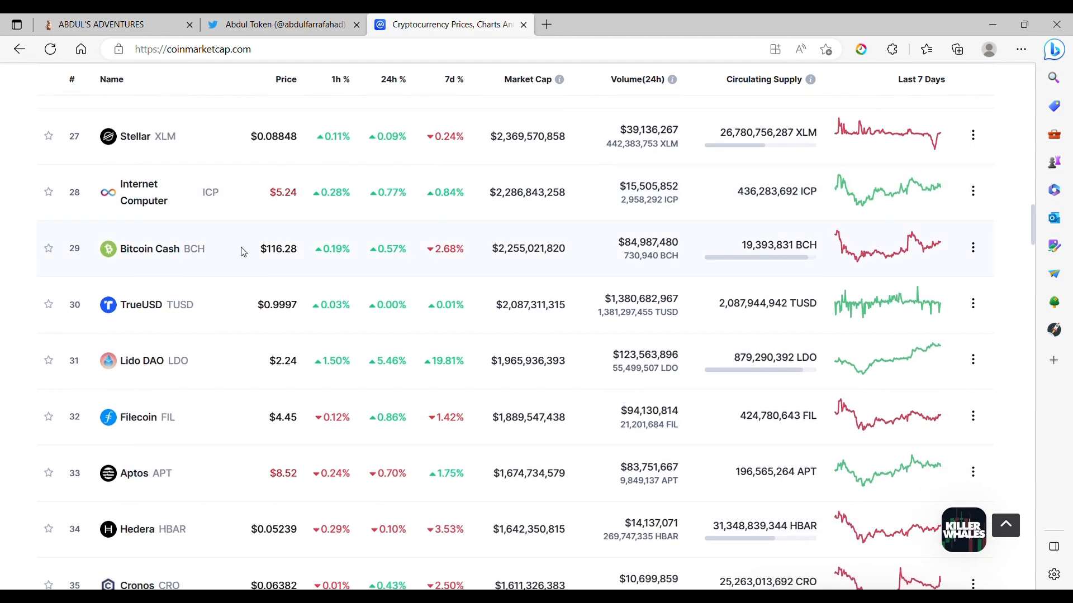
{"action": "scroll", "scroll_direction": "down", "scroll_amount": 3}
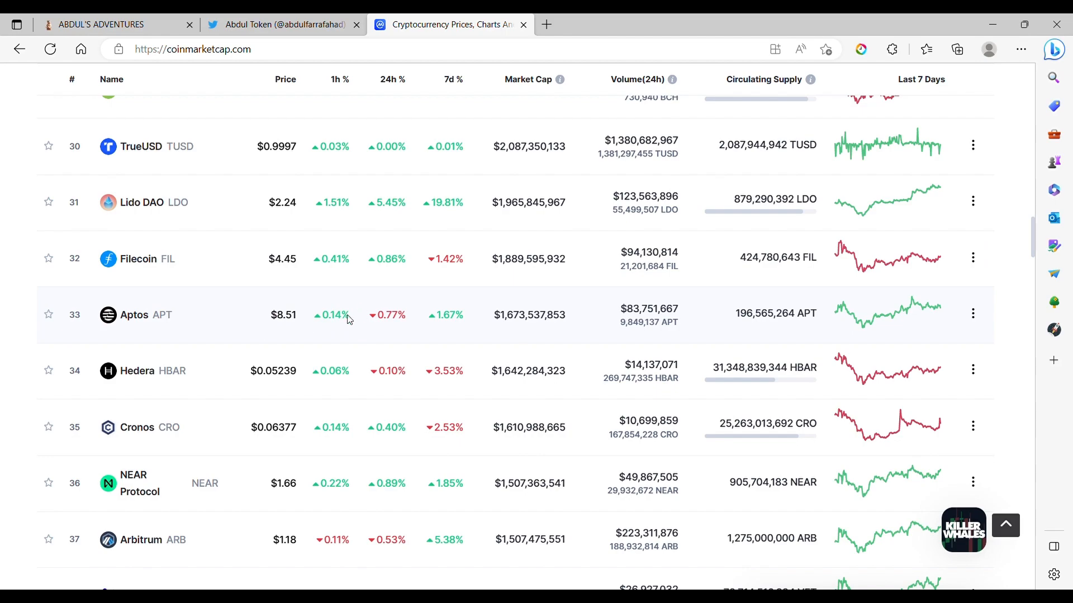
Scroll the price table down to ranks 41–49, Algorand through MultiversX
{"action": "scroll", "scroll_direction": "down", "scroll_amount": 3}
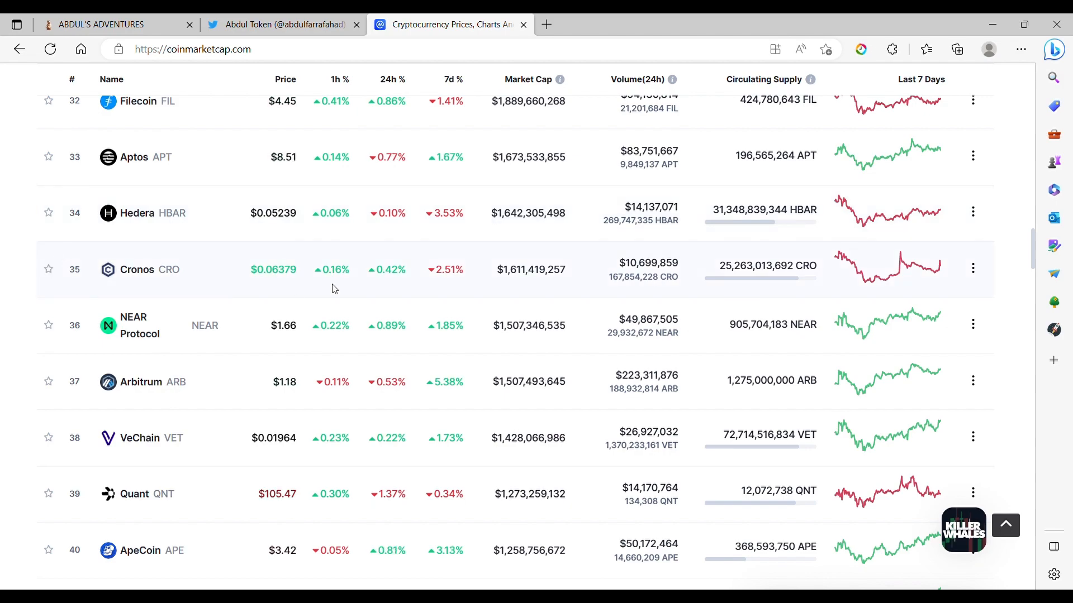
{"action": "mouse_move", "coordinate": [248, 355]}
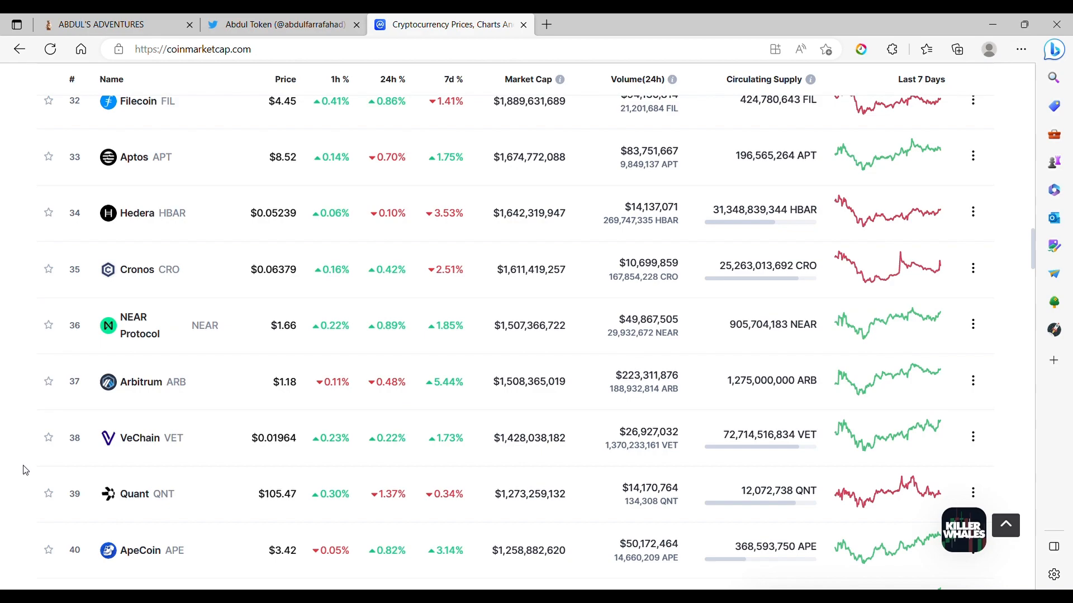
{"action": "scroll", "scroll_direction": "down", "scroll_amount": 3}
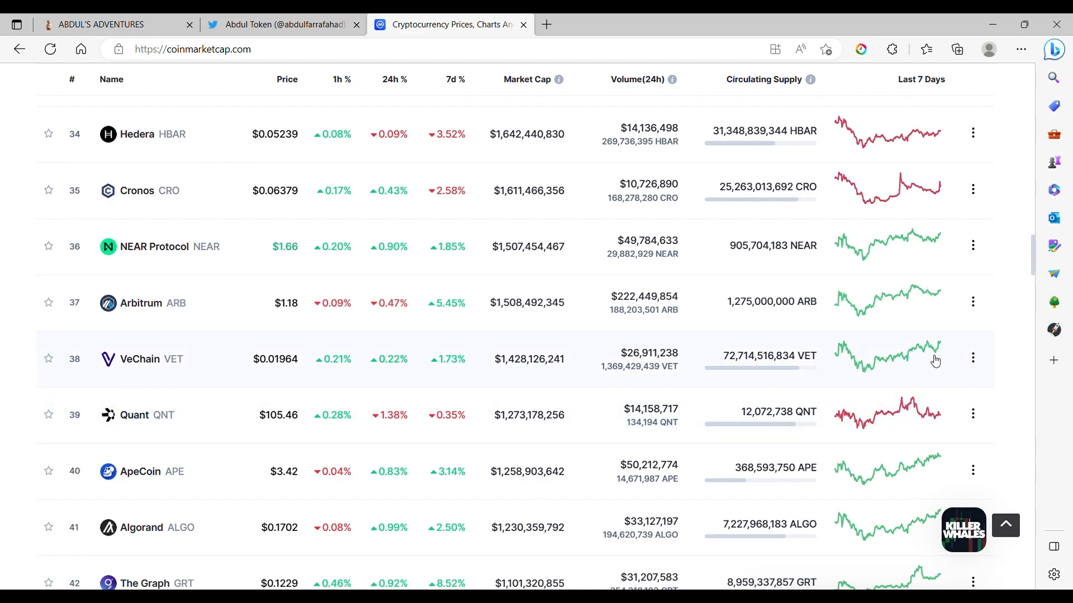
{"action": "mouse_move", "coordinate": [198, 434]}
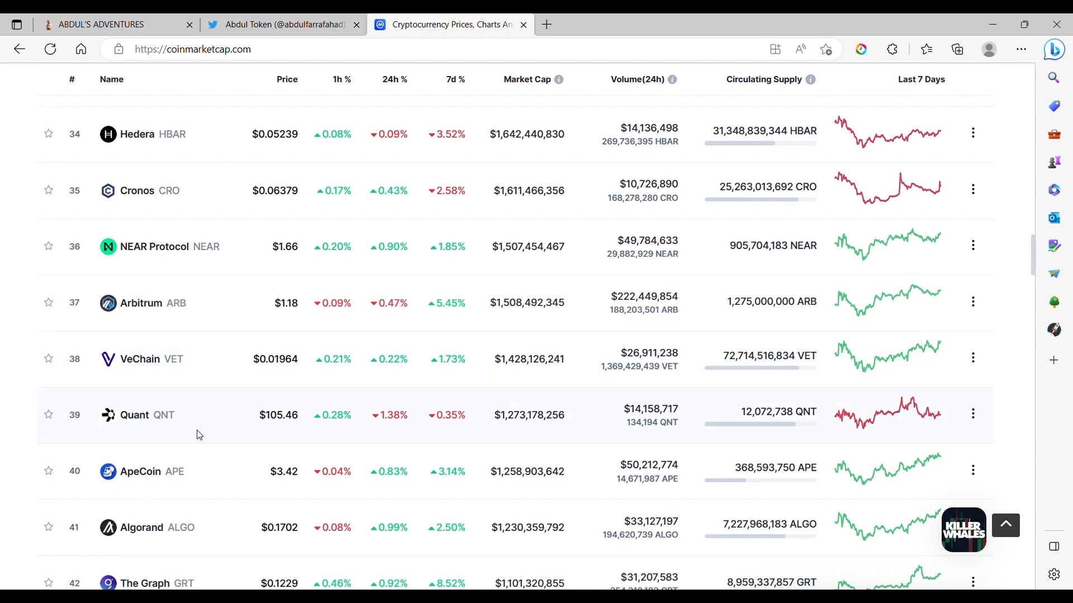
{"action": "mouse_move", "coordinate": [581, 432]}
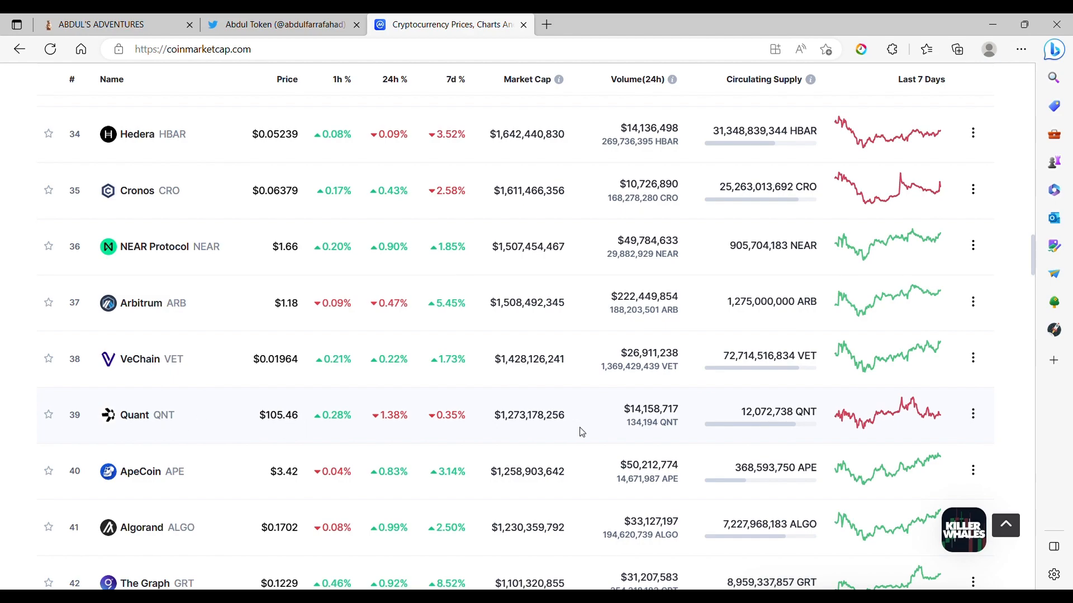
{"action": "scroll", "scroll_direction": "down", "scroll_amount": 3}
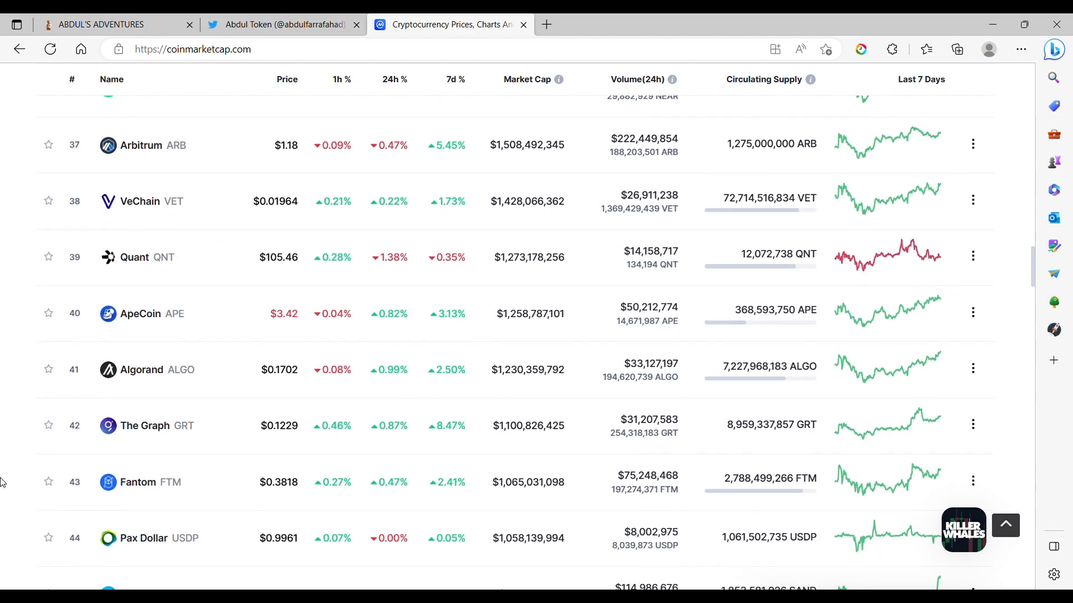
{"action": "scroll", "scroll_direction": "down", "scroll_amount": 3}
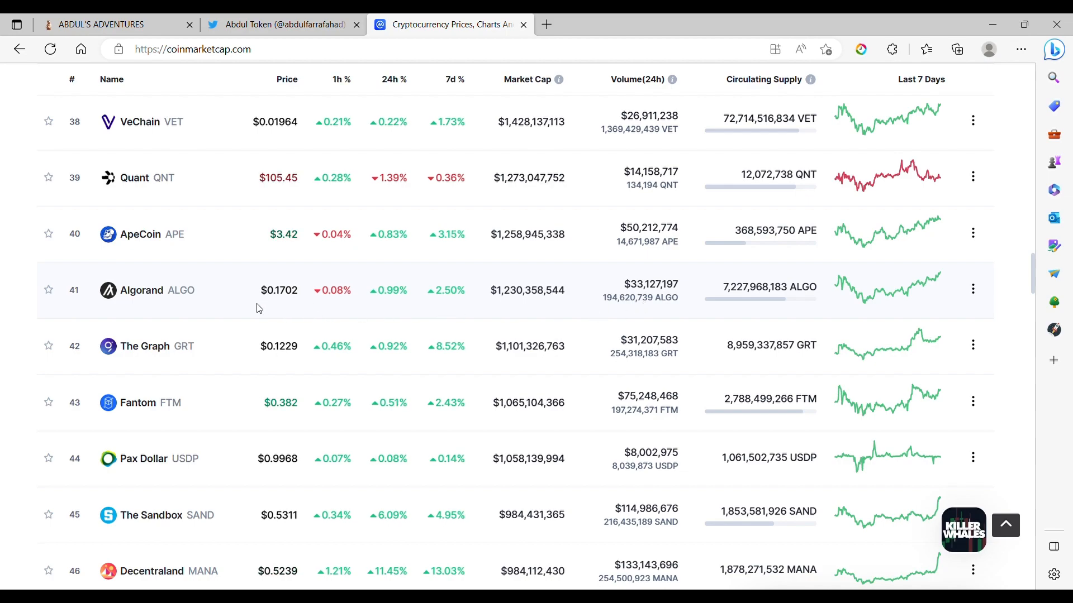
{"action": "scroll", "scroll_direction": "down", "scroll_amount": 3}
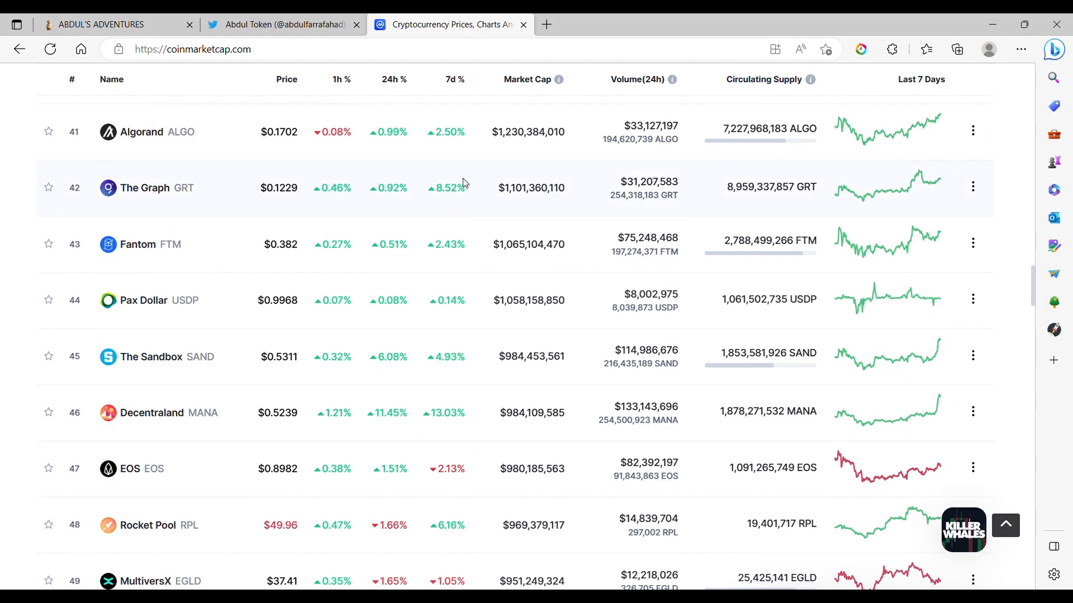
{"action": "mouse_move", "coordinate": [910, 196]}
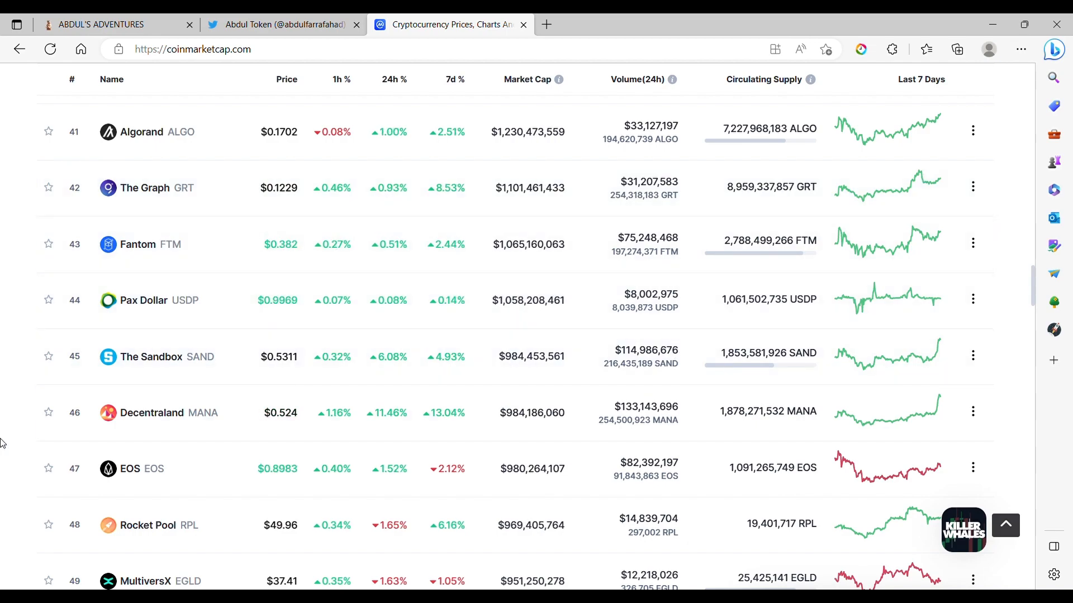
{"action": "scroll", "scroll_direction": "down", "scroll_amount": 3}
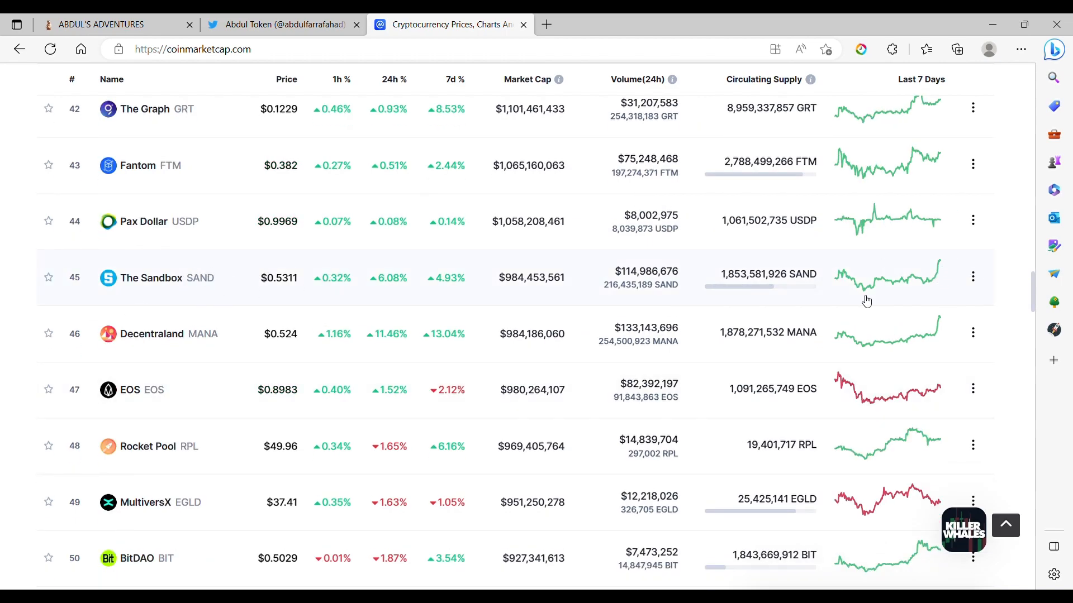
{"action": "mouse_move", "coordinate": [888, 291]}
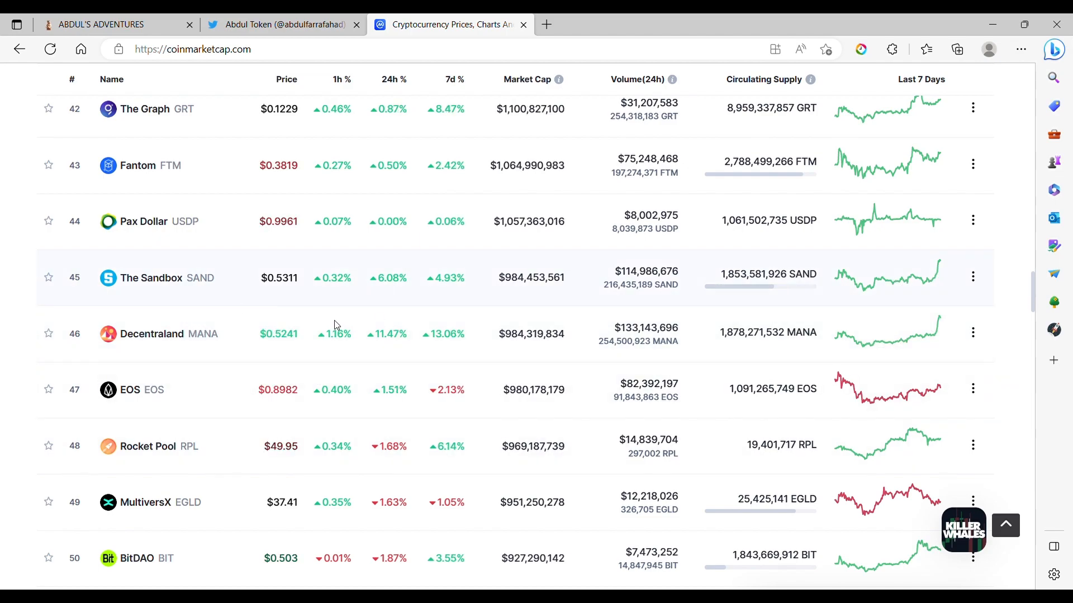
{"action": "mouse_move", "coordinate": [205, 314]}
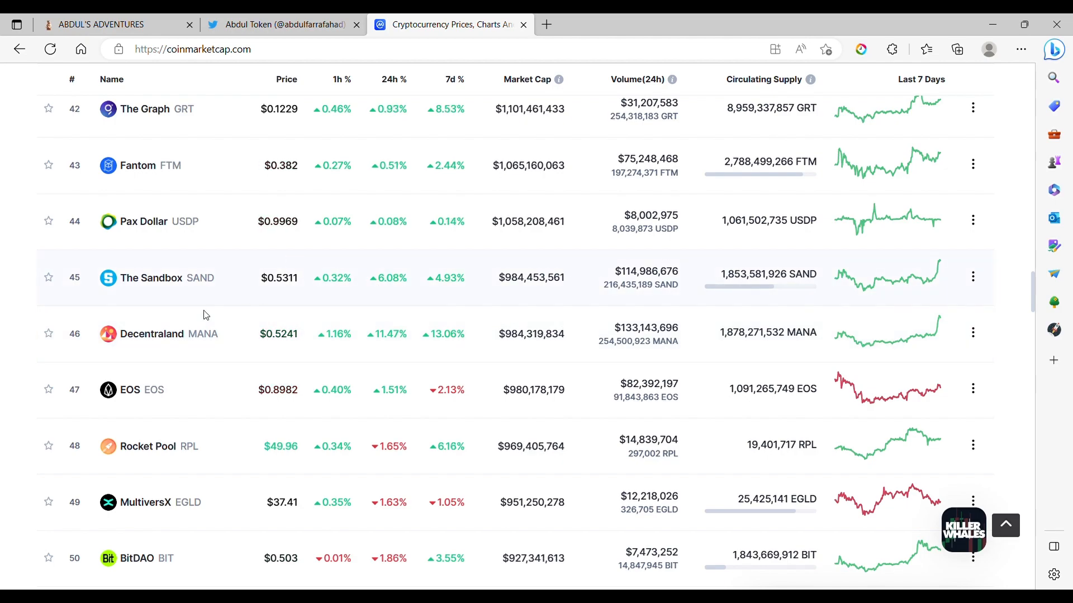
Scroll the price table down to ranks 62–70, Immutable through Synthetix
{"action": "scroll", "scroll_direction": "down", "scroll_amount": 3}
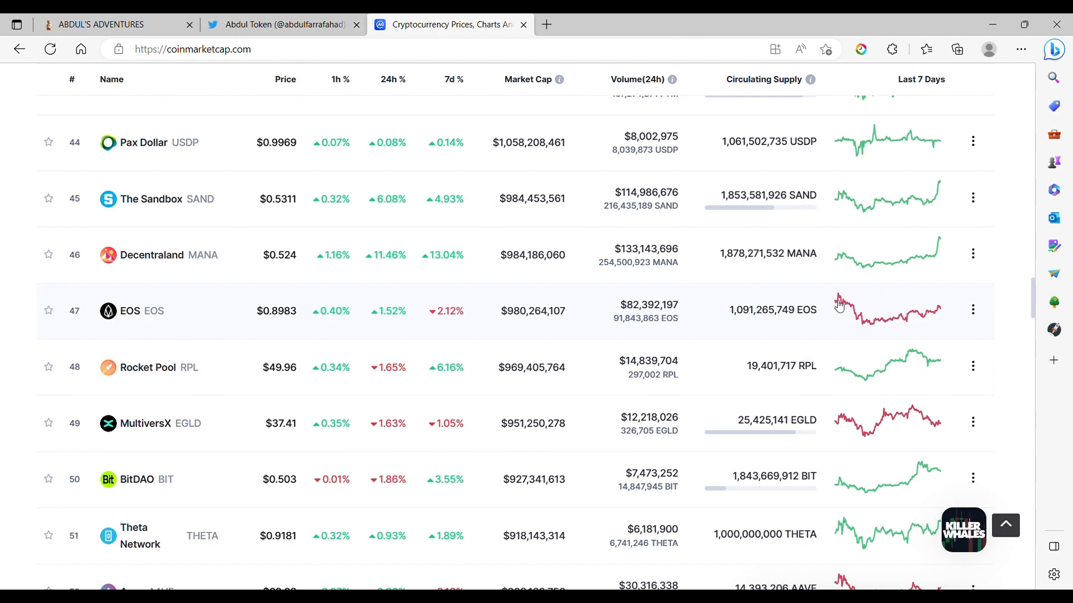
{"action": "mouse_move", "coordinate": [951, 315]}
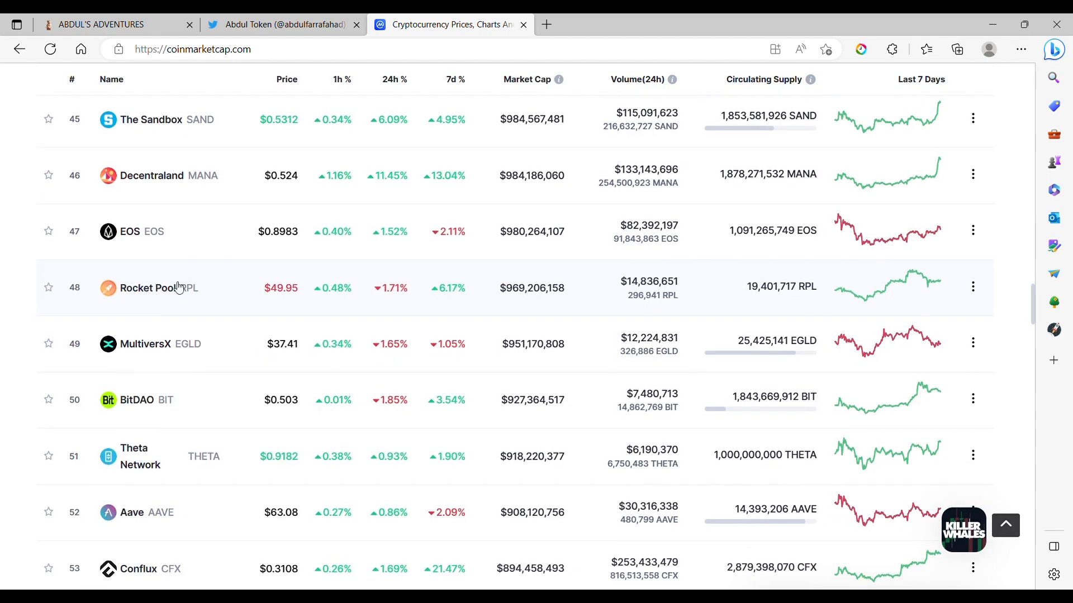
{"action": "mouse_move", "coordinate": [259, 302]}
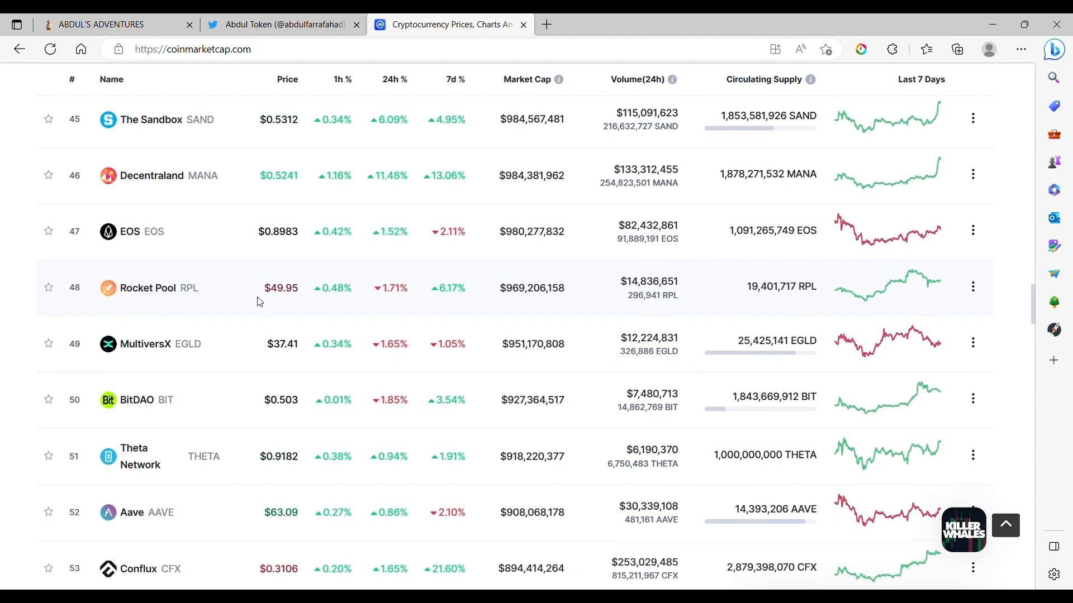
{"action": "scroll", "scroll_direction": "down", "scroll_amount": 3}
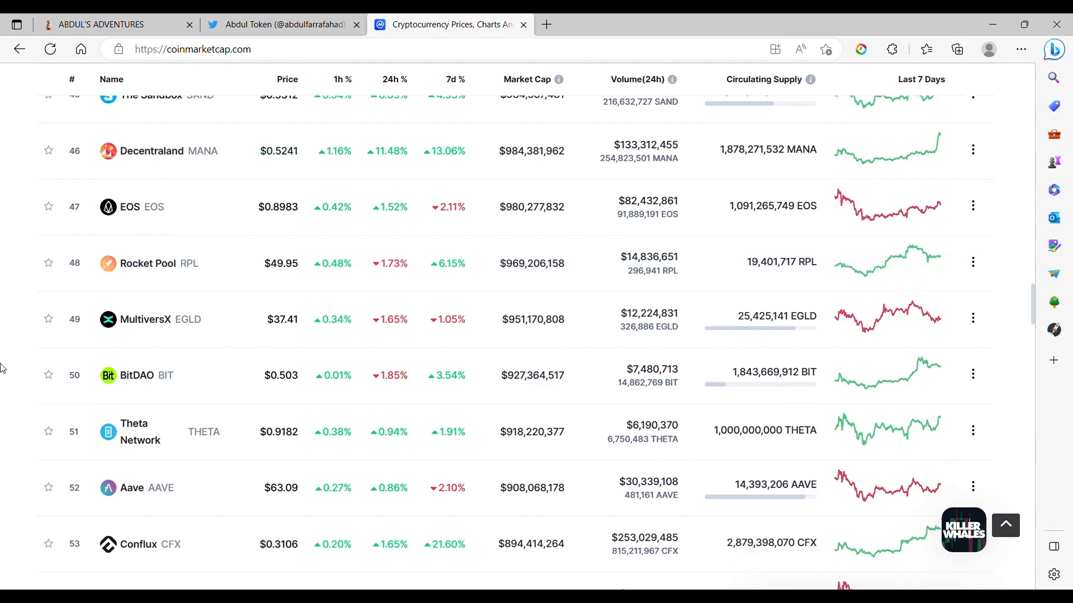
{"action": "scroll", "scroll_direction": "down", "scroll_amount": 3}
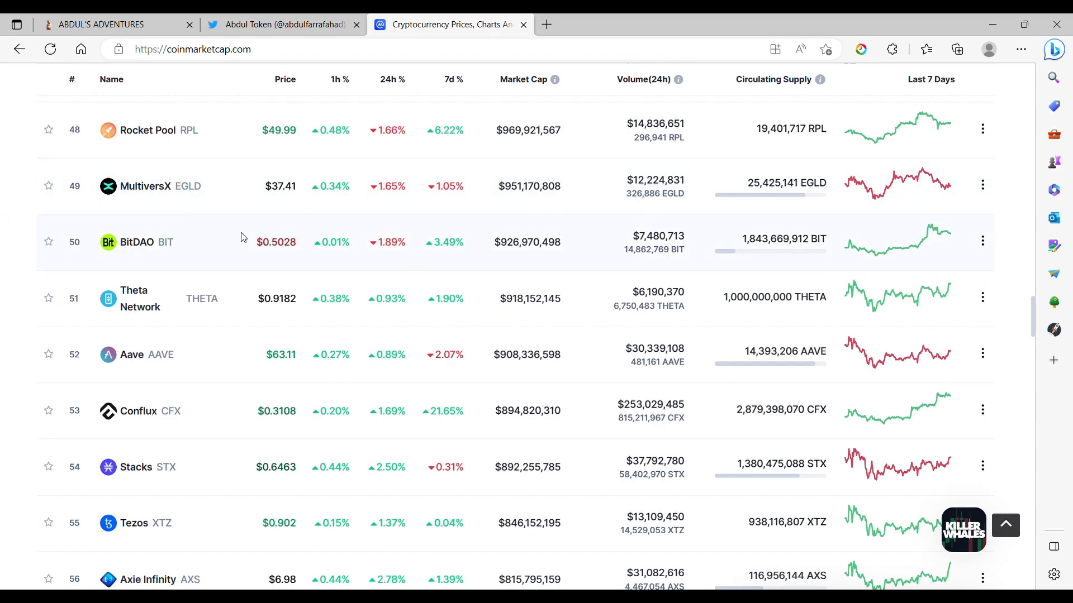
{"action": "mouse_move", "coordinate": [906, 254]}
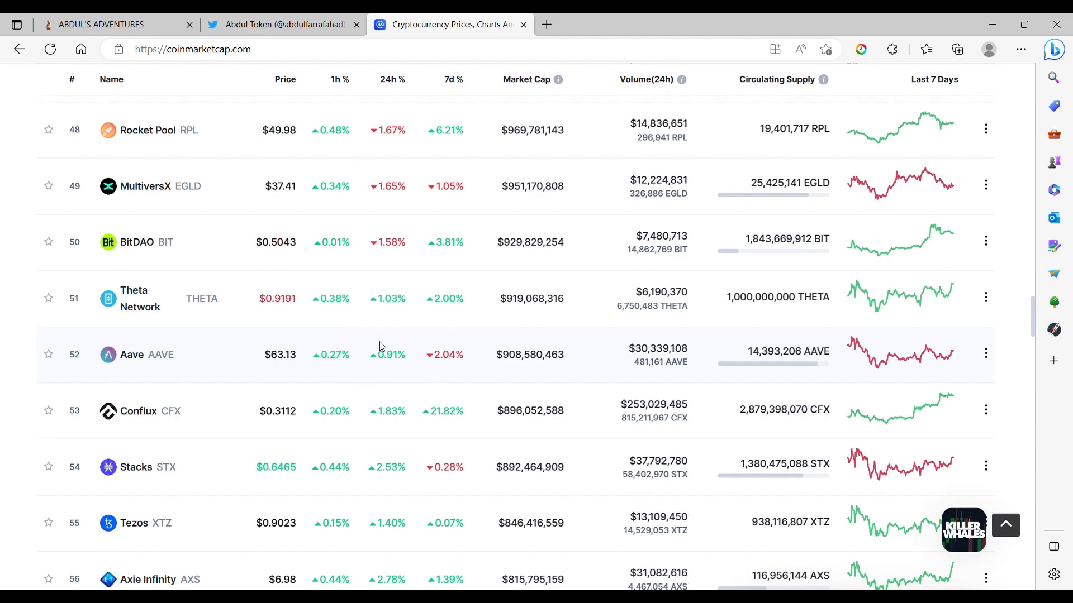
{"action": "scroll", "scroll_direction": "down", "scroll_amount": 3}
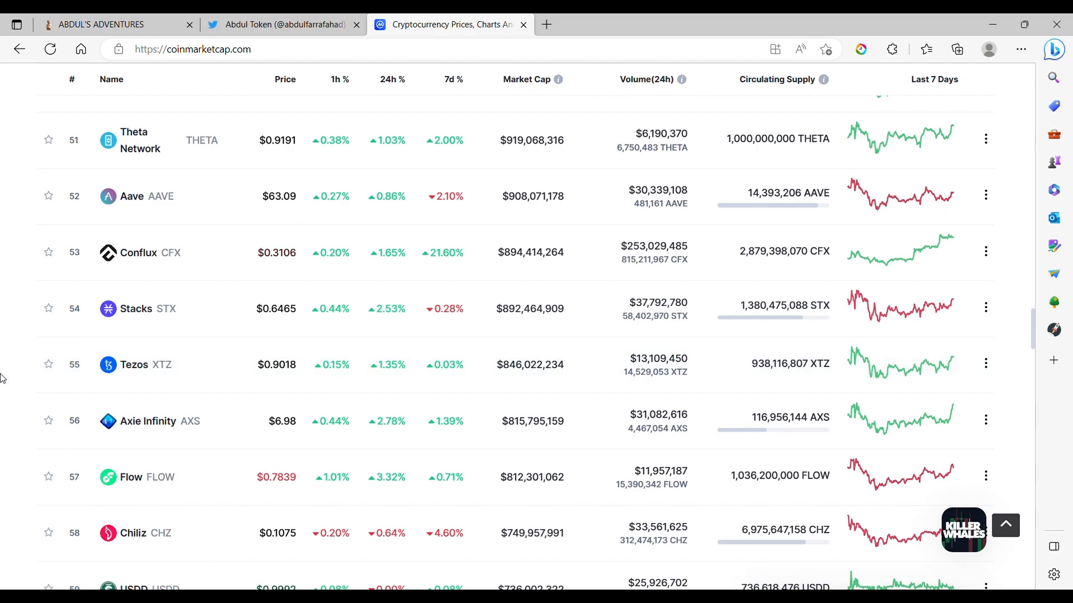
{"action": "scroll", "scroll_direction": "down", "scroll_amount": 3}
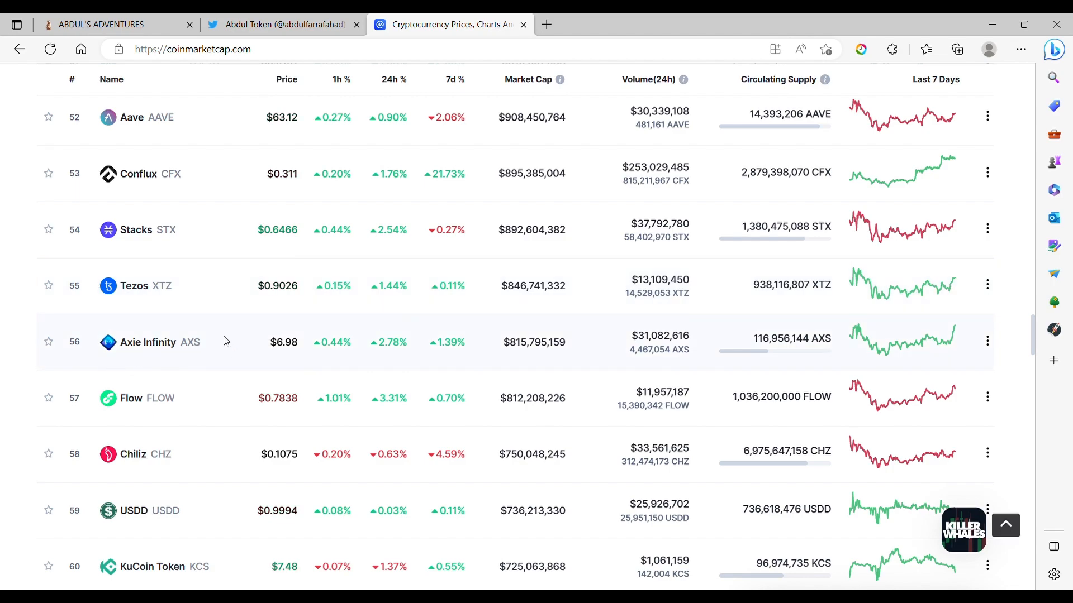
{"action": "mouse_move", "coordinate": [229, 342]}
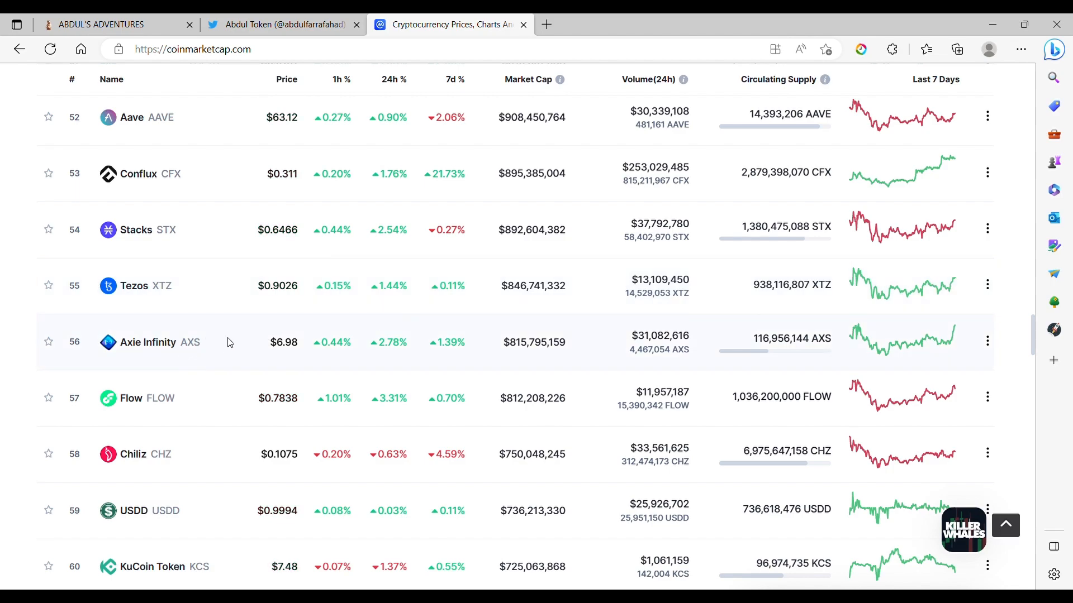
{"action": "mouse_move", "coordinate": [107, 370]}
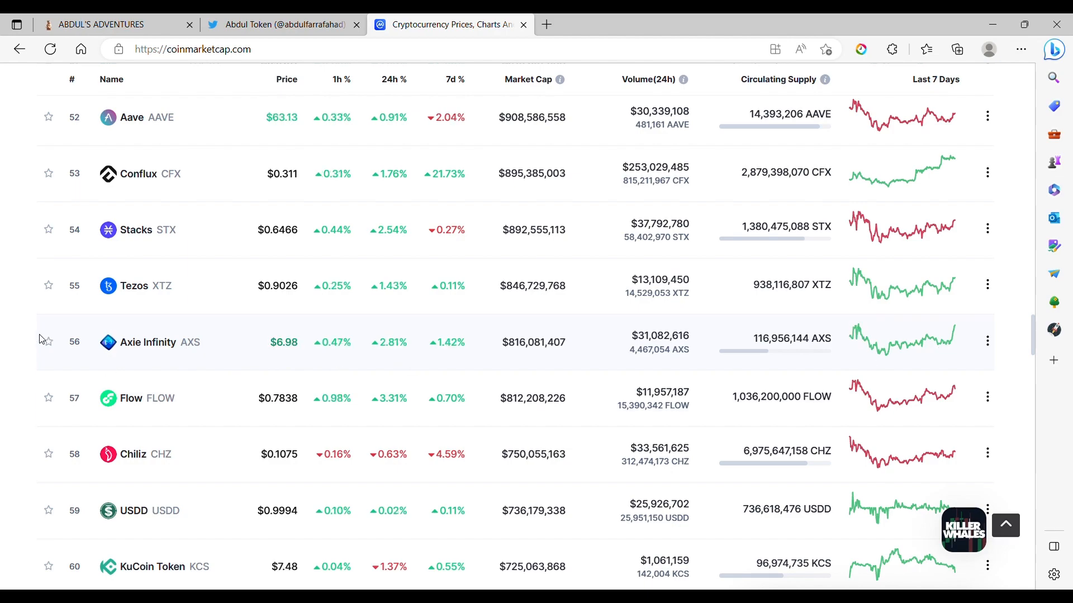
{"action": "scroll", "scroll_direction": "down", "scroll_amount": 3}
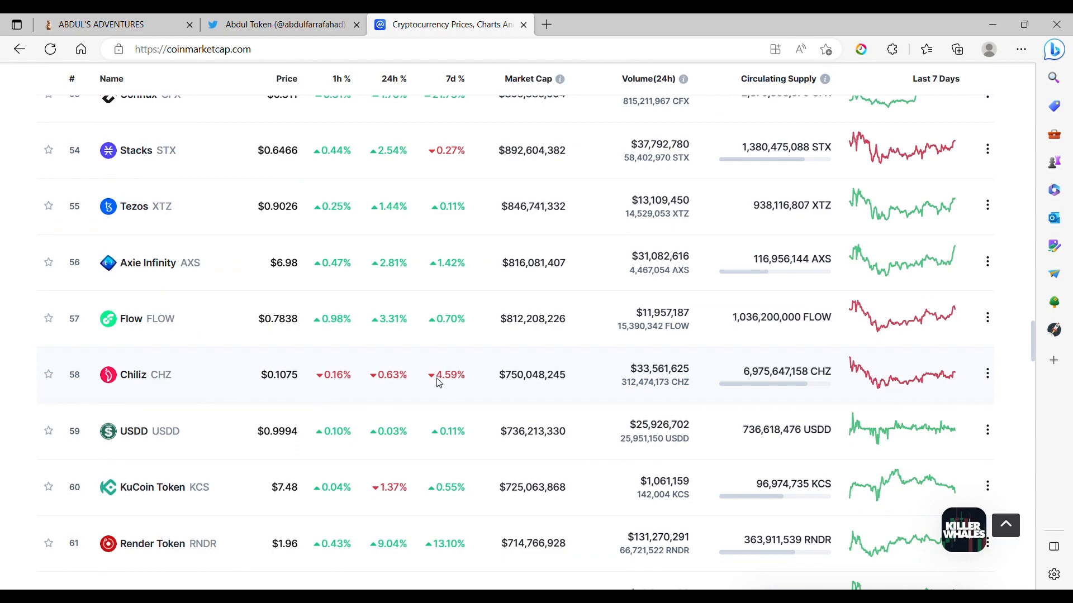
{"action": "scroll", "scroll_direction": "down", "scroll_amount": 3}
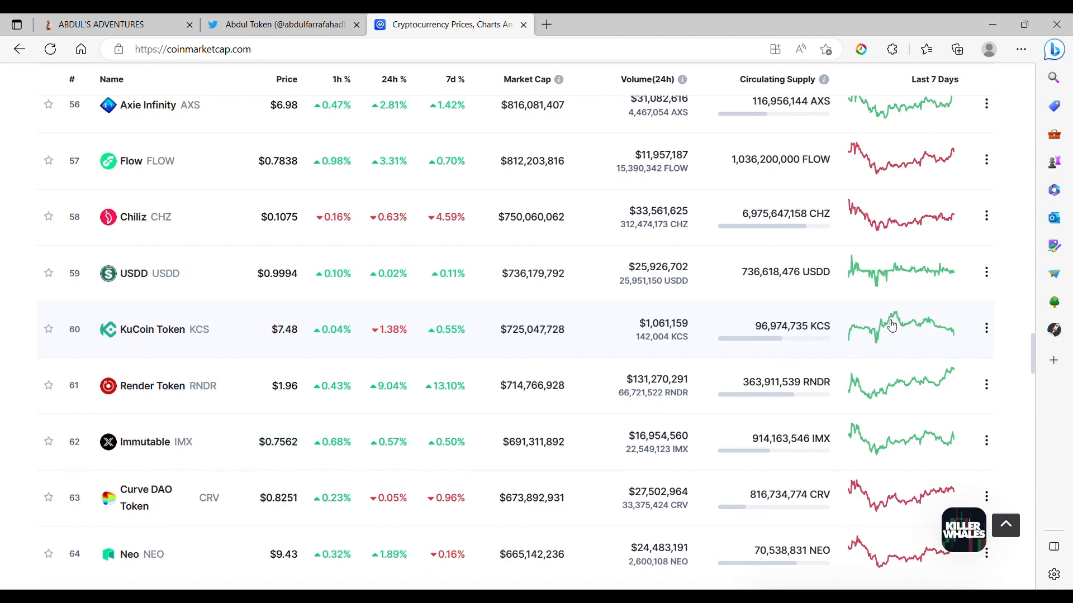
{"action": "mouse_move", "coordinate": [321, 392]}
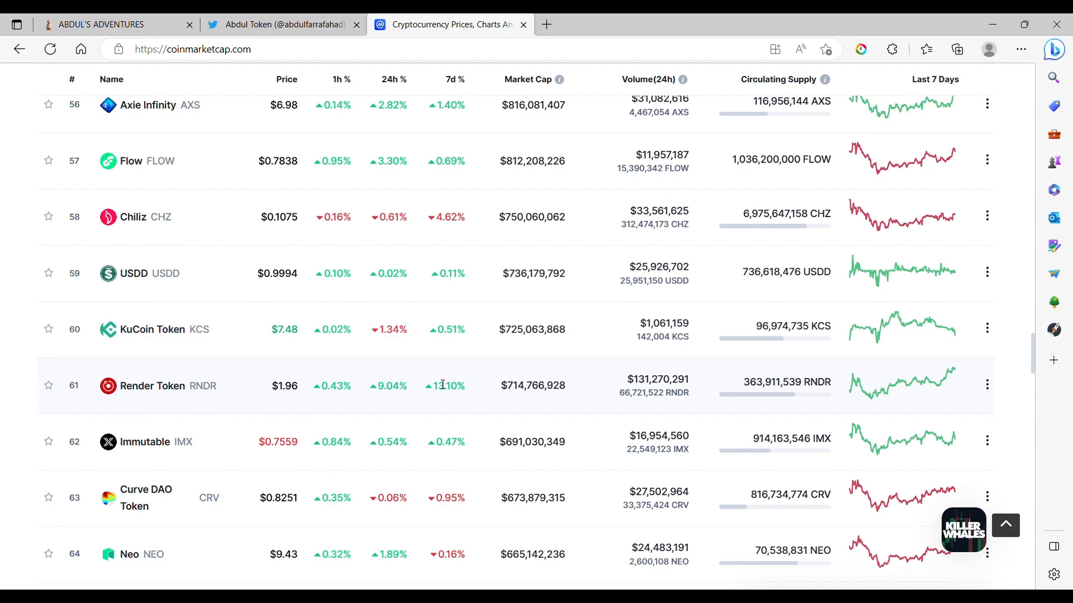
{"action": "scroll", "scroll_direction": "down", "scroll_amount": 3}
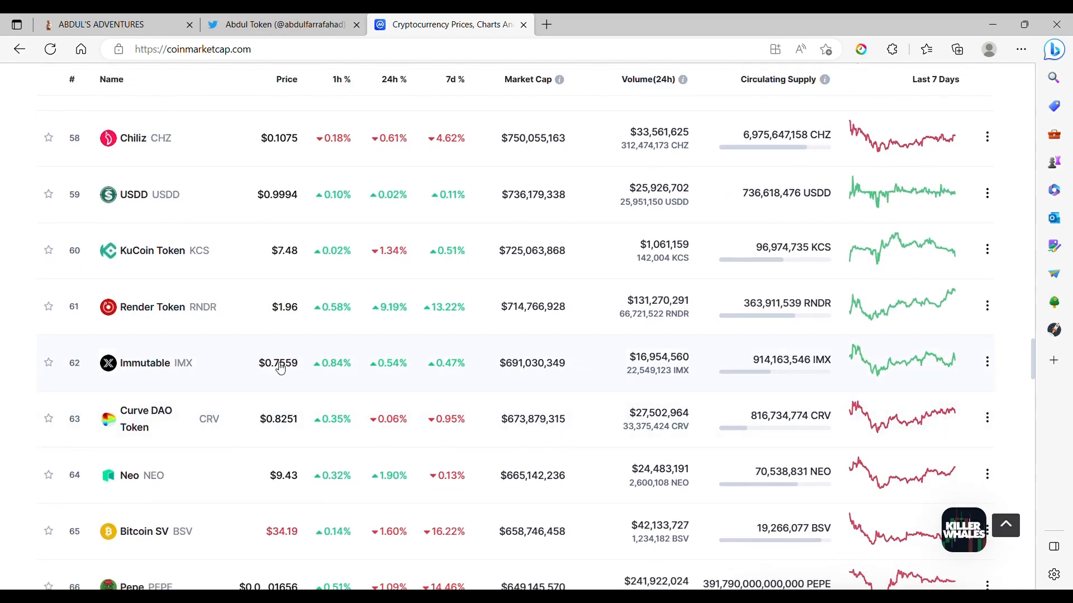
{"action": "scroll", "scroll_direction": "down", "scroll_amount": 3}
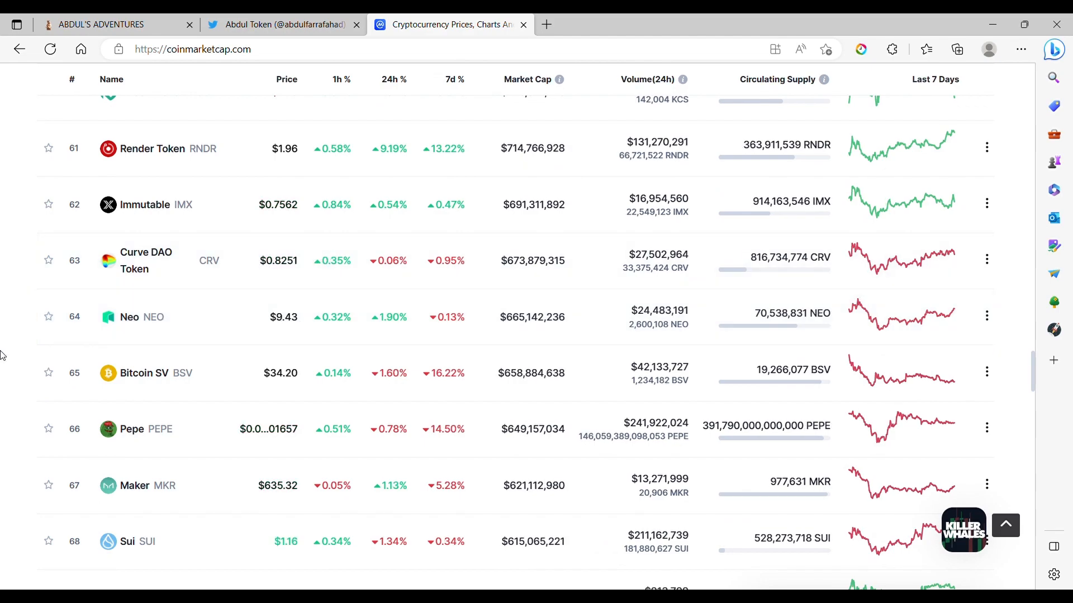
{"action": "scroll", "scroll_direction": "down", "scroll_amount": 3}
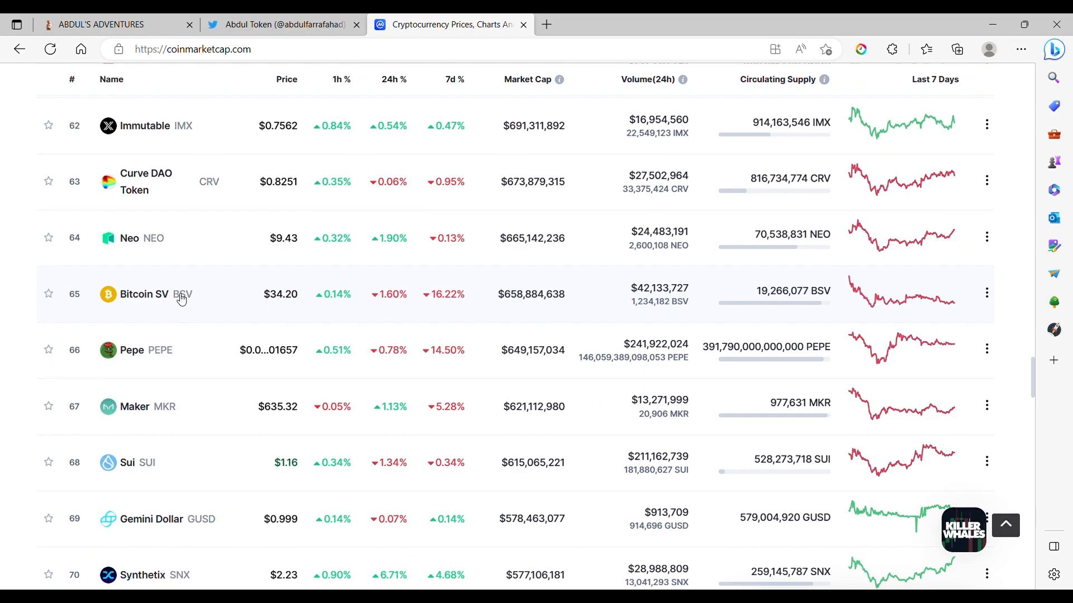
{"action": "mouse_move", "coordinate": [175, 310]}
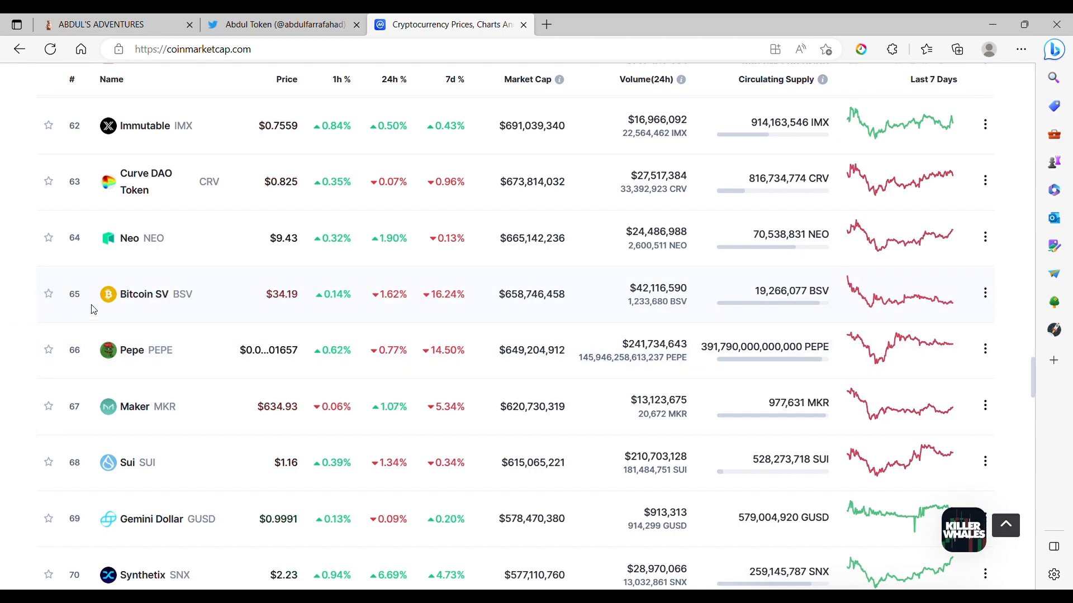
Scroll the price table down to ranks 75–82, Terra Classic through IOTA
{"action": "scroll", "scroll_direction": "down", "scroll_amount": 3}
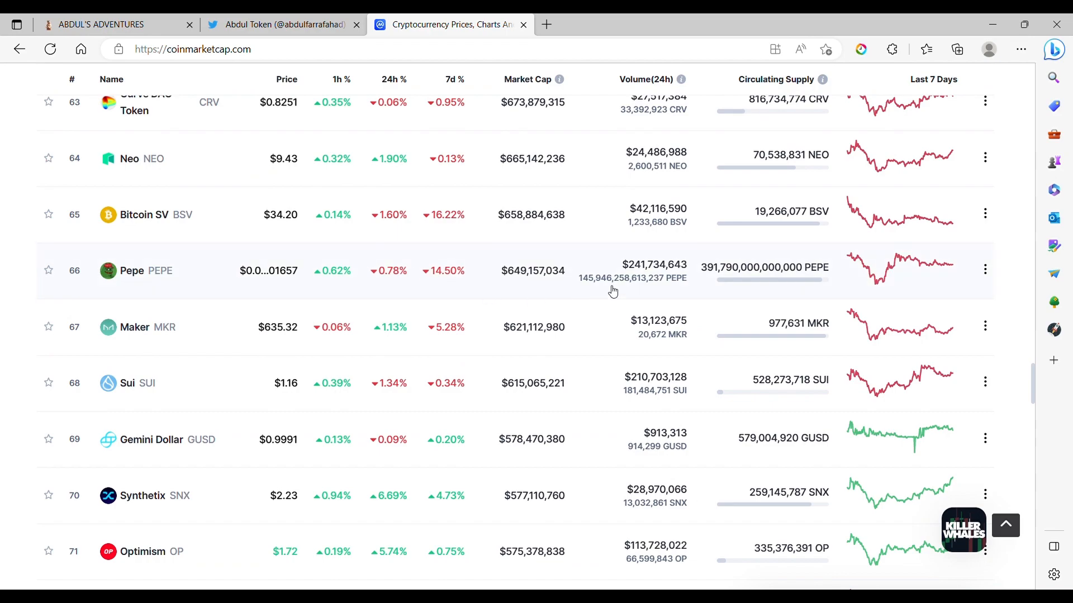
{"action": "mouse_move", "coordinate": [883, 283]}
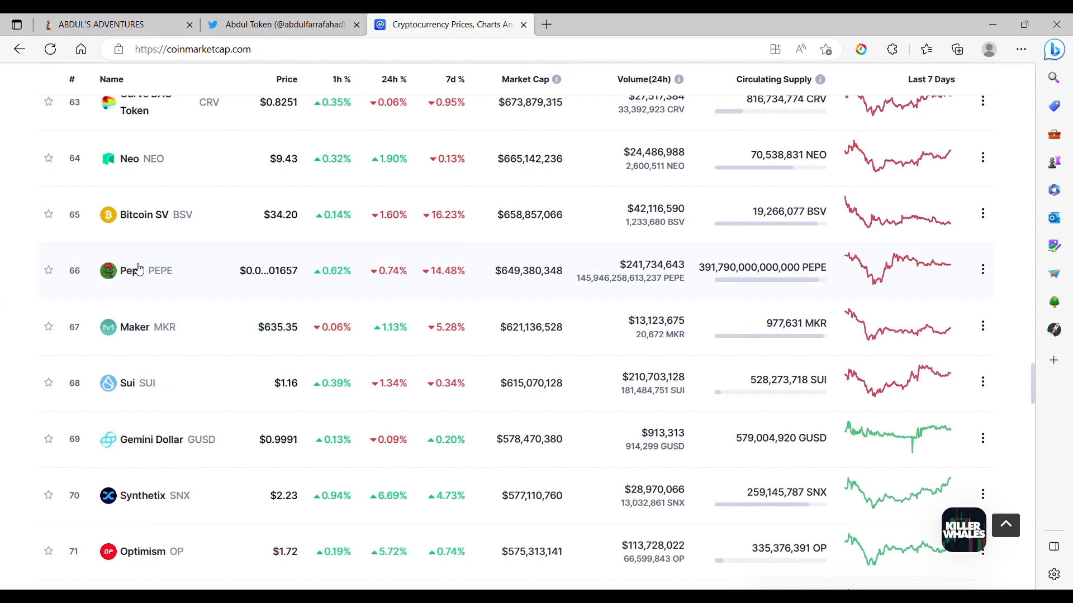
{"action": "mouse_move", "coordinate": [515, 245]}
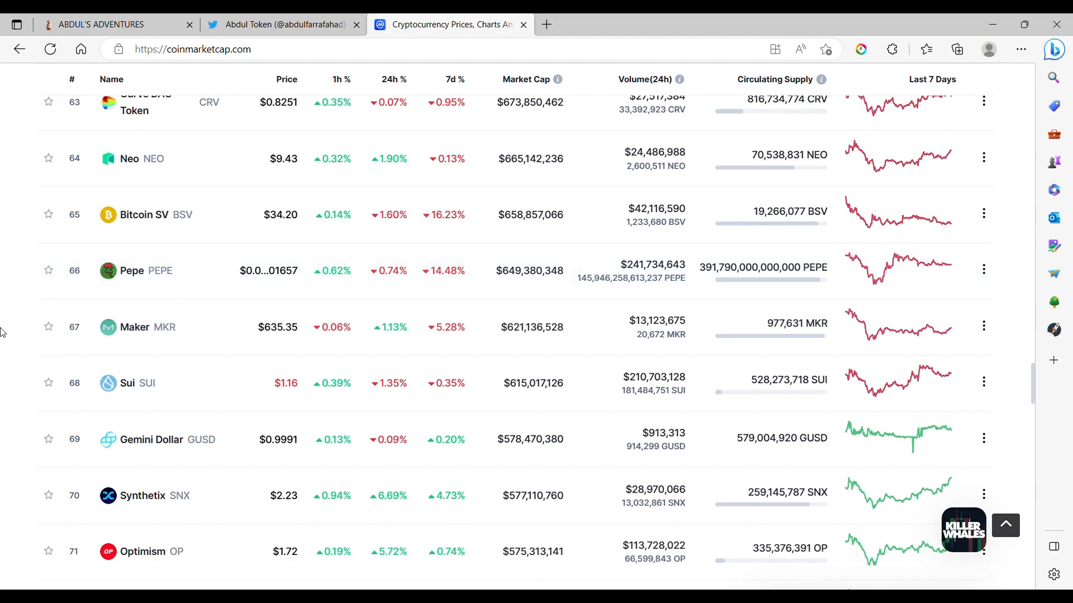
{"action": "scroll", "scroll_direction": "down", "scroll_amount": 3}
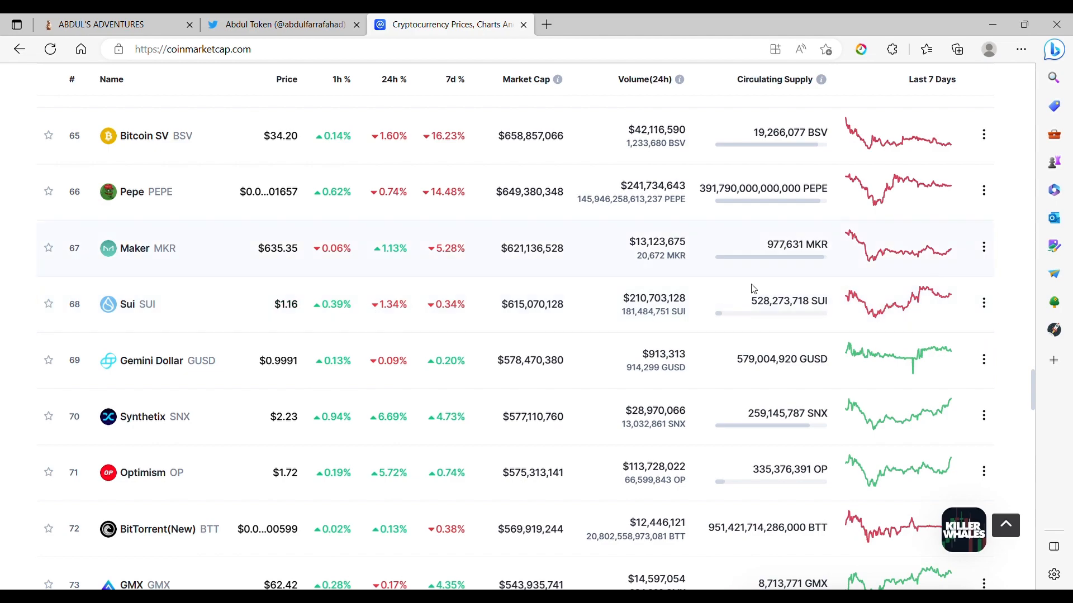
{"action": "mouse_move", "coordinate": [865, 304]}
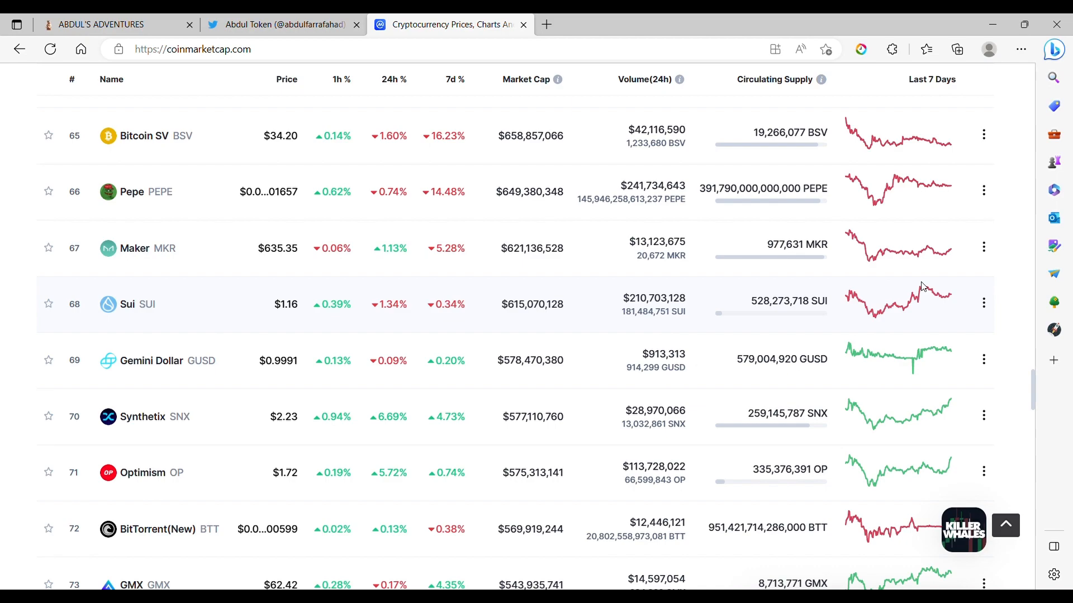
{"action": "scroll", "scroll_direction": "down", "scroll_amount": 3}
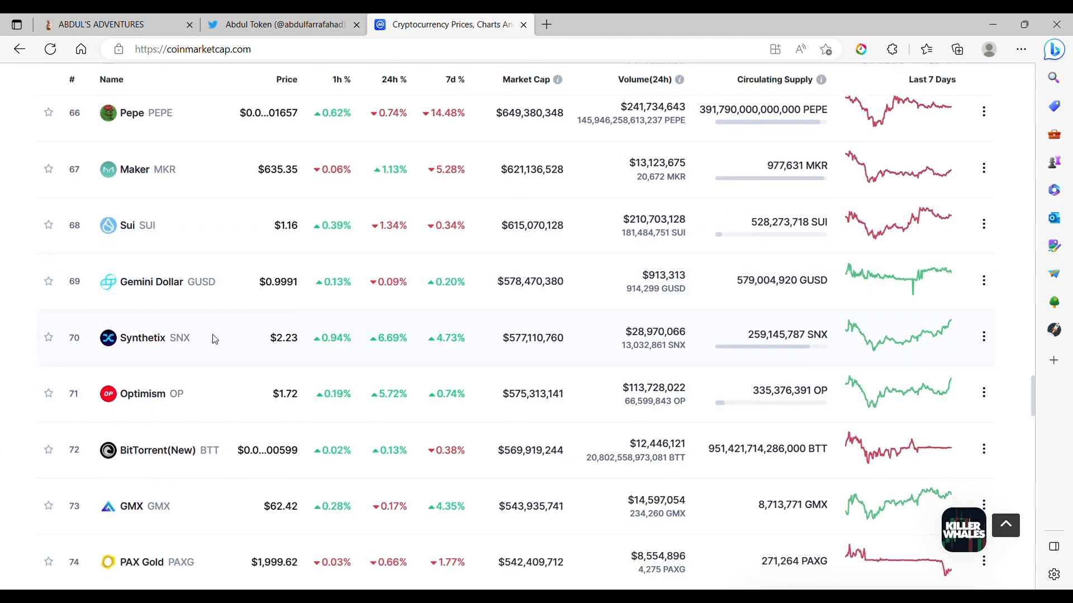
{"action": "scroll", "scroll_direction": "down", "scroll_amount": 3}
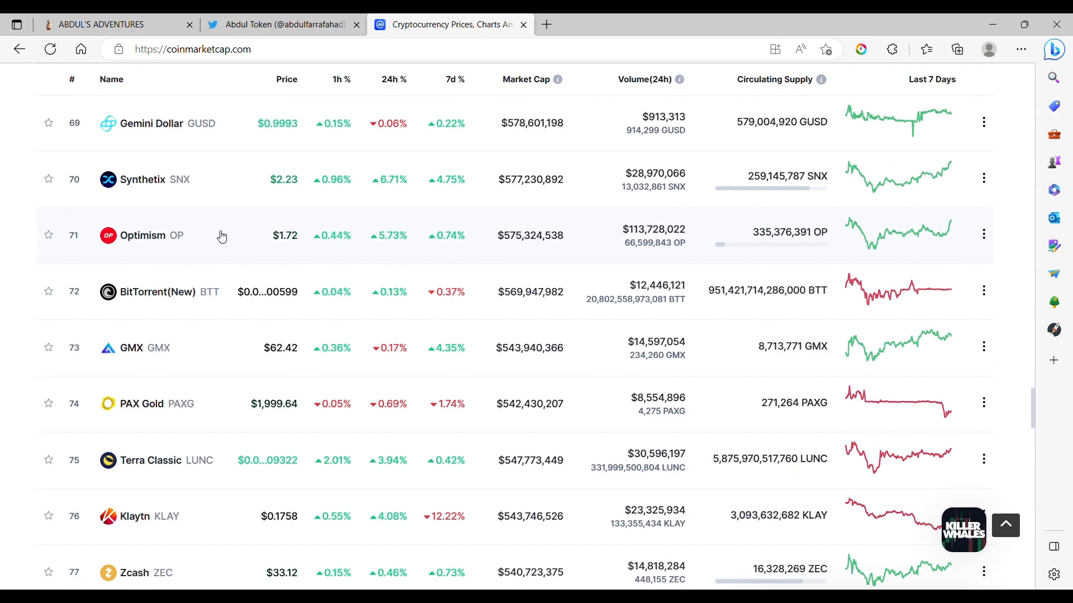
{"action": "scroll", "scroll_direction": "down", "scroll_amount": 3}
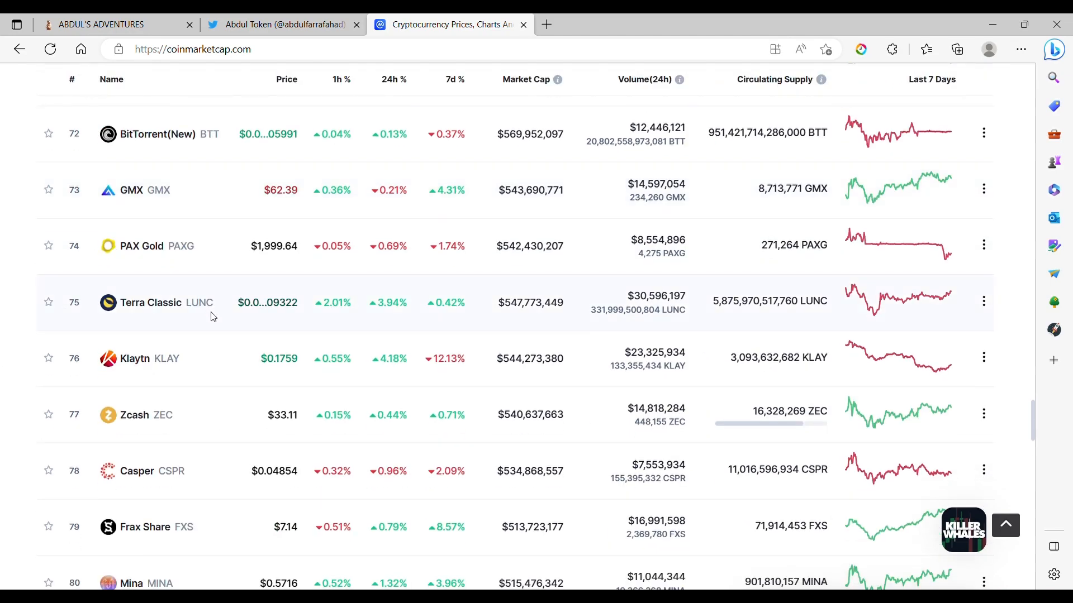
{"action": "mouse_move", "coordinate": [237, 332]}
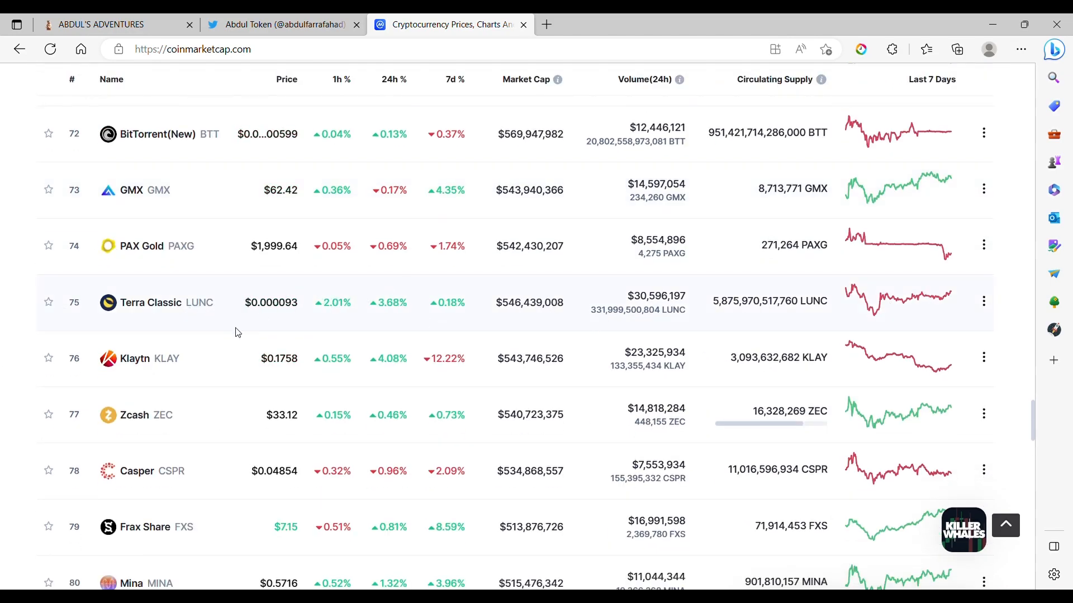
{"action": "mouse_move", "coordinate": [180, 327]}
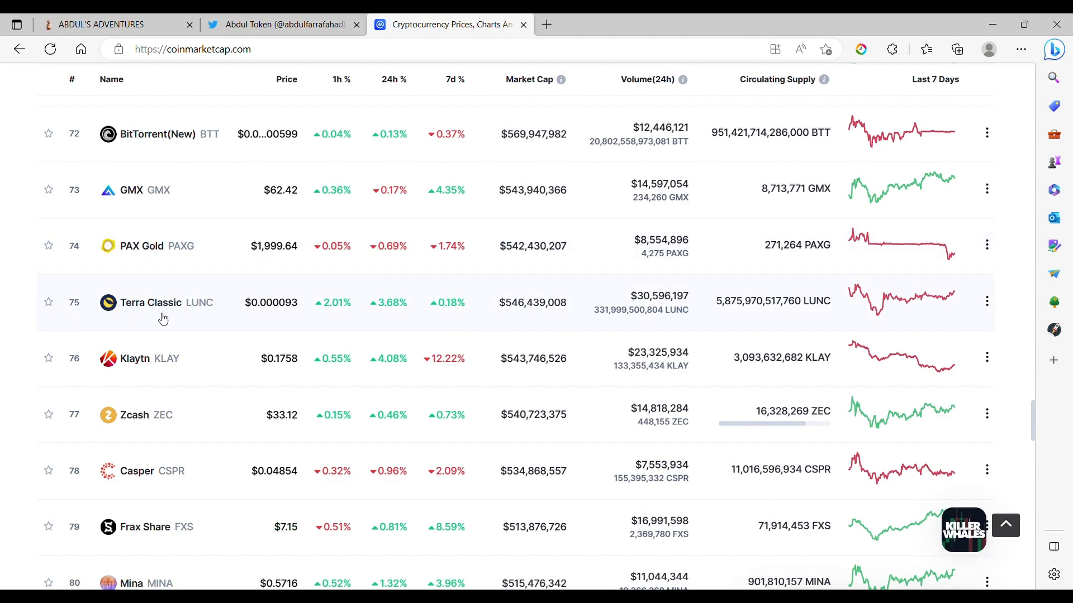
{"action": "scroll", "scroll_direction": "down", "scroll_amount": 3}
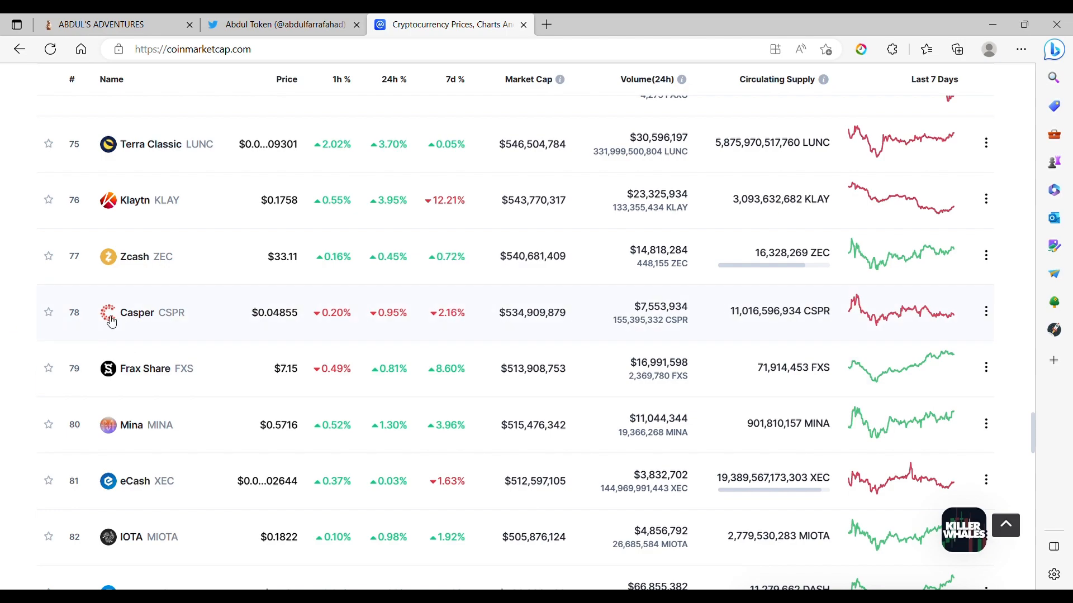
{"action": "mouse_move", "coordinate": [48, 312]}
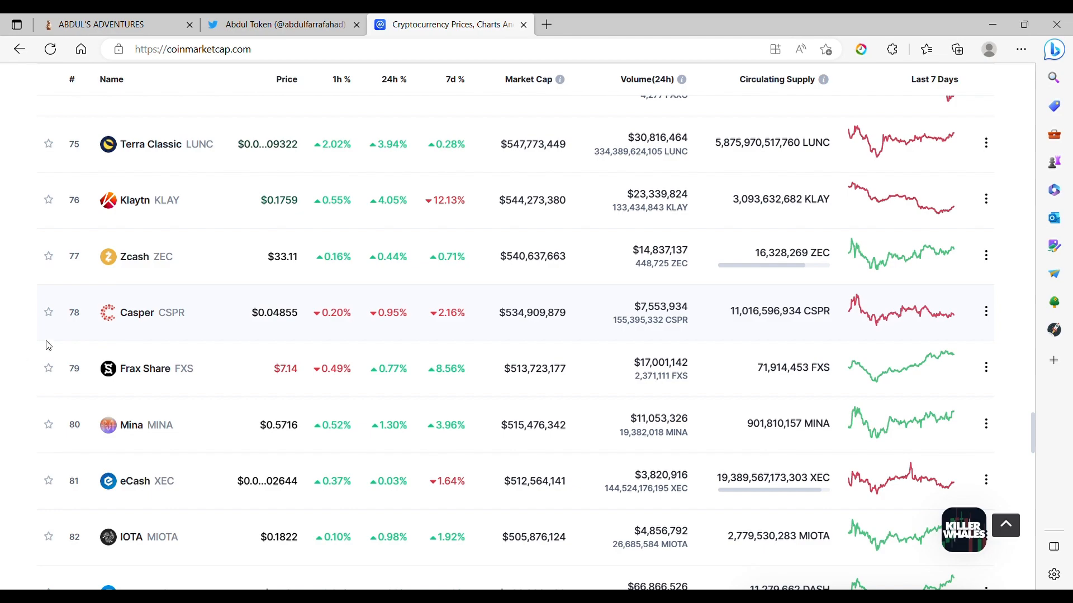
Scroll the price table down to ranks 90–98, Flare through Enjin Coin
{"action": "scroll", "scroll_direction": "down", "scroll_amount": 3}
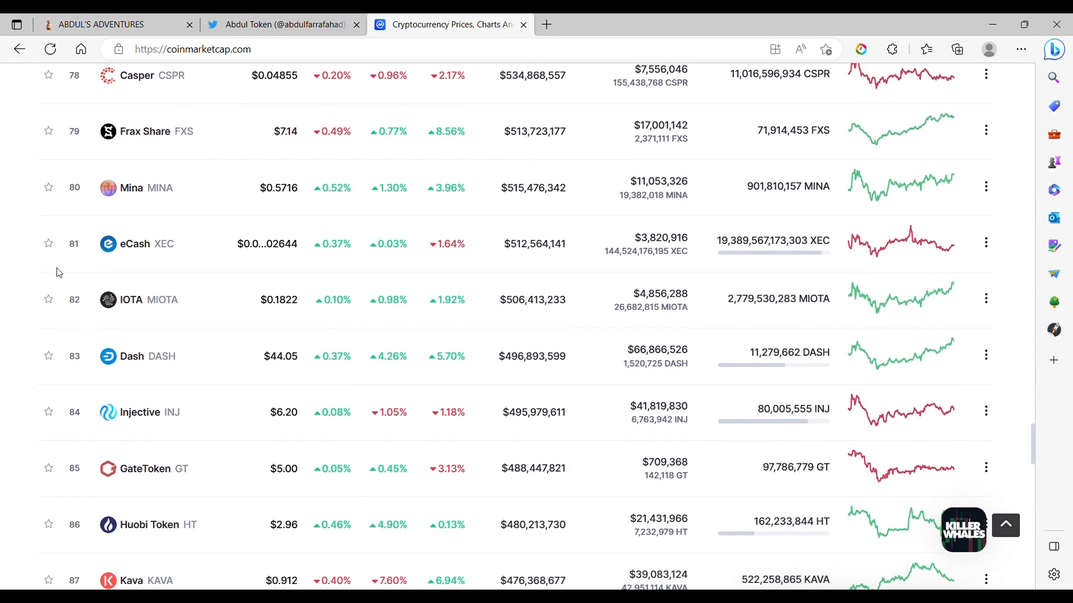
{"action": "scroll", "scroll_direction": "up", "scroll_amount": 3}
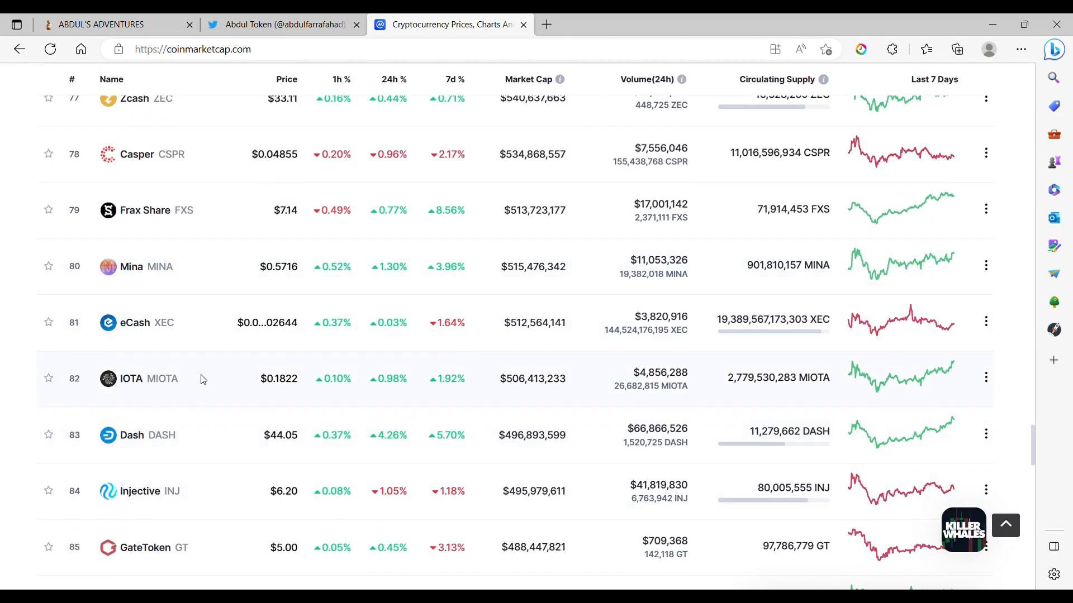
{"action": "mouse_move", "coordinate": [150, 374]}
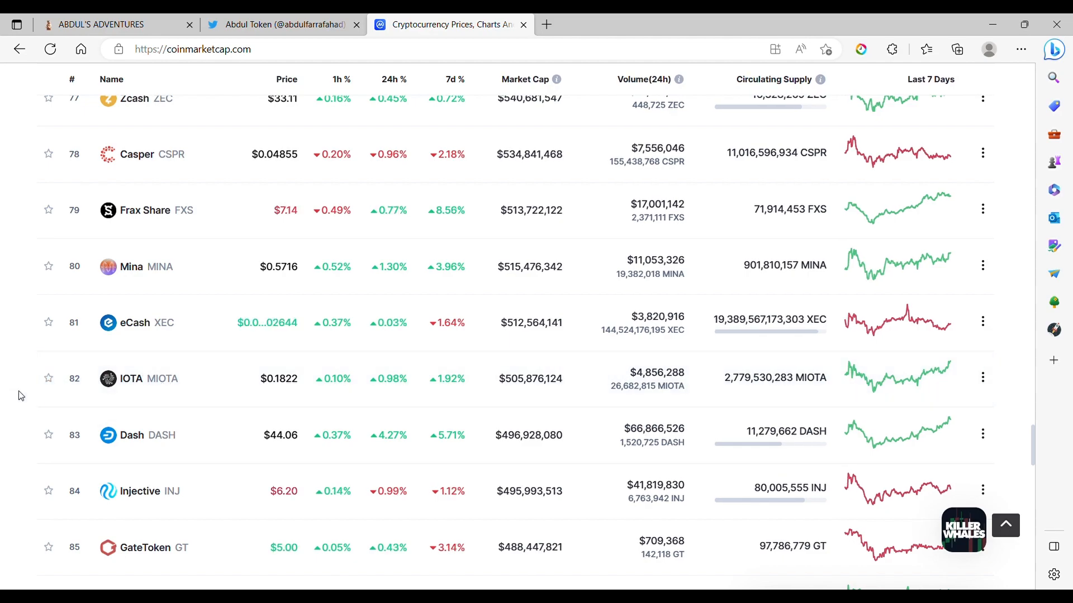
{"action": "scroll", "scroll_direction": "down", "scroll_amount": 3}
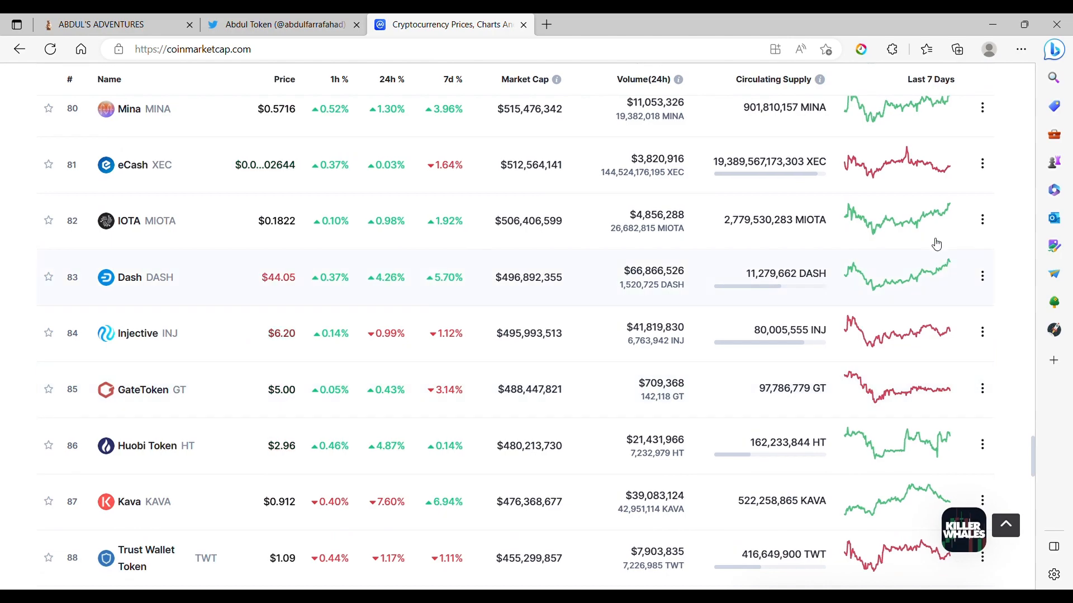
{"action": "scroll", "scroll_direction": "down", "scroll_amount": 3}
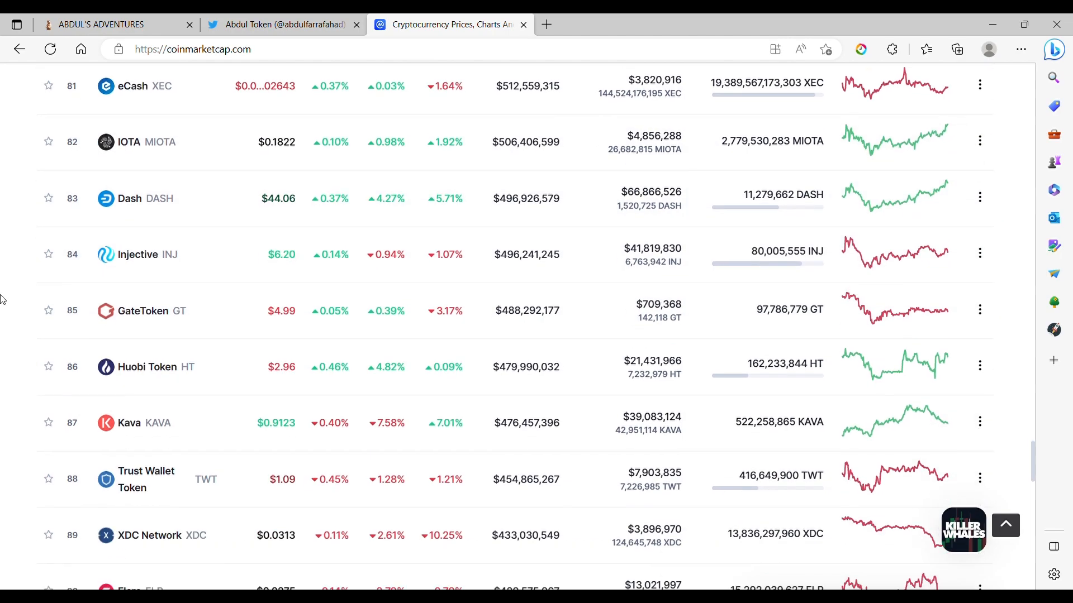
{"action": "scroll", "scroll_direction": "down", "scroll_amount": 3}
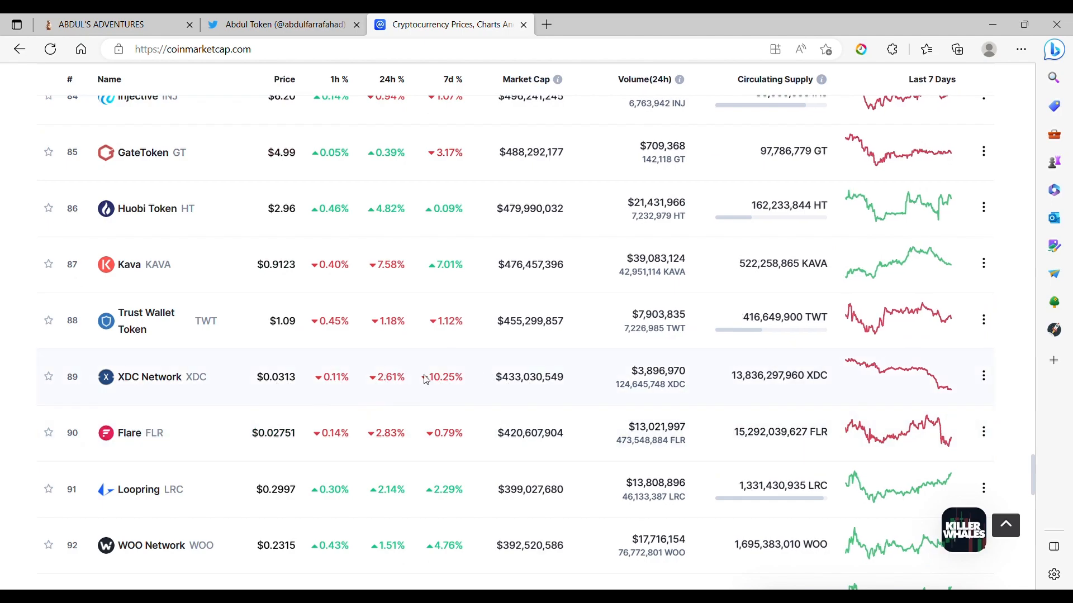
{"action": "mouse_move", "coordinate": [5, 393]}
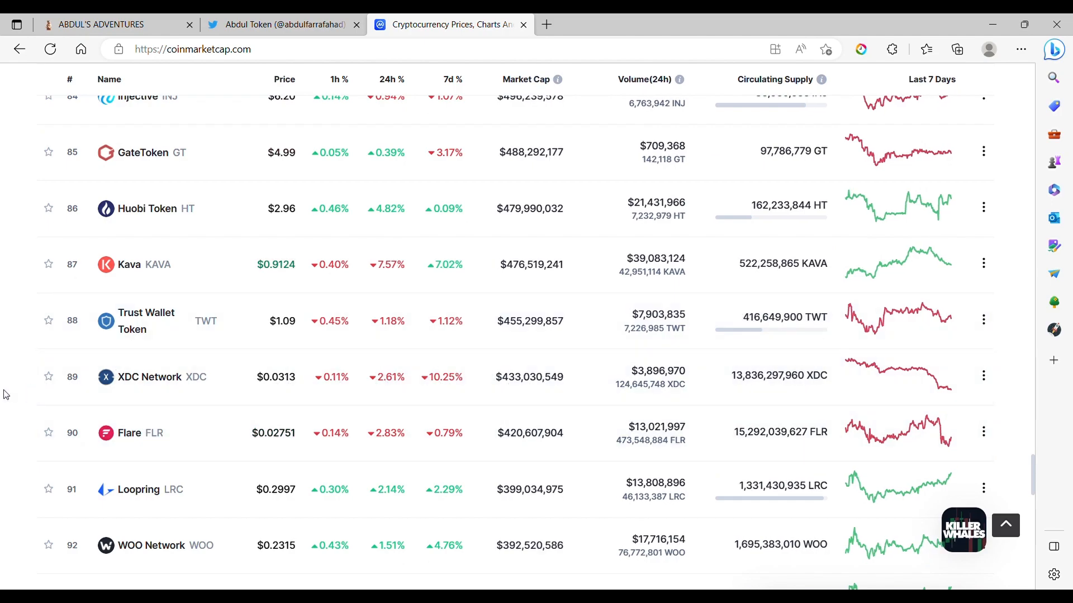
{"action": "mouse_move", "coordinate": [89, 387]}
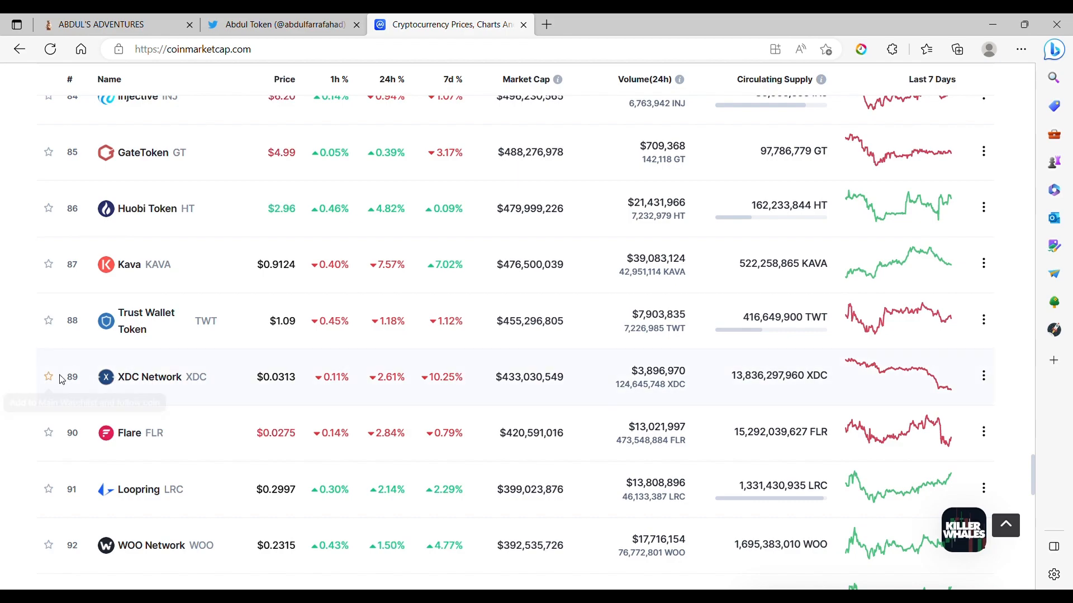
{"action": "scroll", "scroll_direction": "down", "scroll_amount": 3}
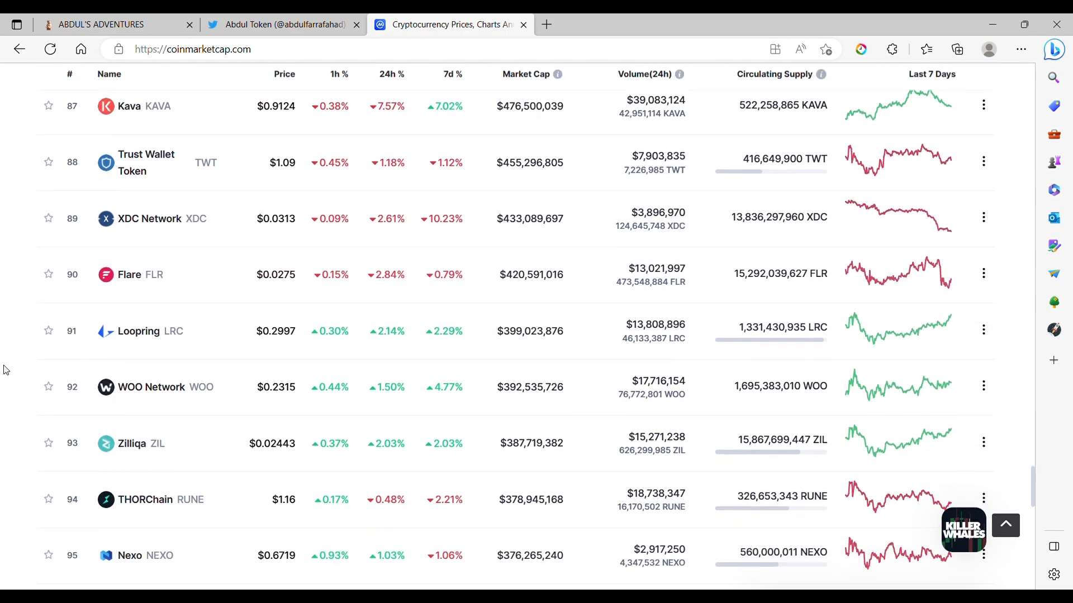
{"action": "scroll", "scroll_direction": "down", "scroll_amount": 3}
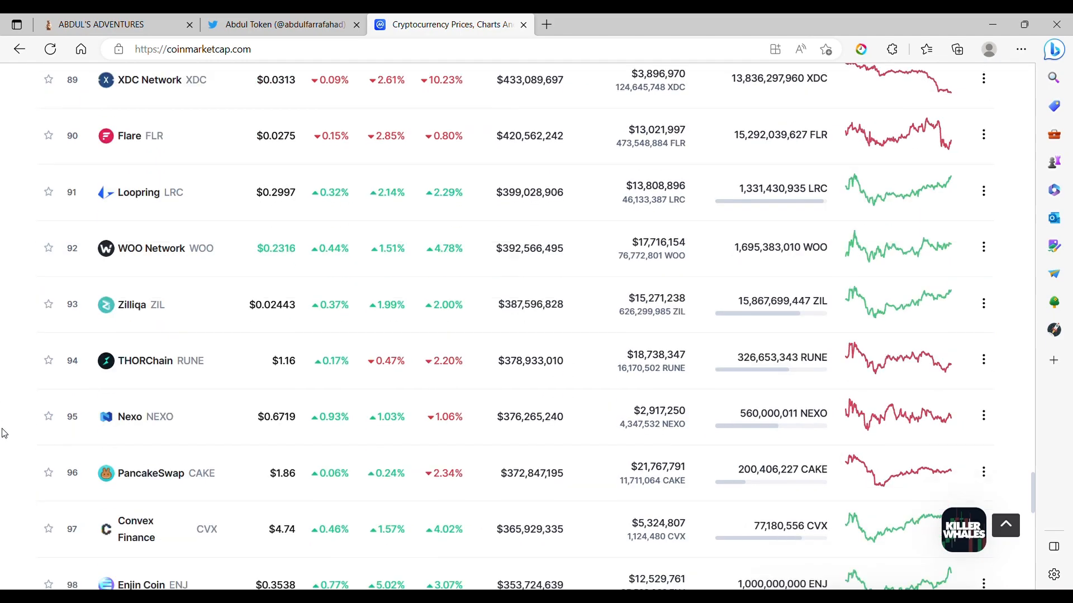
{"action": "scroll", "scroll_direction": "down", "scroll_amount": 3}
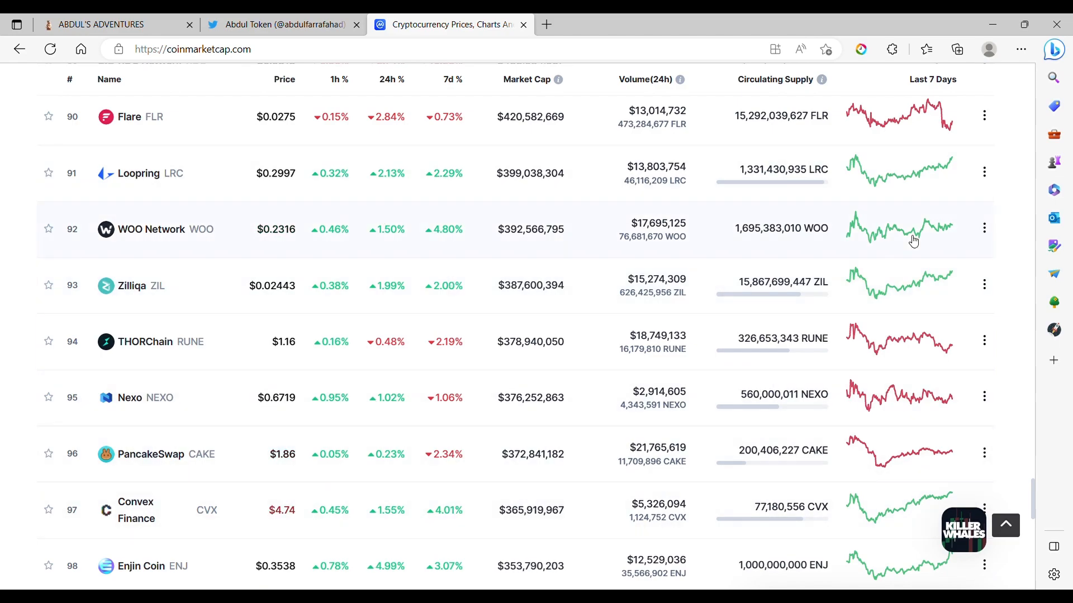
Switch back to the abdultoken.com tab showing the GREETINGS MY FRIENDS! homepage
{"action": "left_click", "coordinate": [103, 24]}
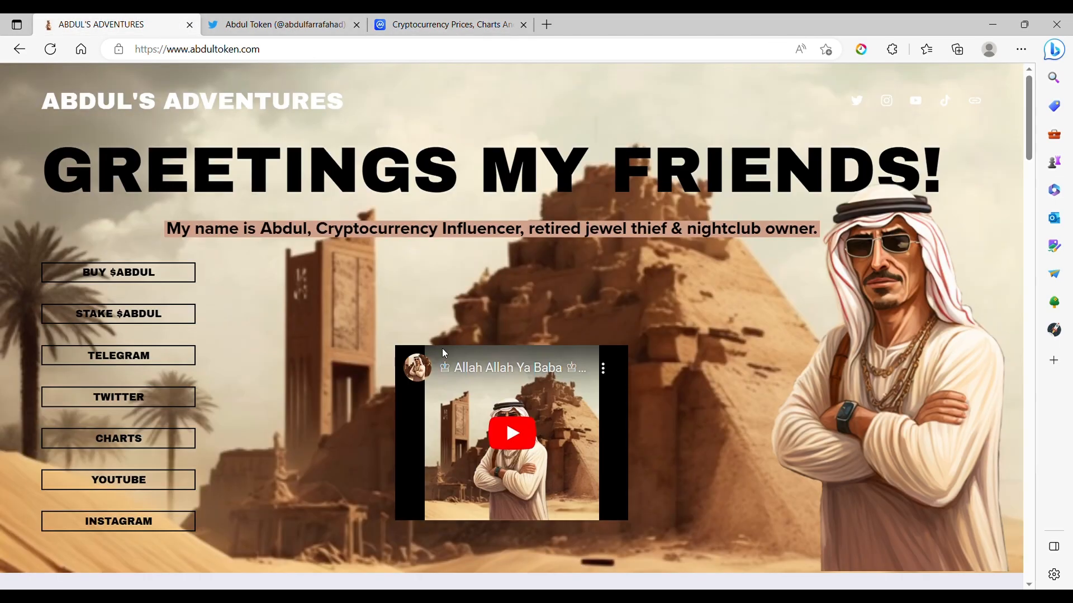
{"action": "mouse_move", "coordinate": [643, 500]}
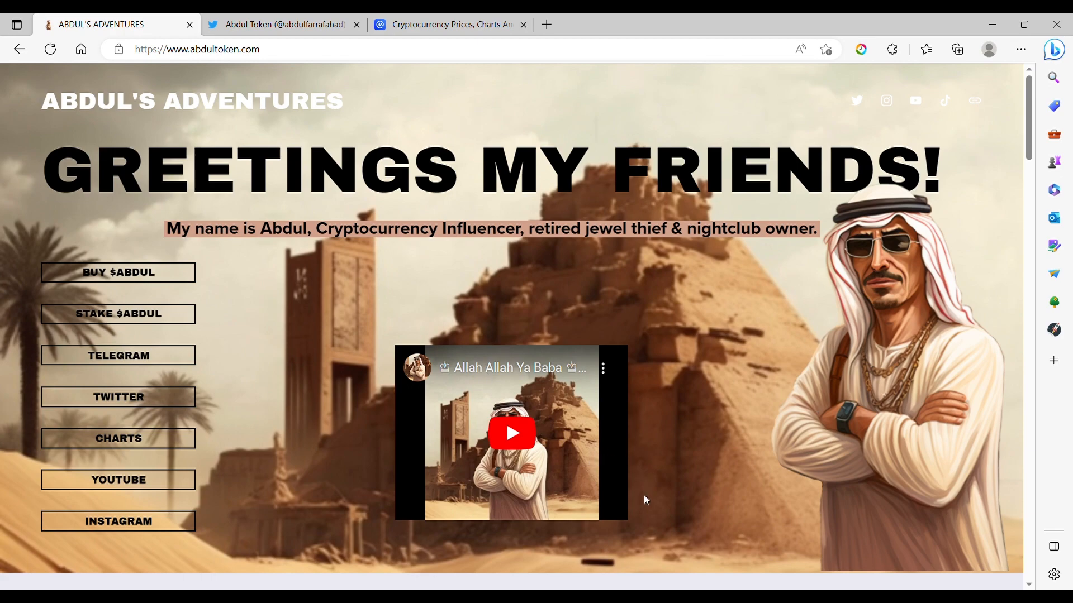
{"action": "mouse_move", "coordinate": [118, 521]}
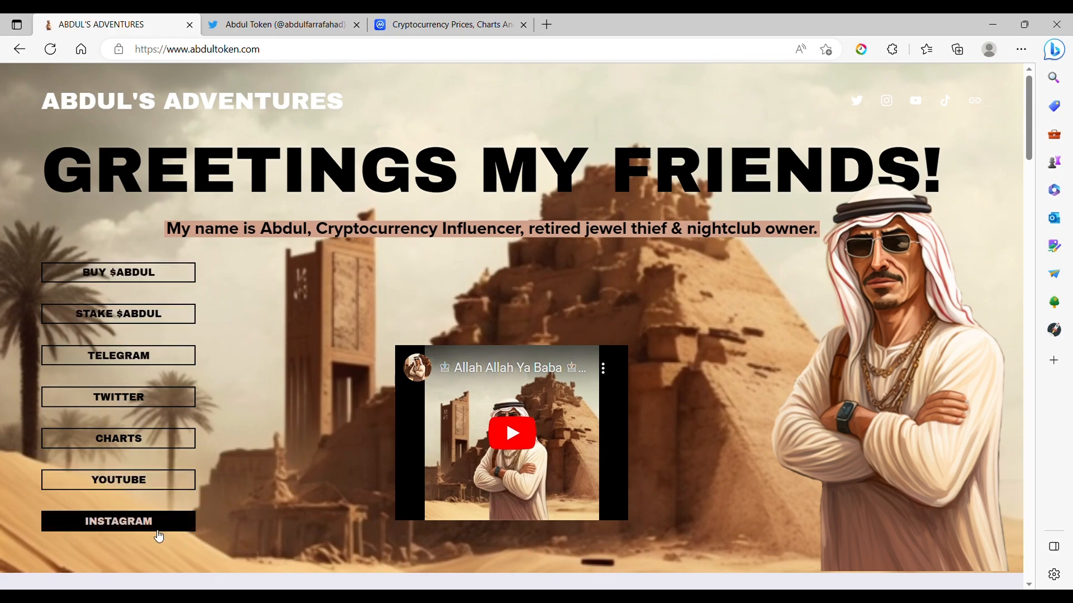
{"action": "mouse_move", "coordinate": [856, 352]}
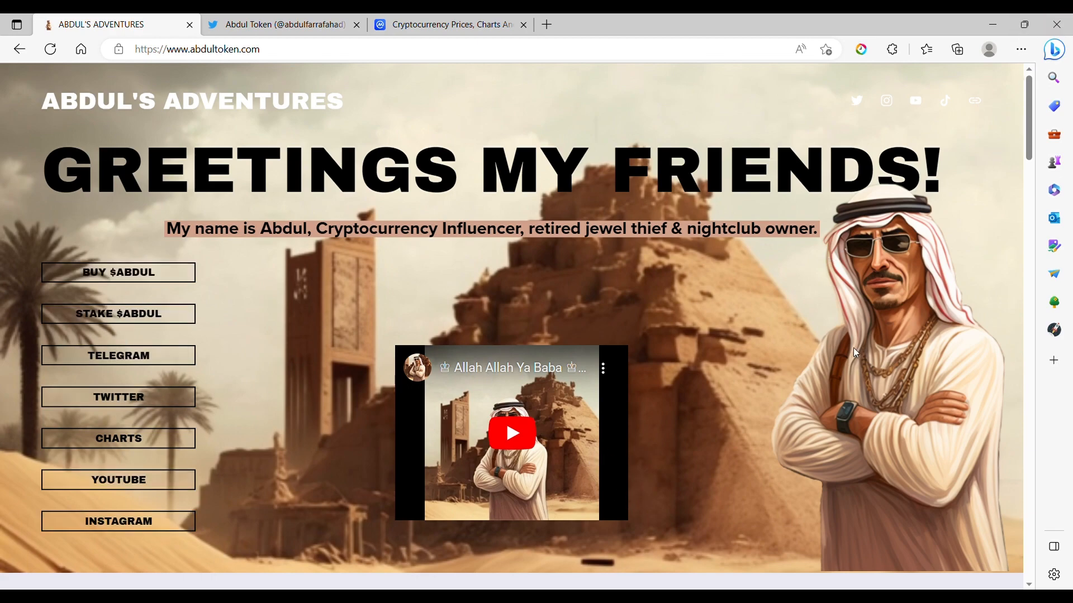